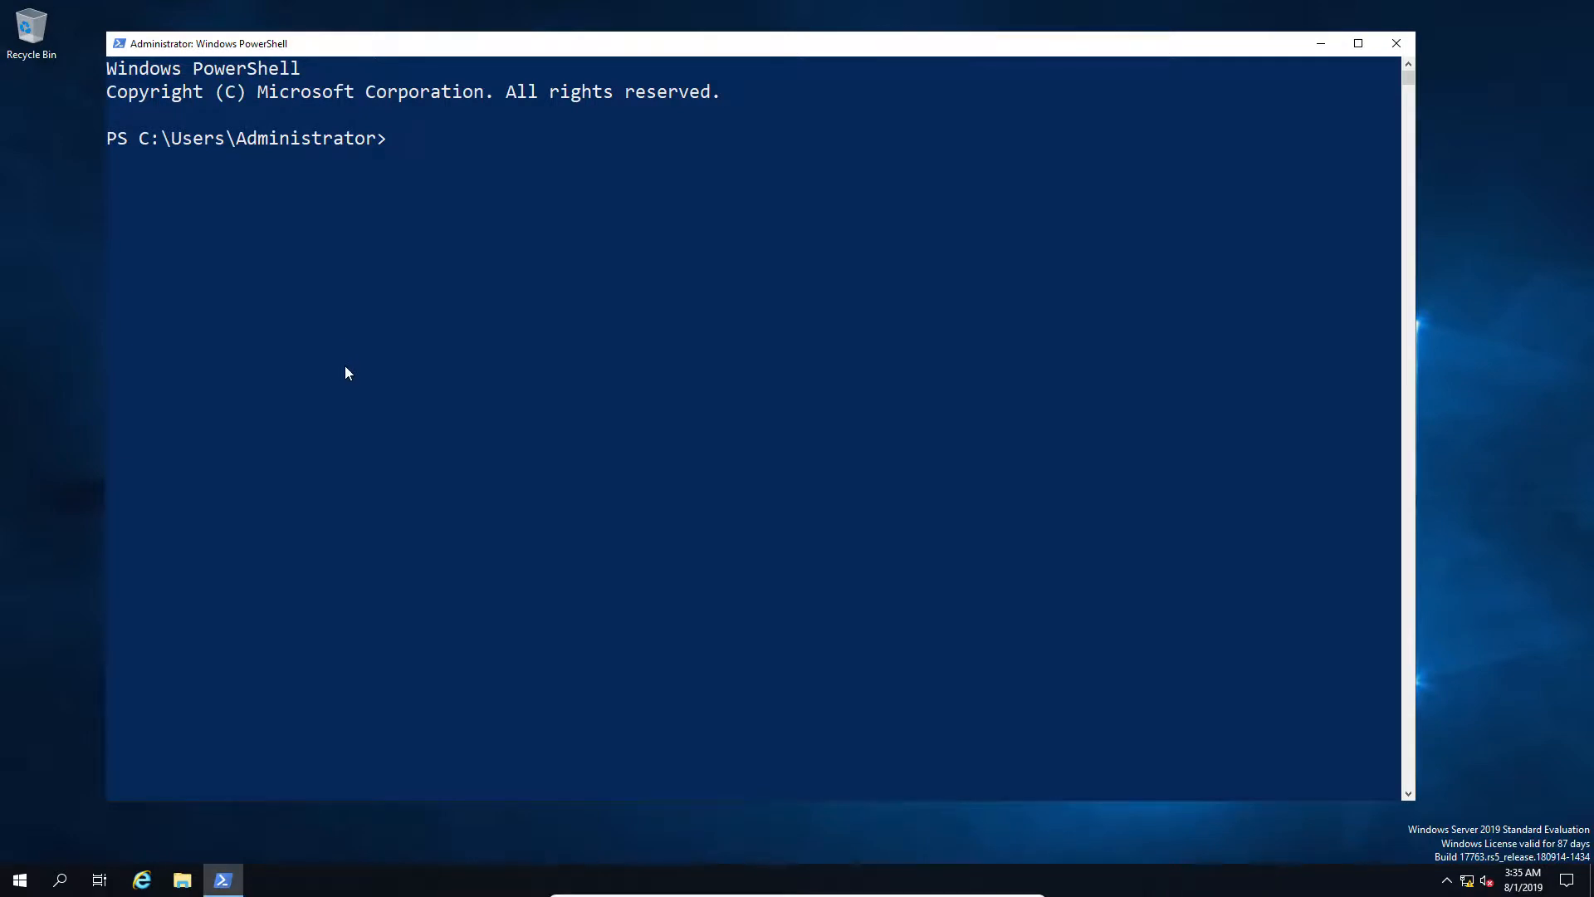
Run New-PSSession -ComputerName server1 to open a remote session to server1.
type("new-")
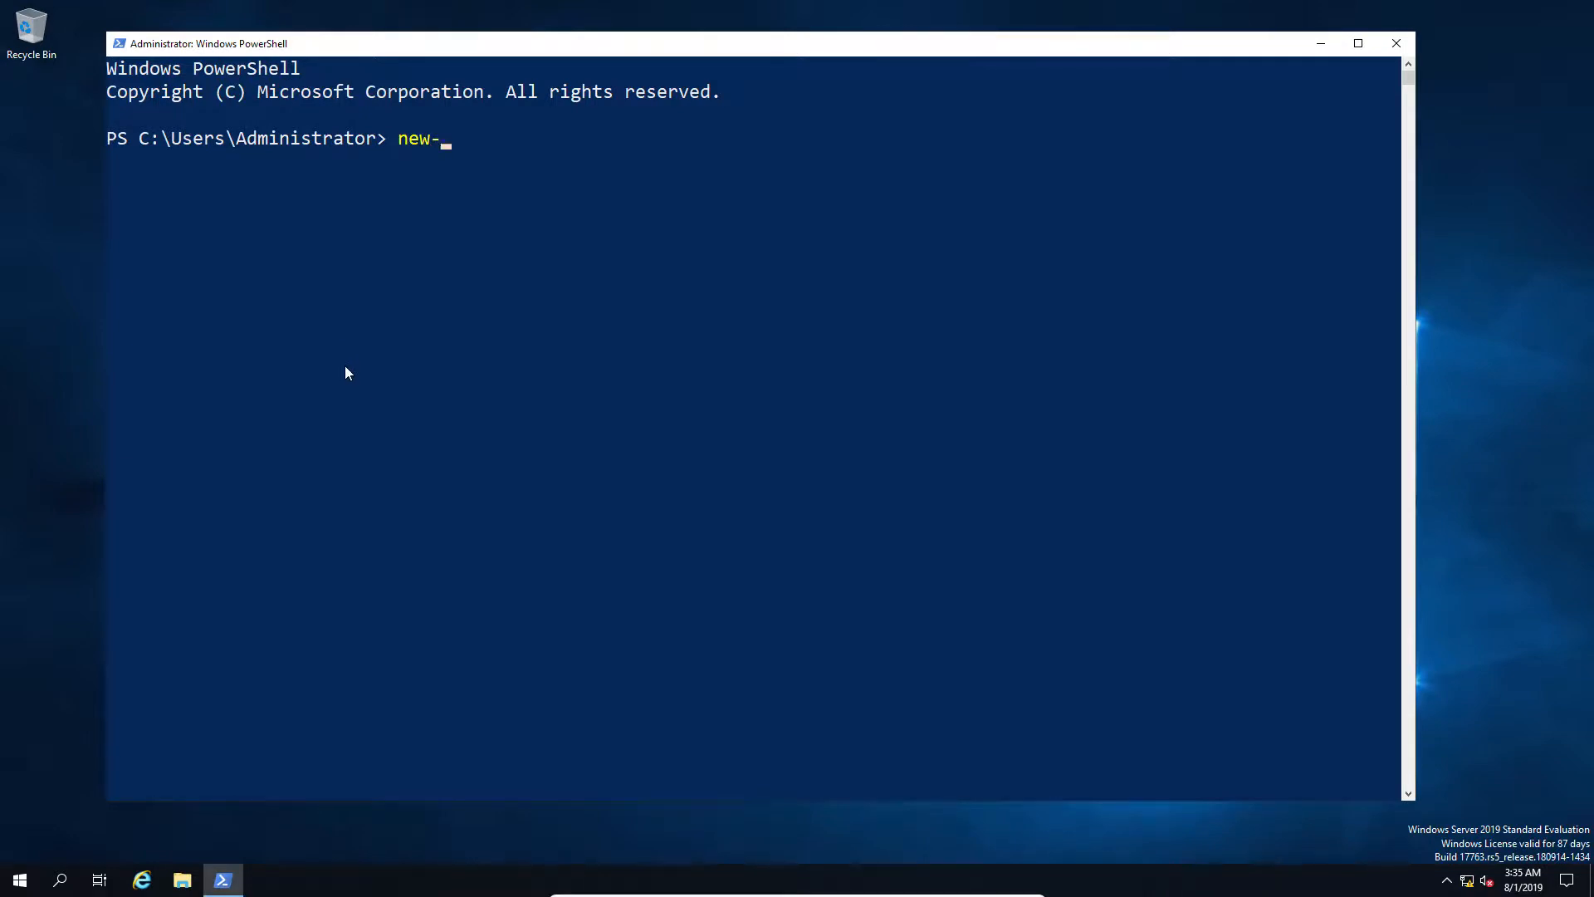
type("pss")
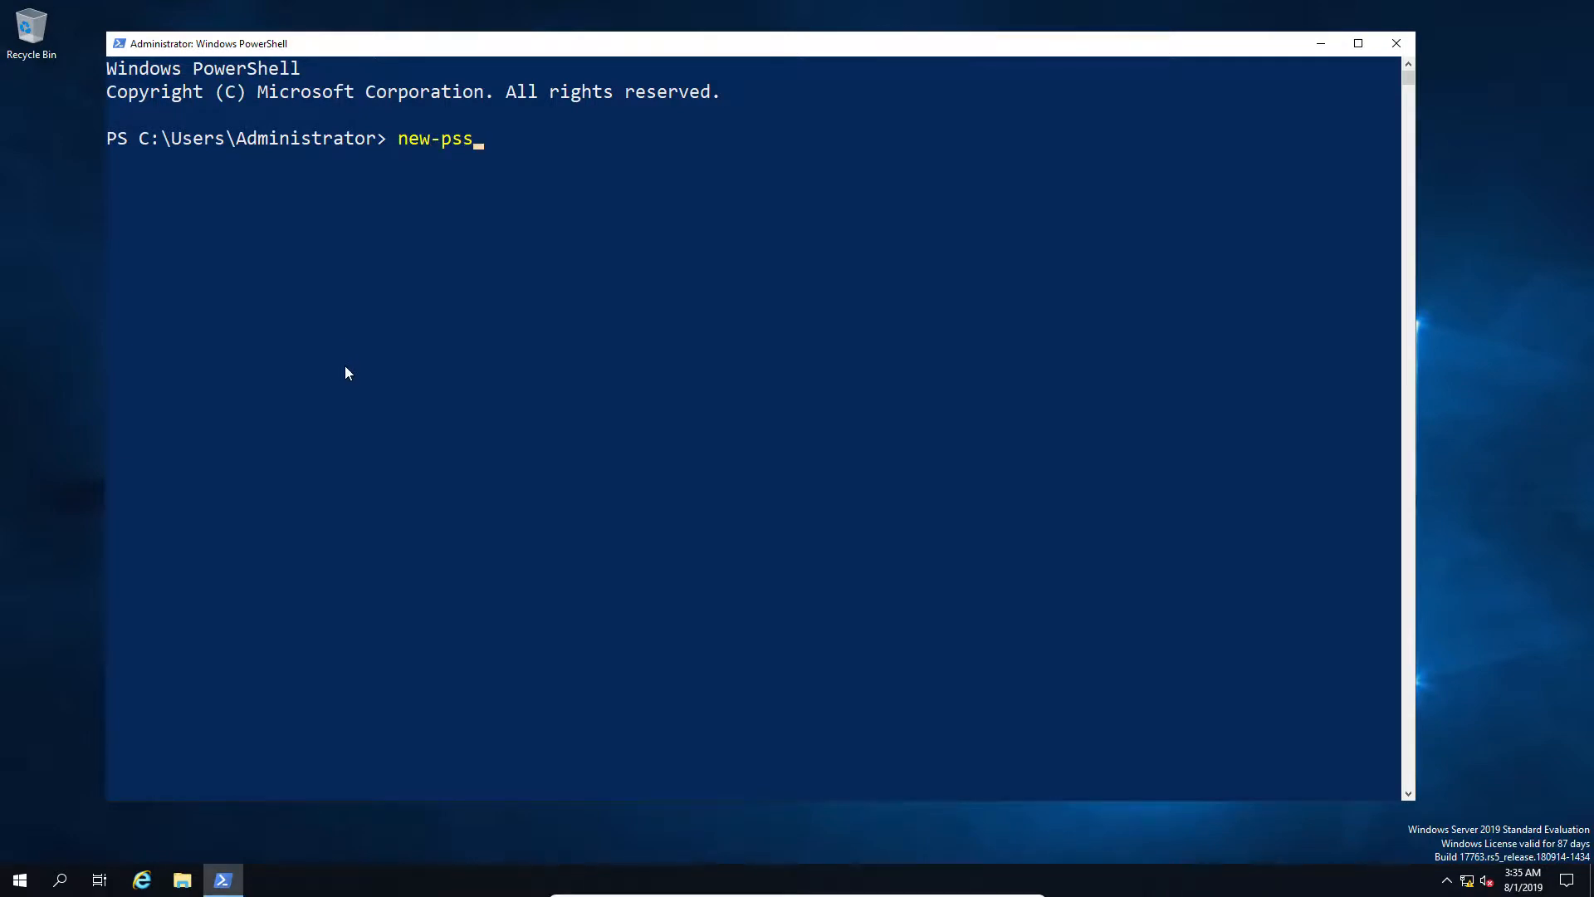
key("Tab")
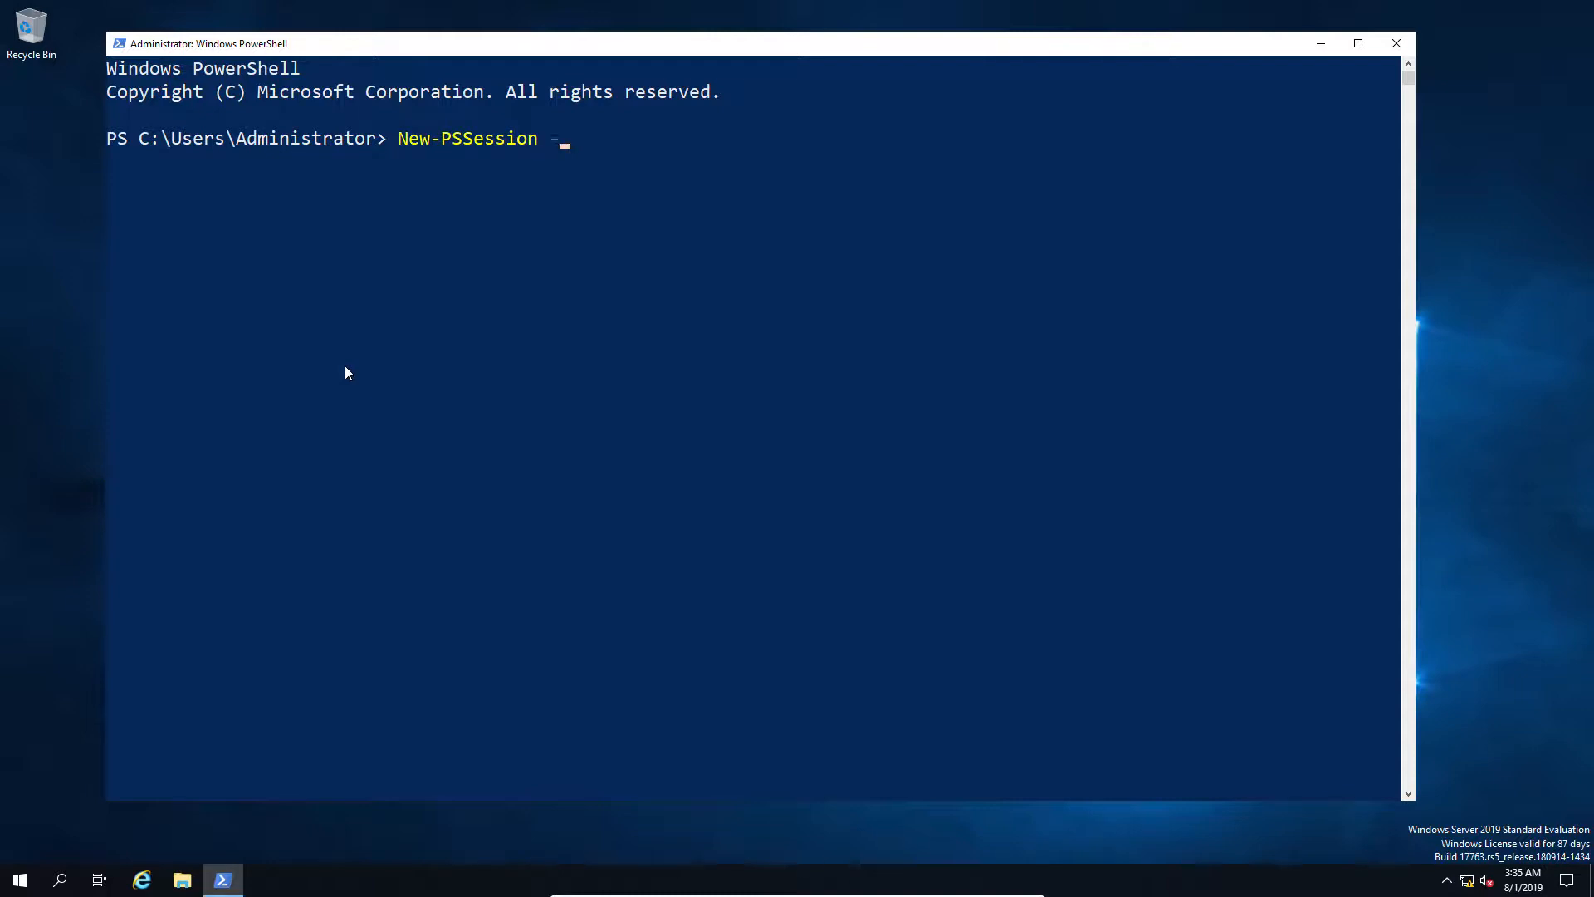
type("ComputerName")
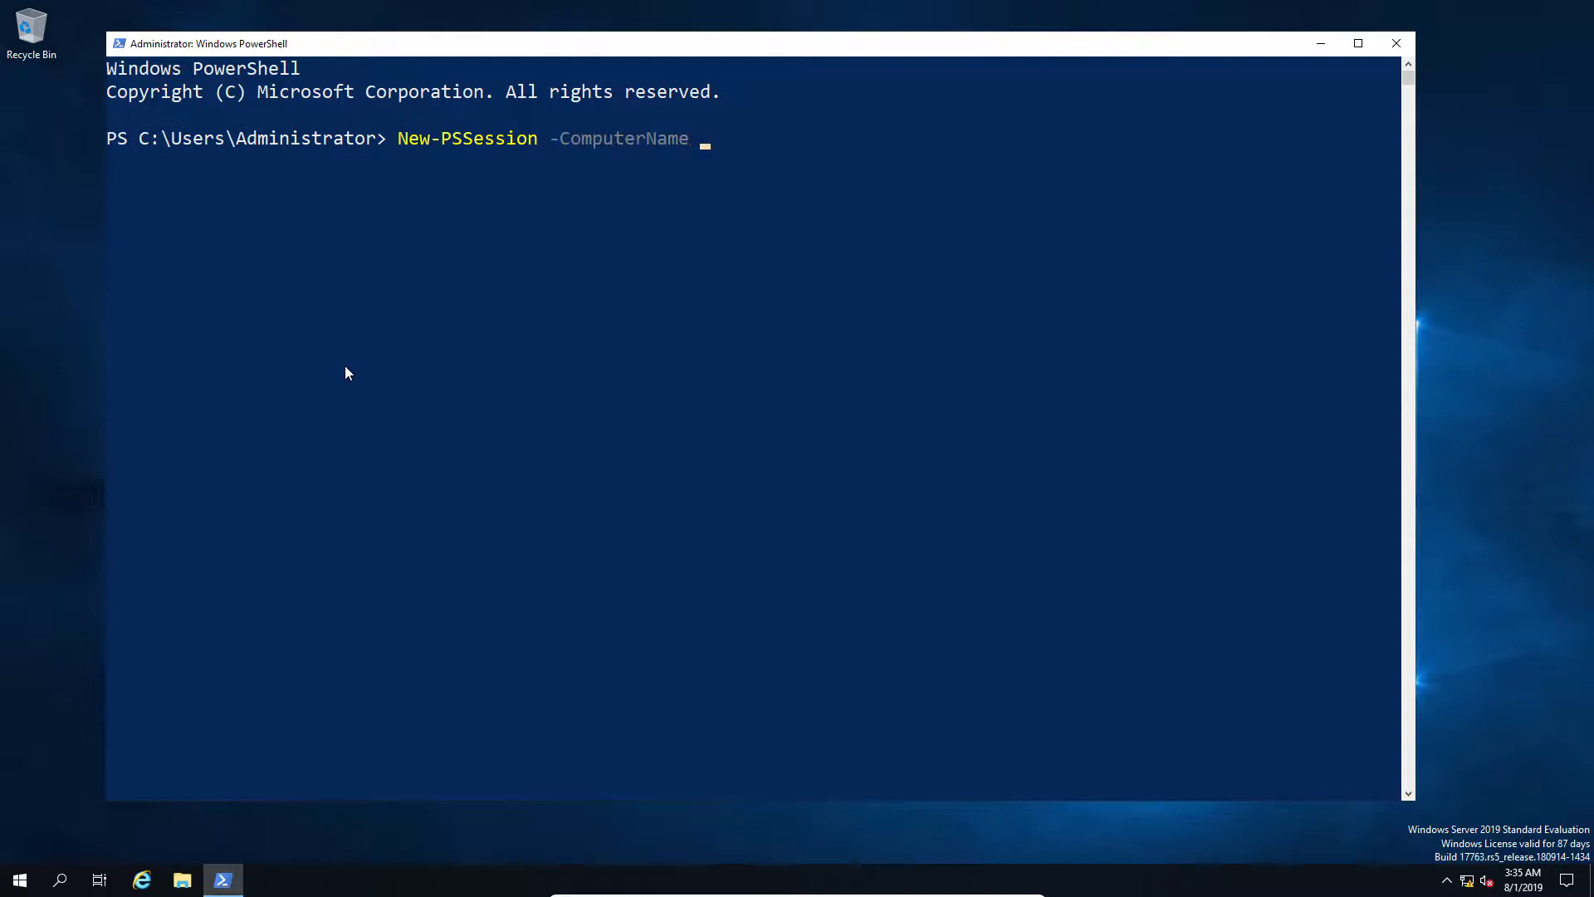
type("server1")
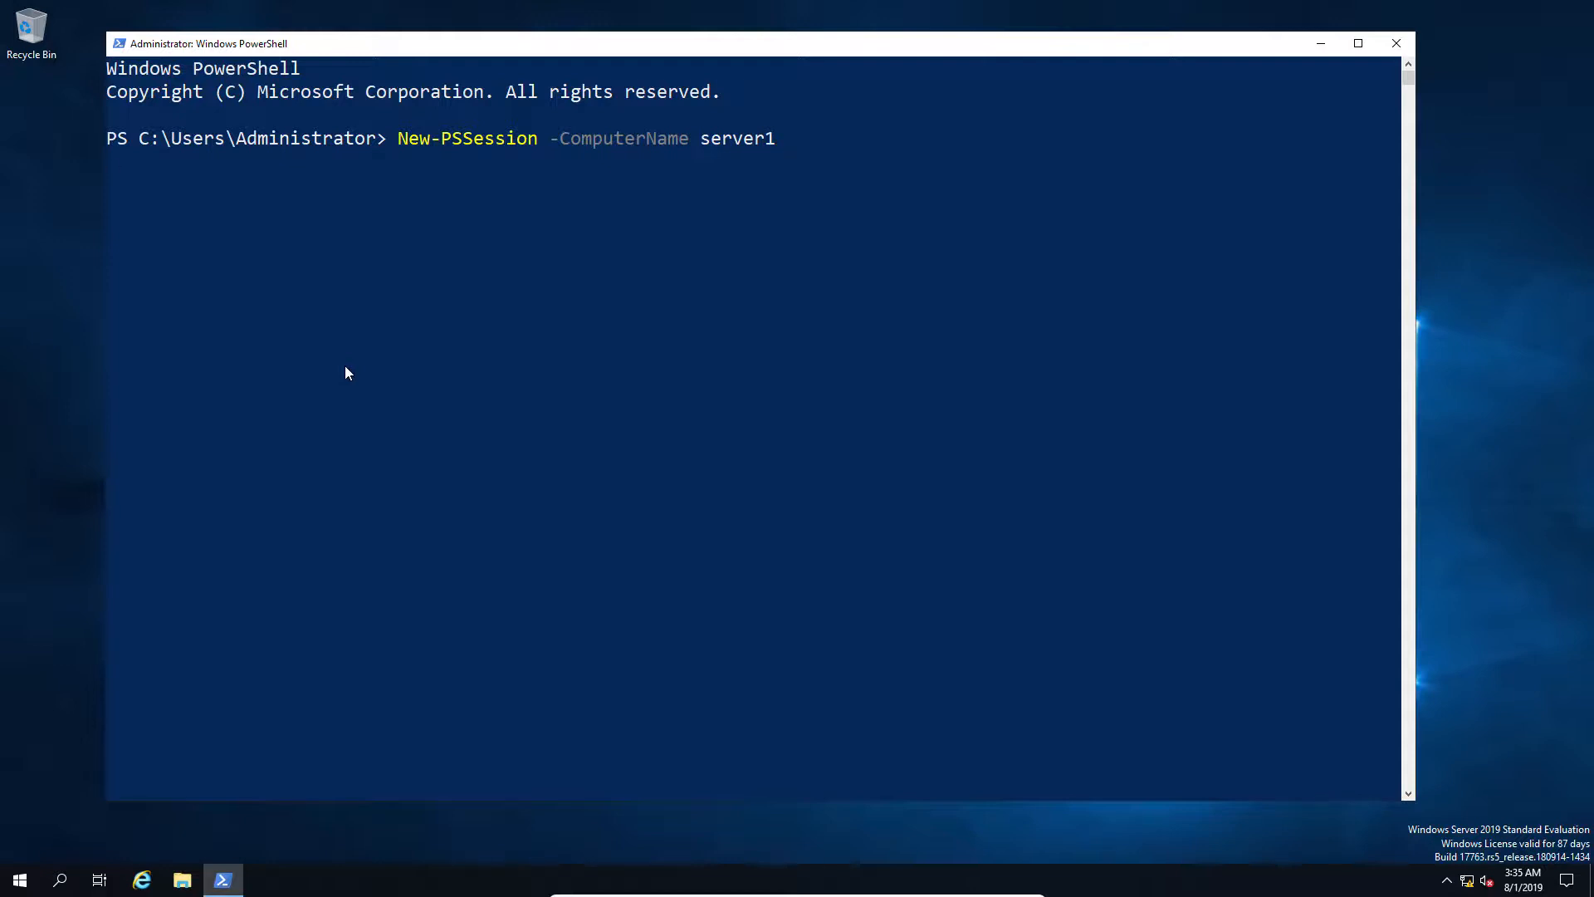
key("Enter")
type("New-PSSession -ComputerName server1 -")
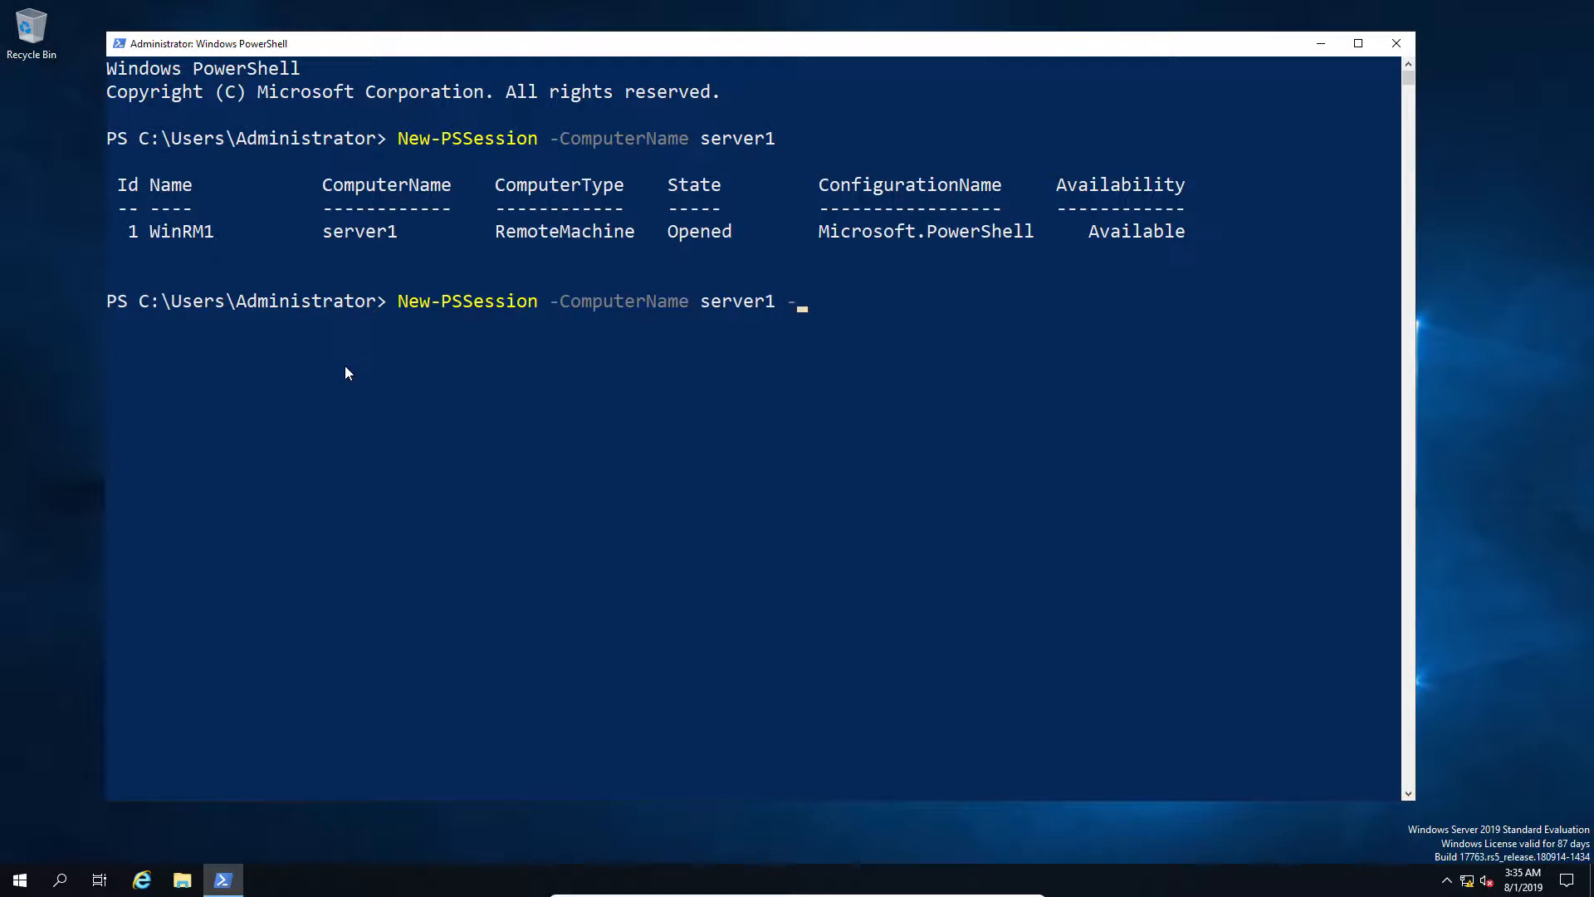
Rerun New-PSSession to server1 with -UseSSL, which fails with a connection error.
type("UseSSL")
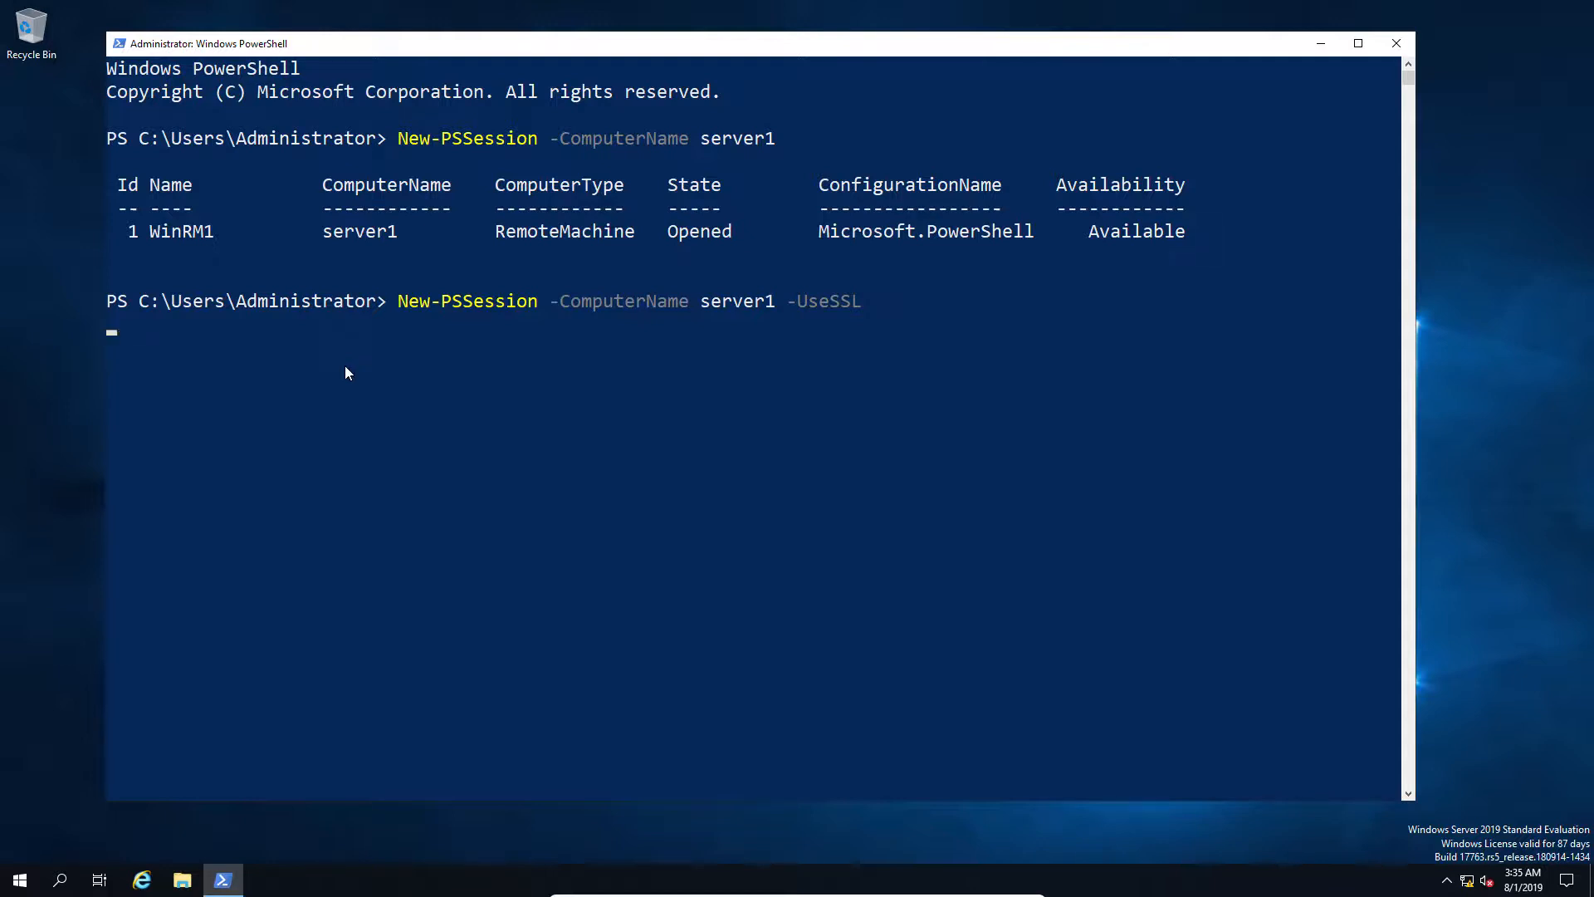
key("Enter")
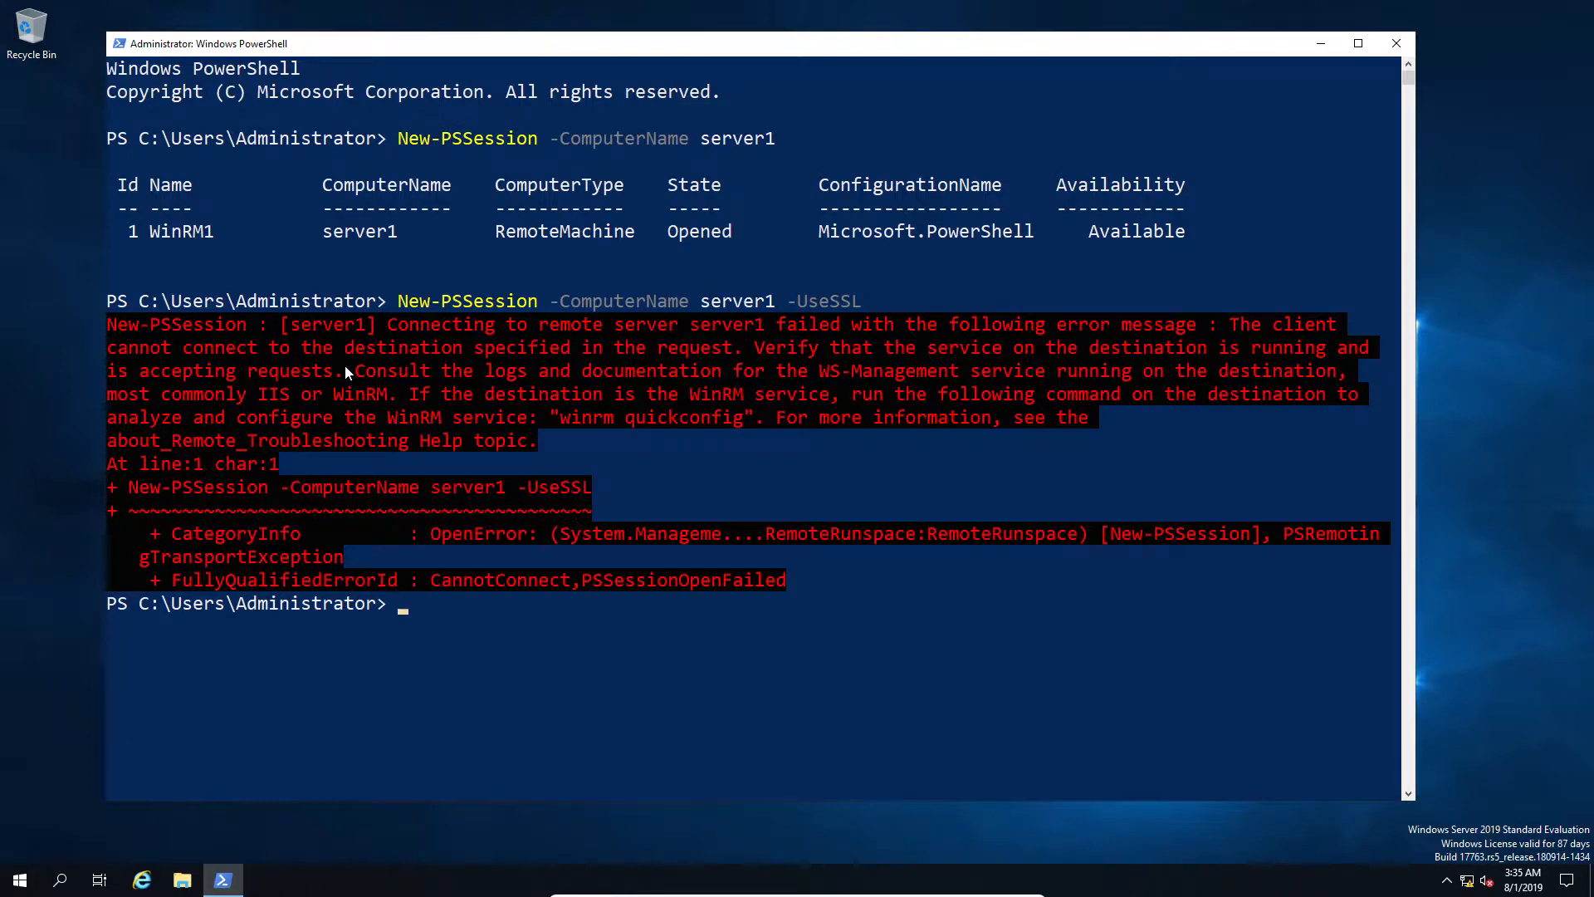
mouse_move(117, 397)
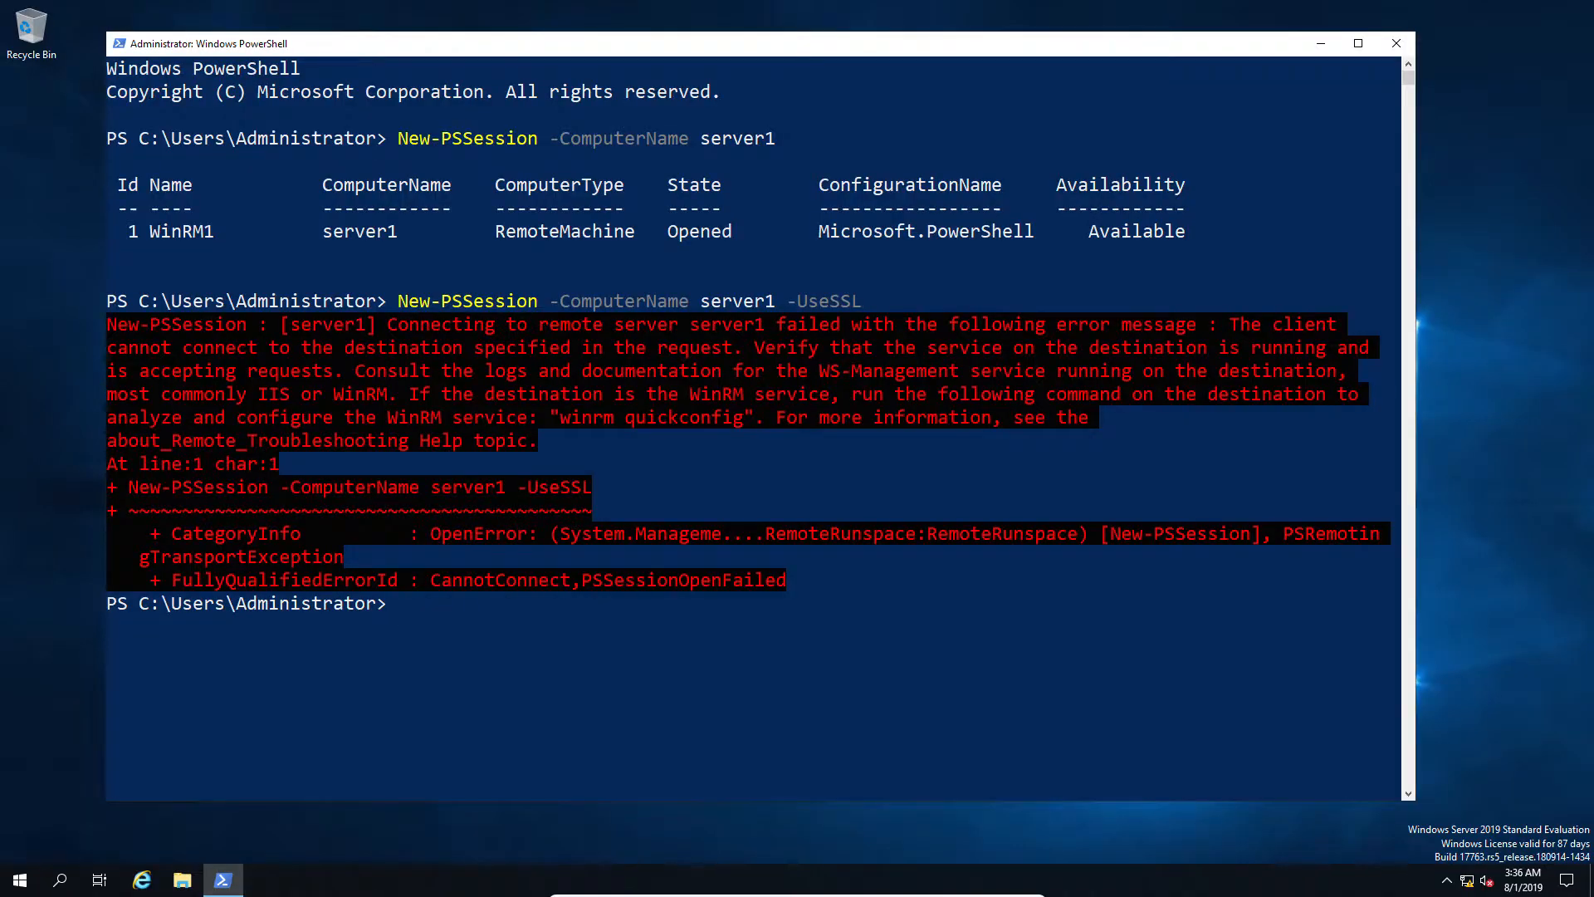
Clear the console, enter a session on server1, and type get-childitem wsman:\localhost\listener.
type("cle")
type("Enter-PSSession -ComputerName")
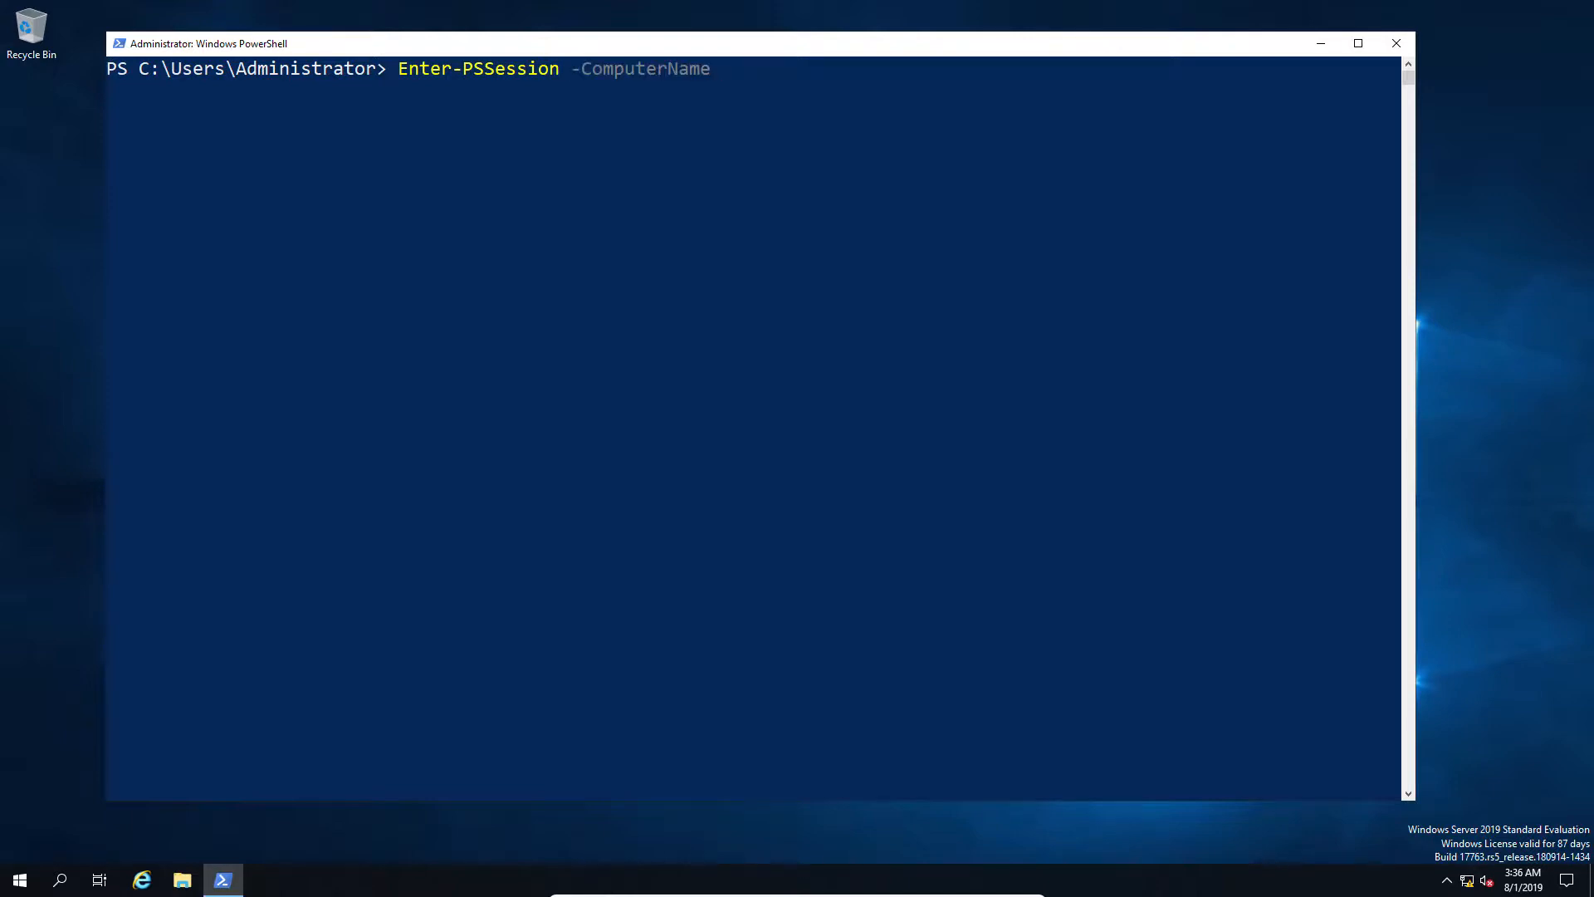
type("server1")
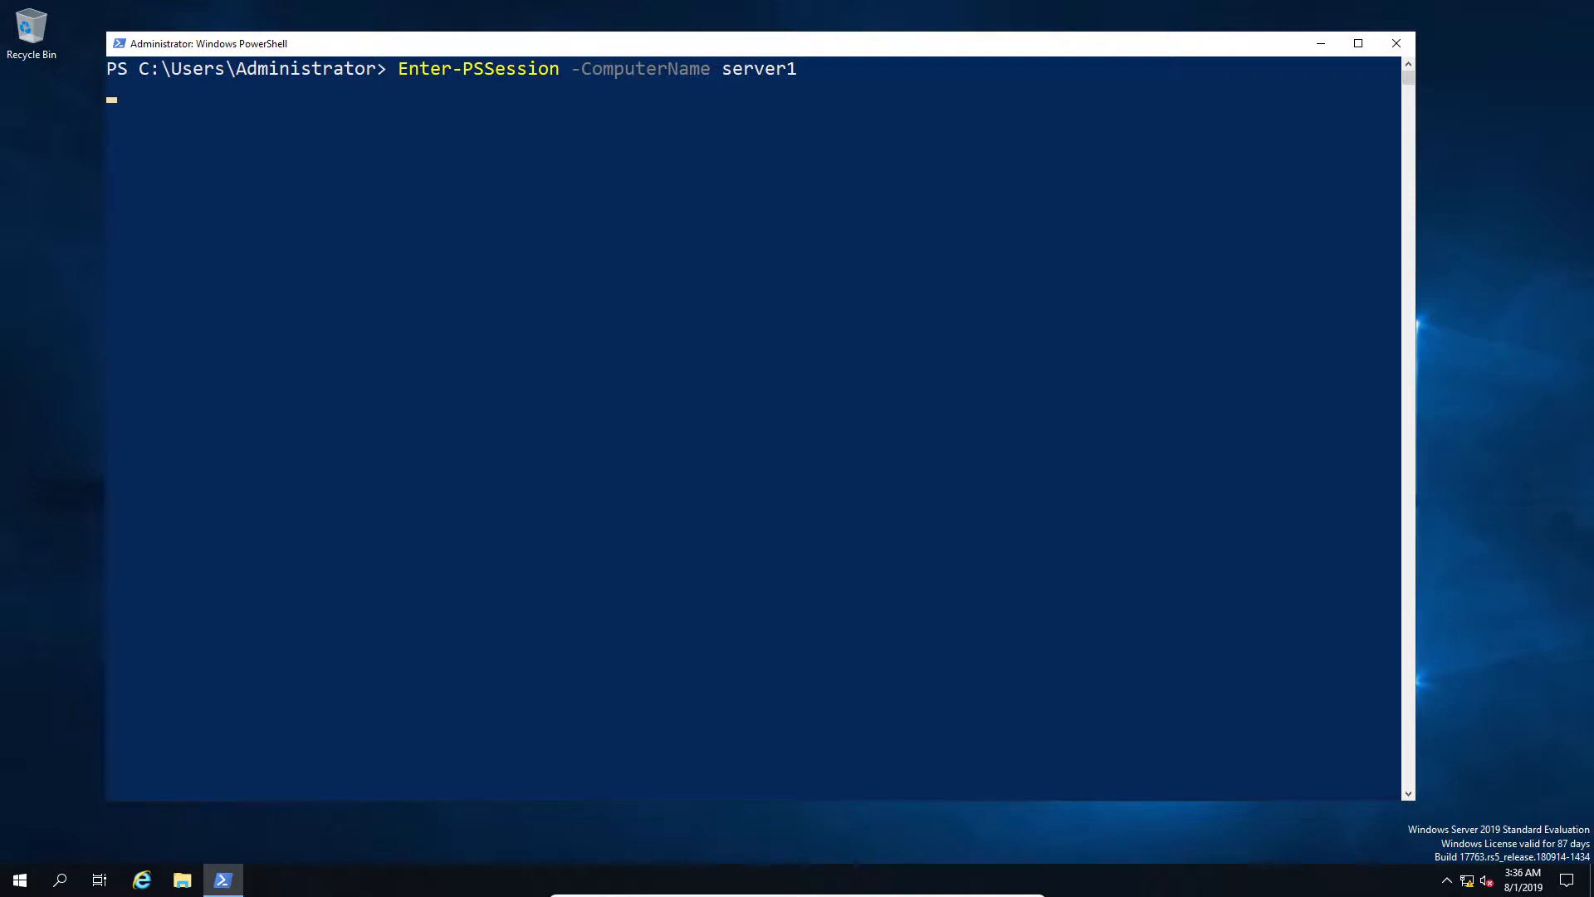
type("g")
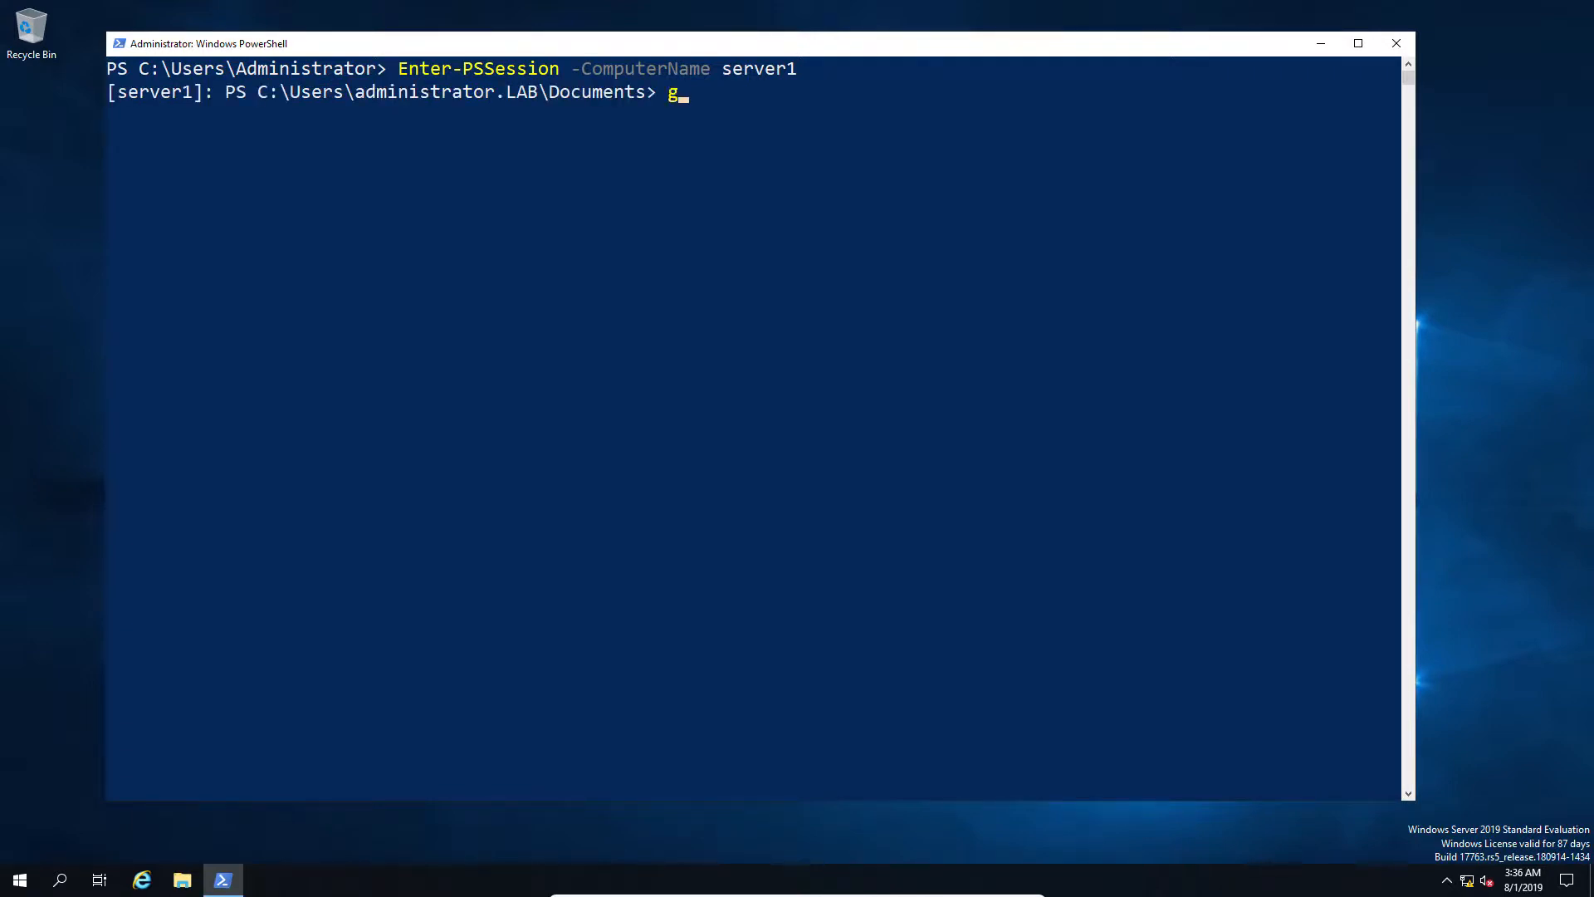
type("et-")
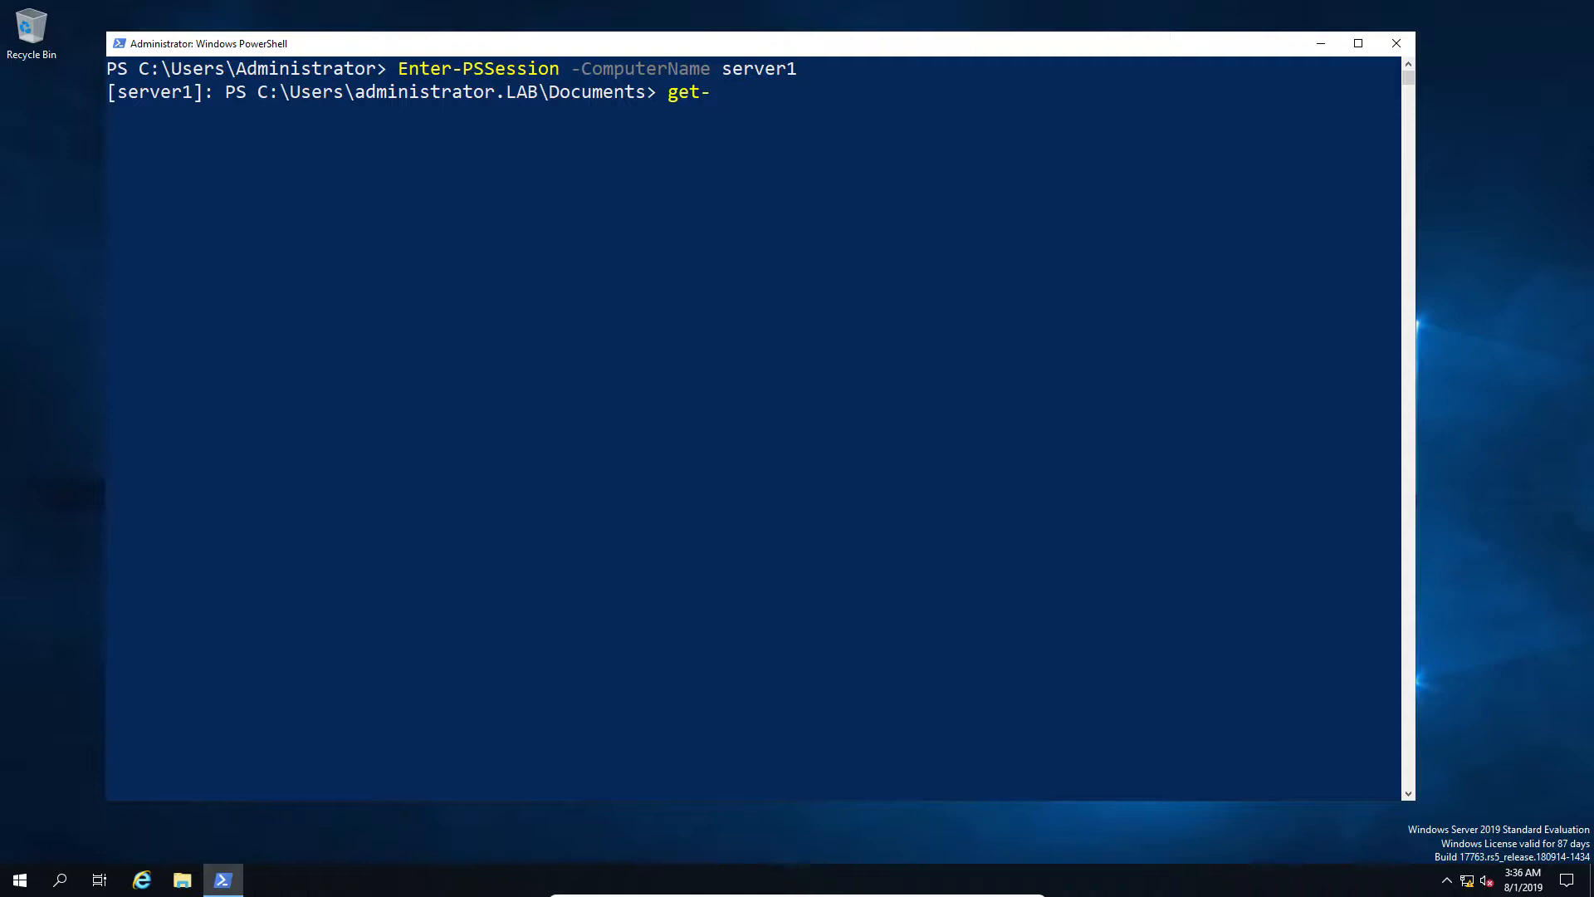
type("chil")
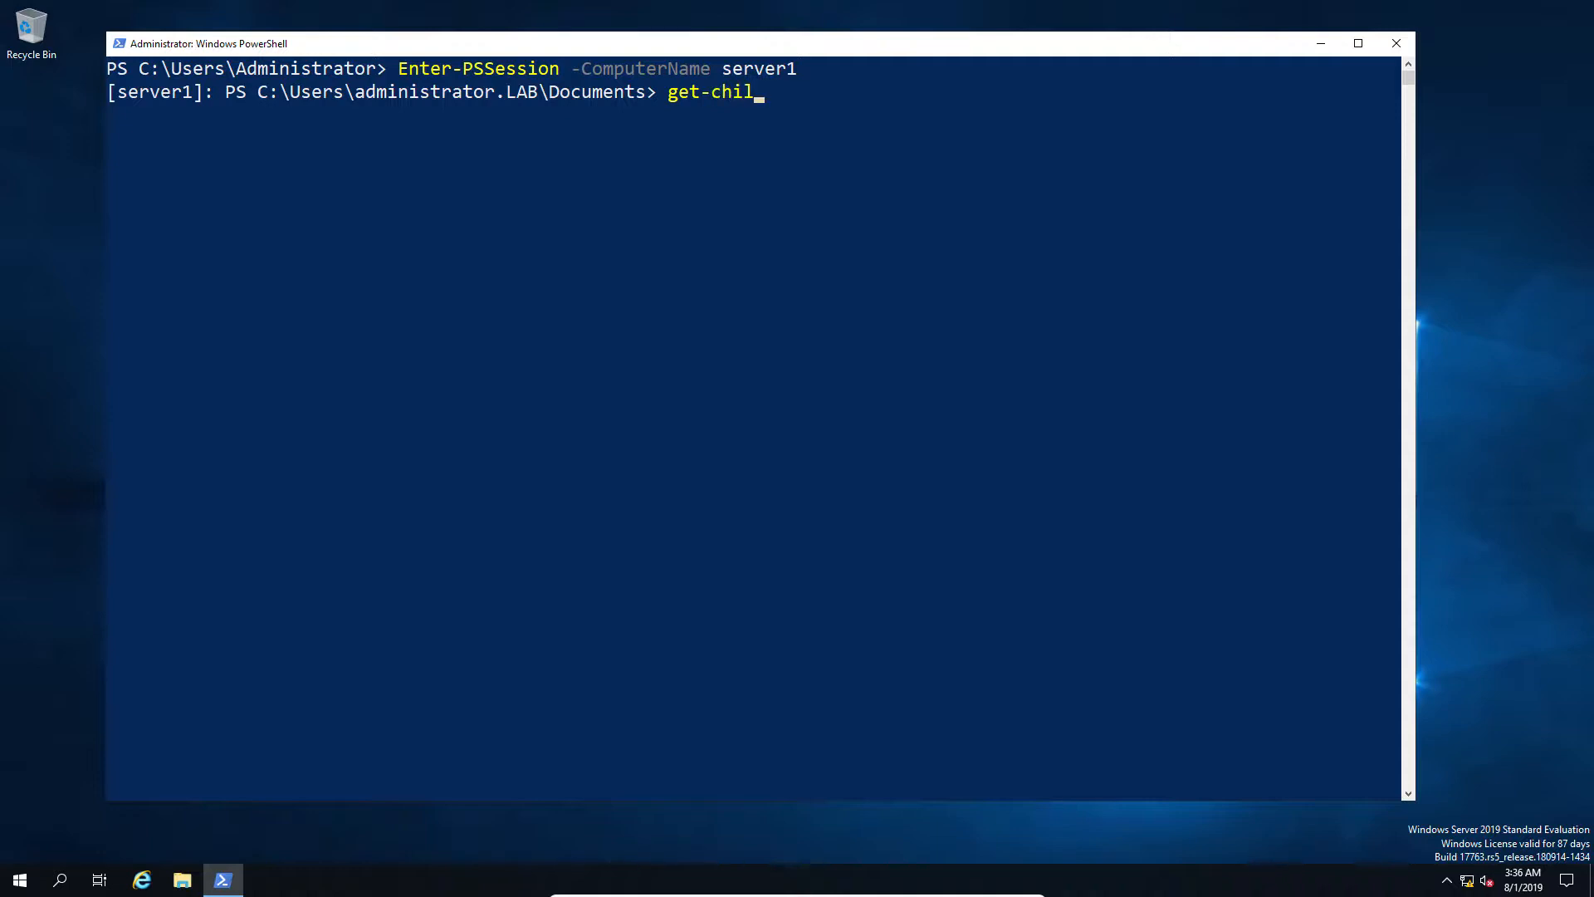
type("ditem")
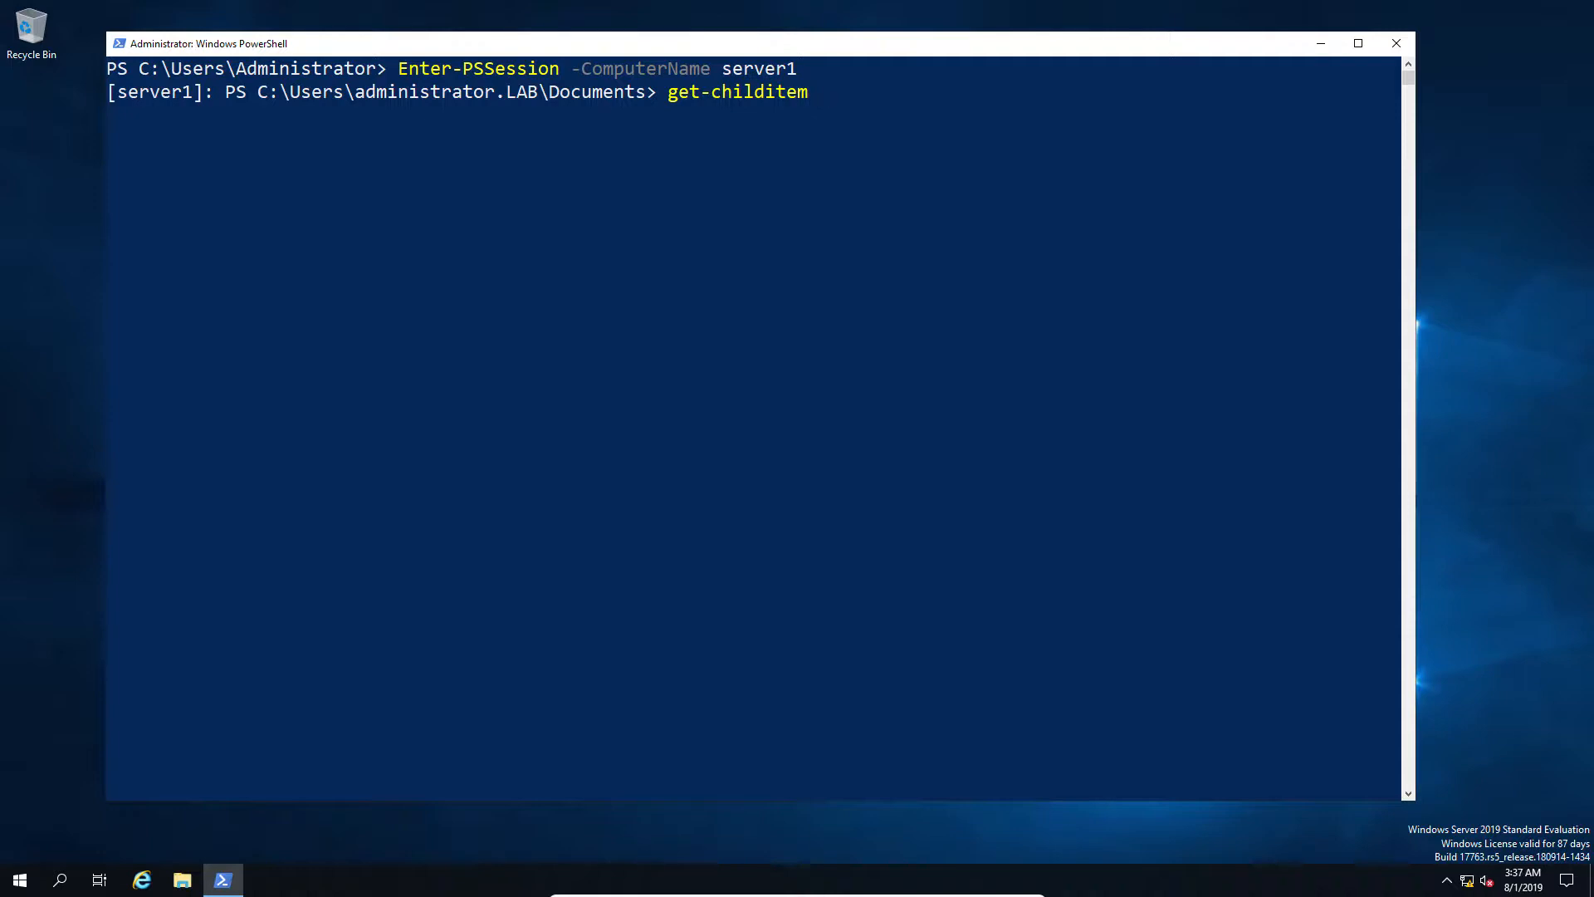
type("wsman")
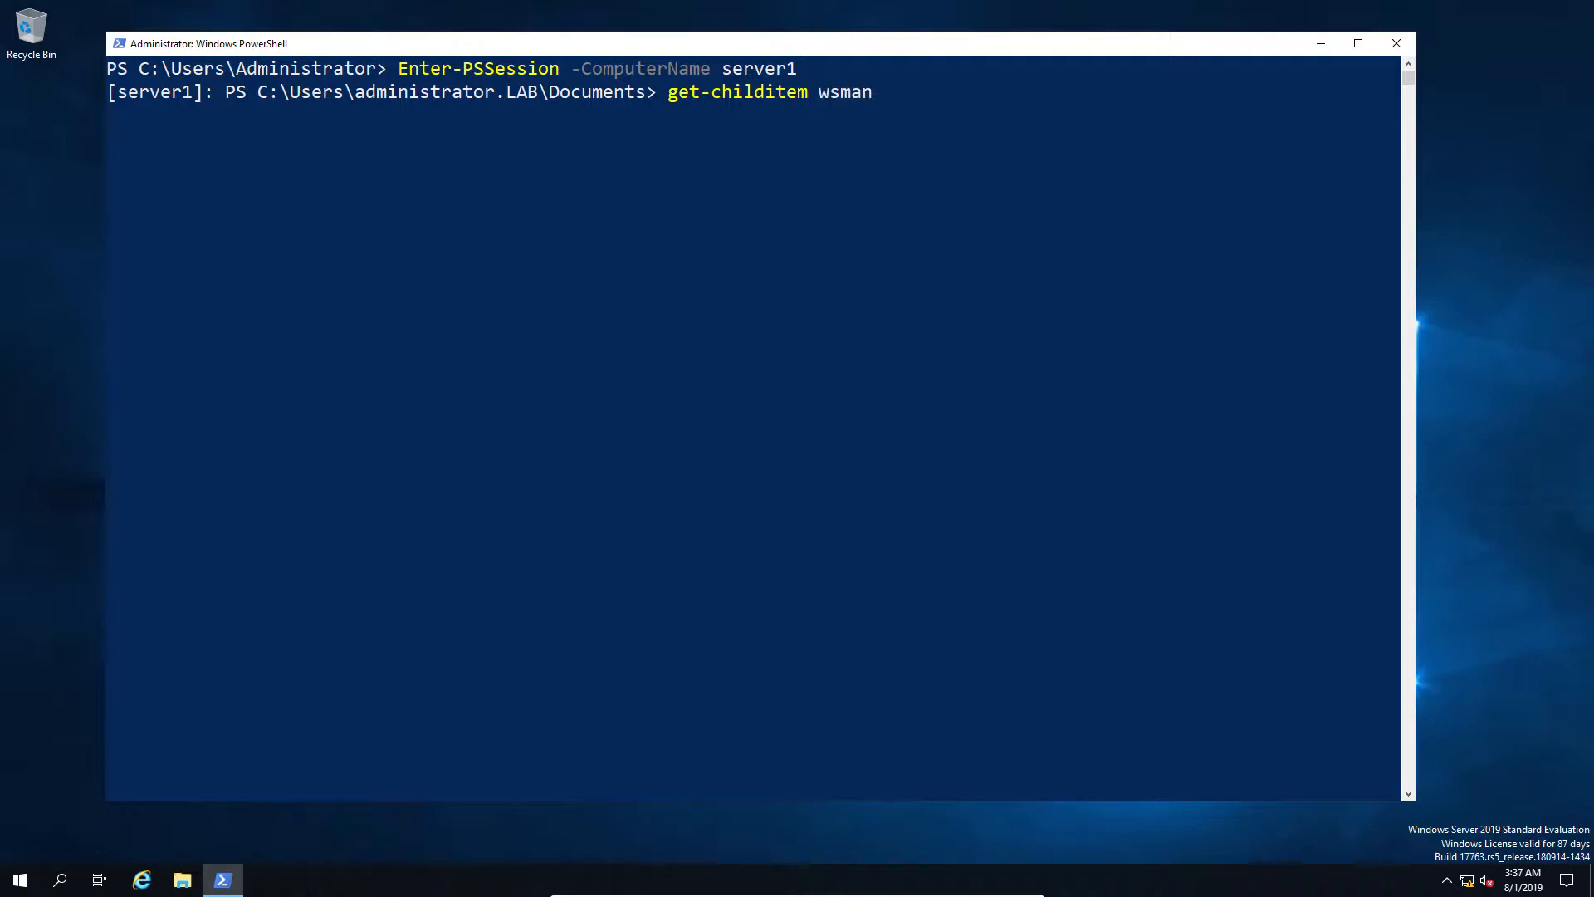
type(":")
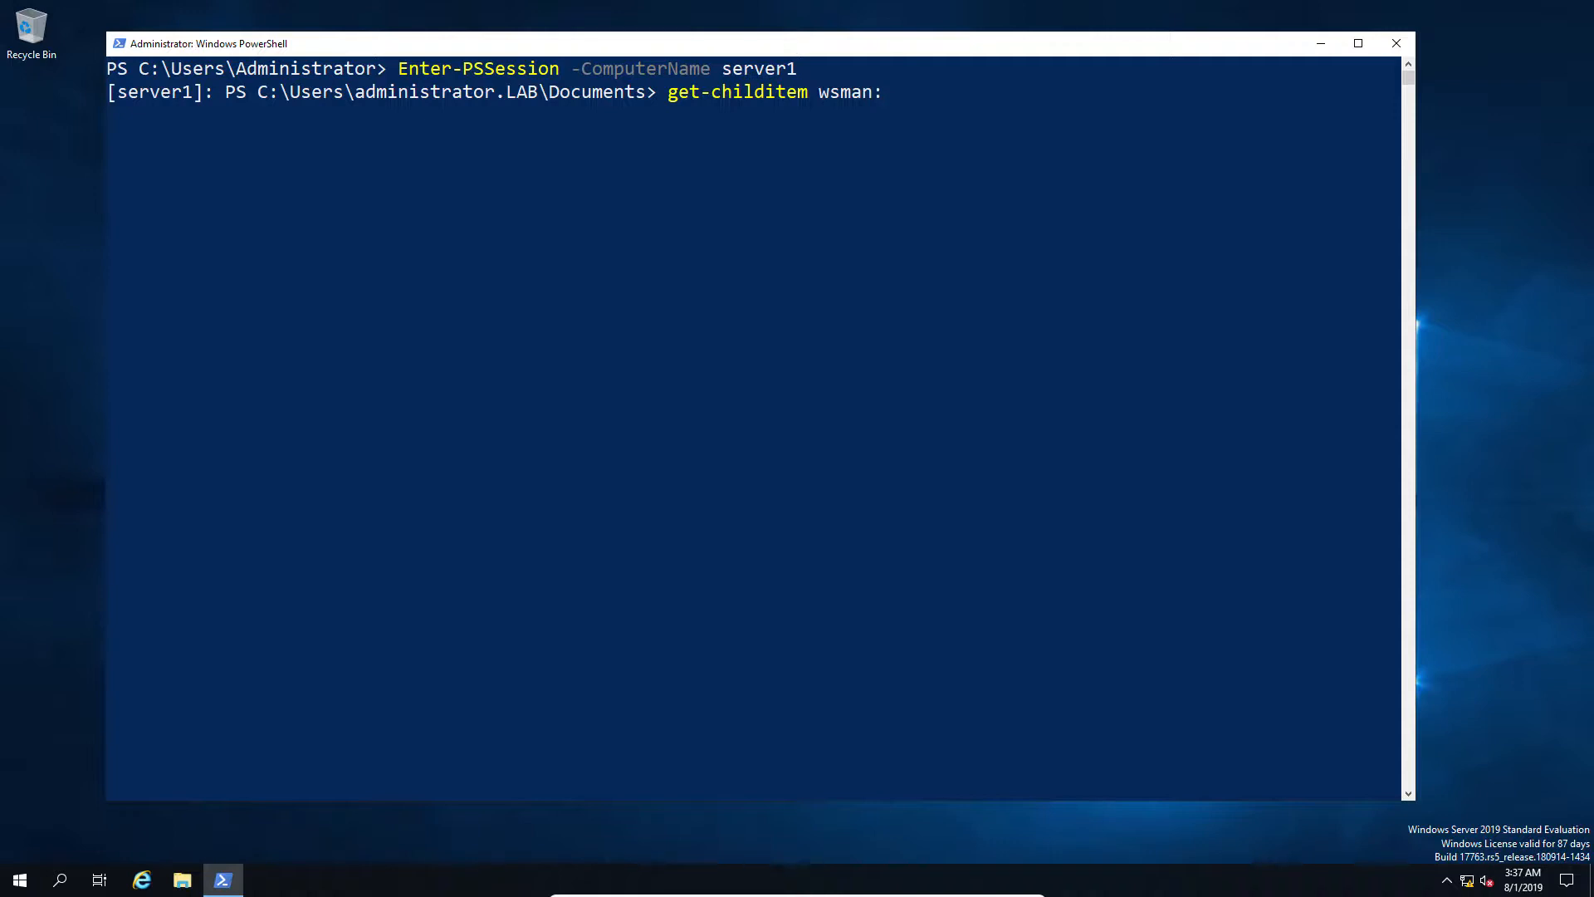
type("\\localhost\\")
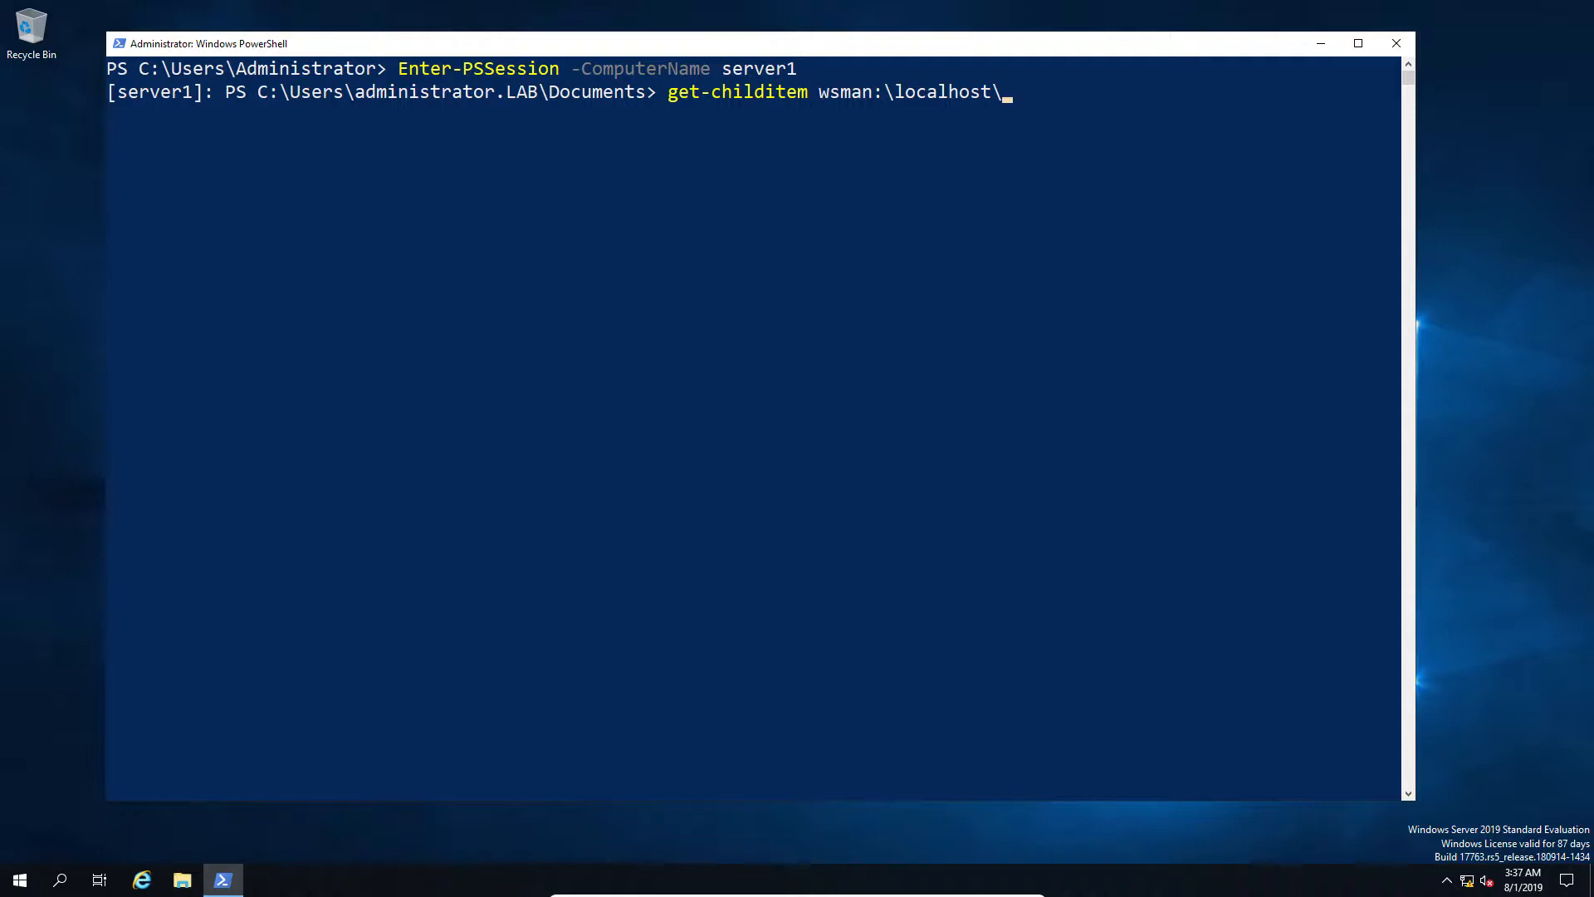
type("lis")
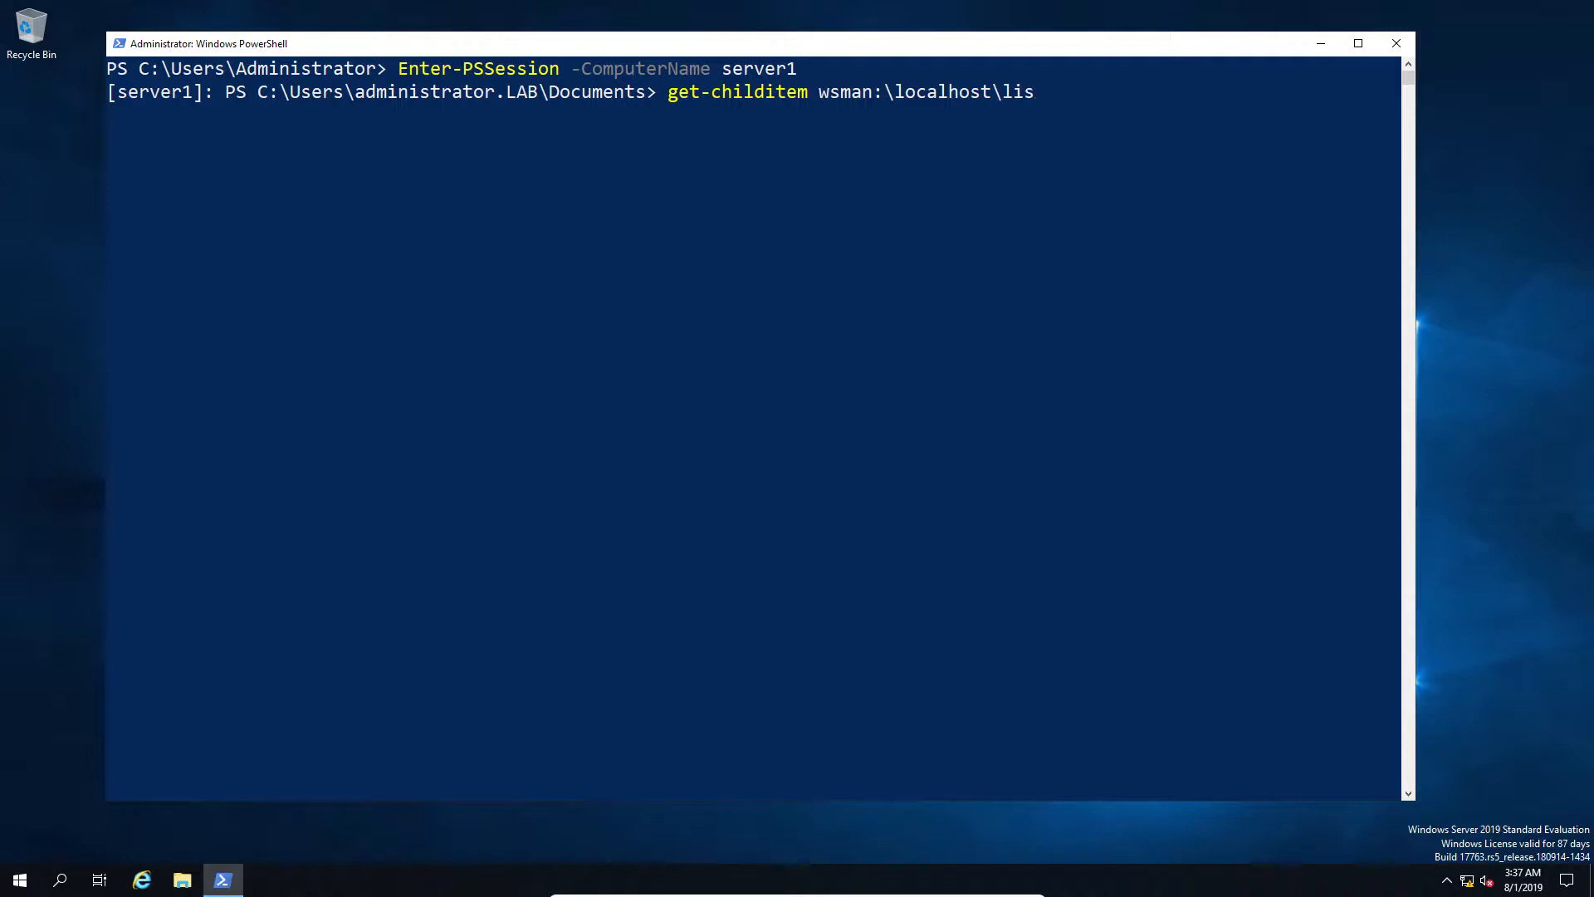
type("tener")
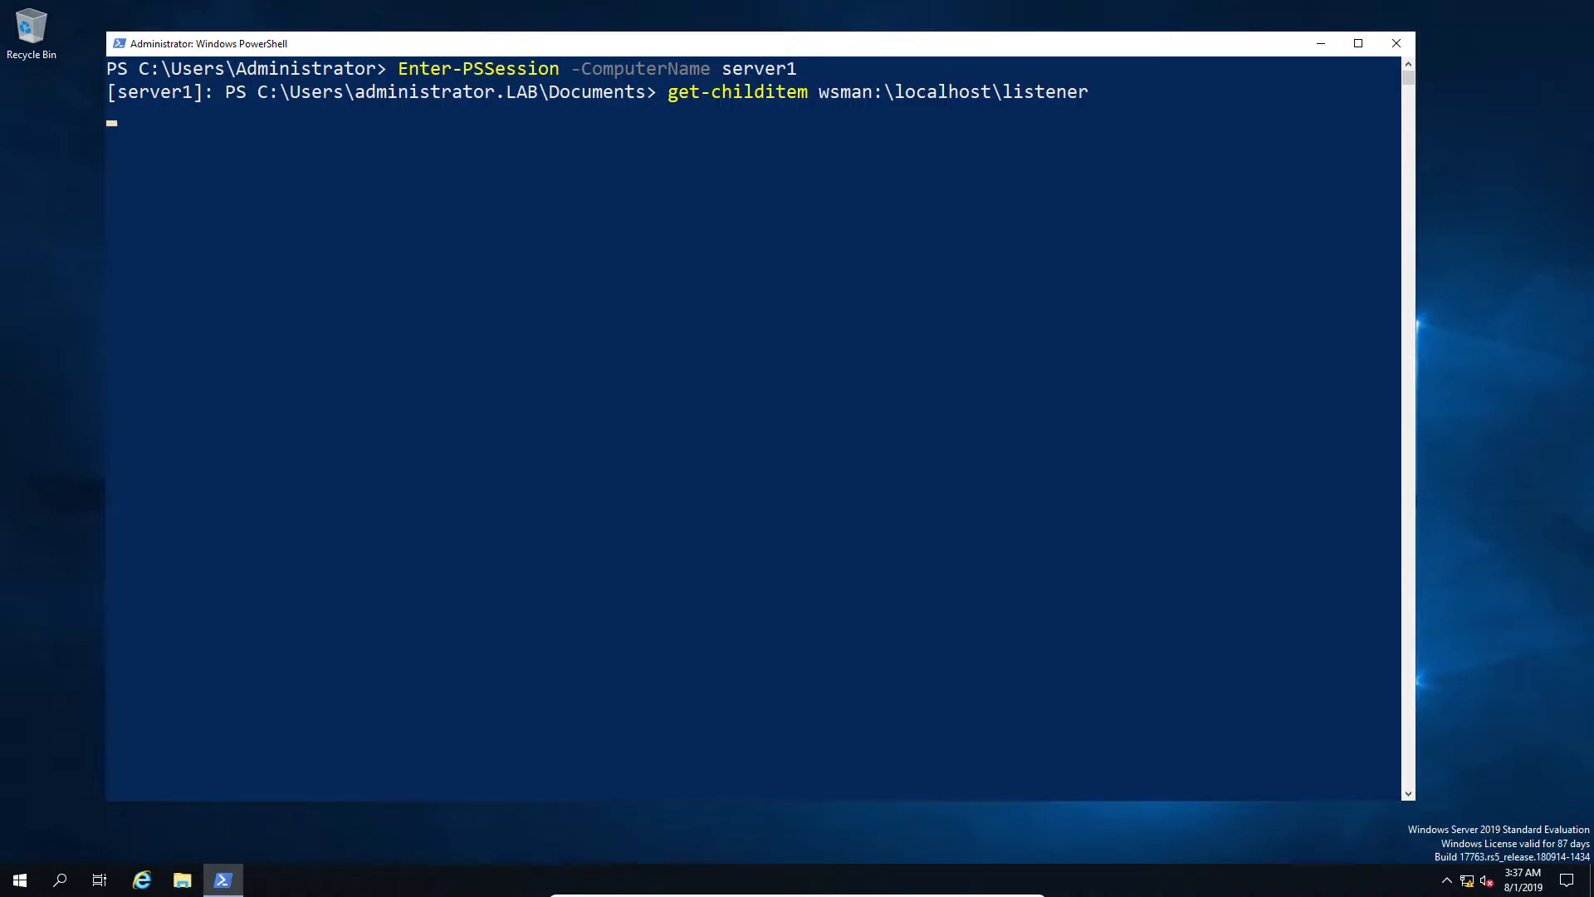
List server1's WinRM listeners, showing a single HTTP listener, then exit the session.
key("Enter")
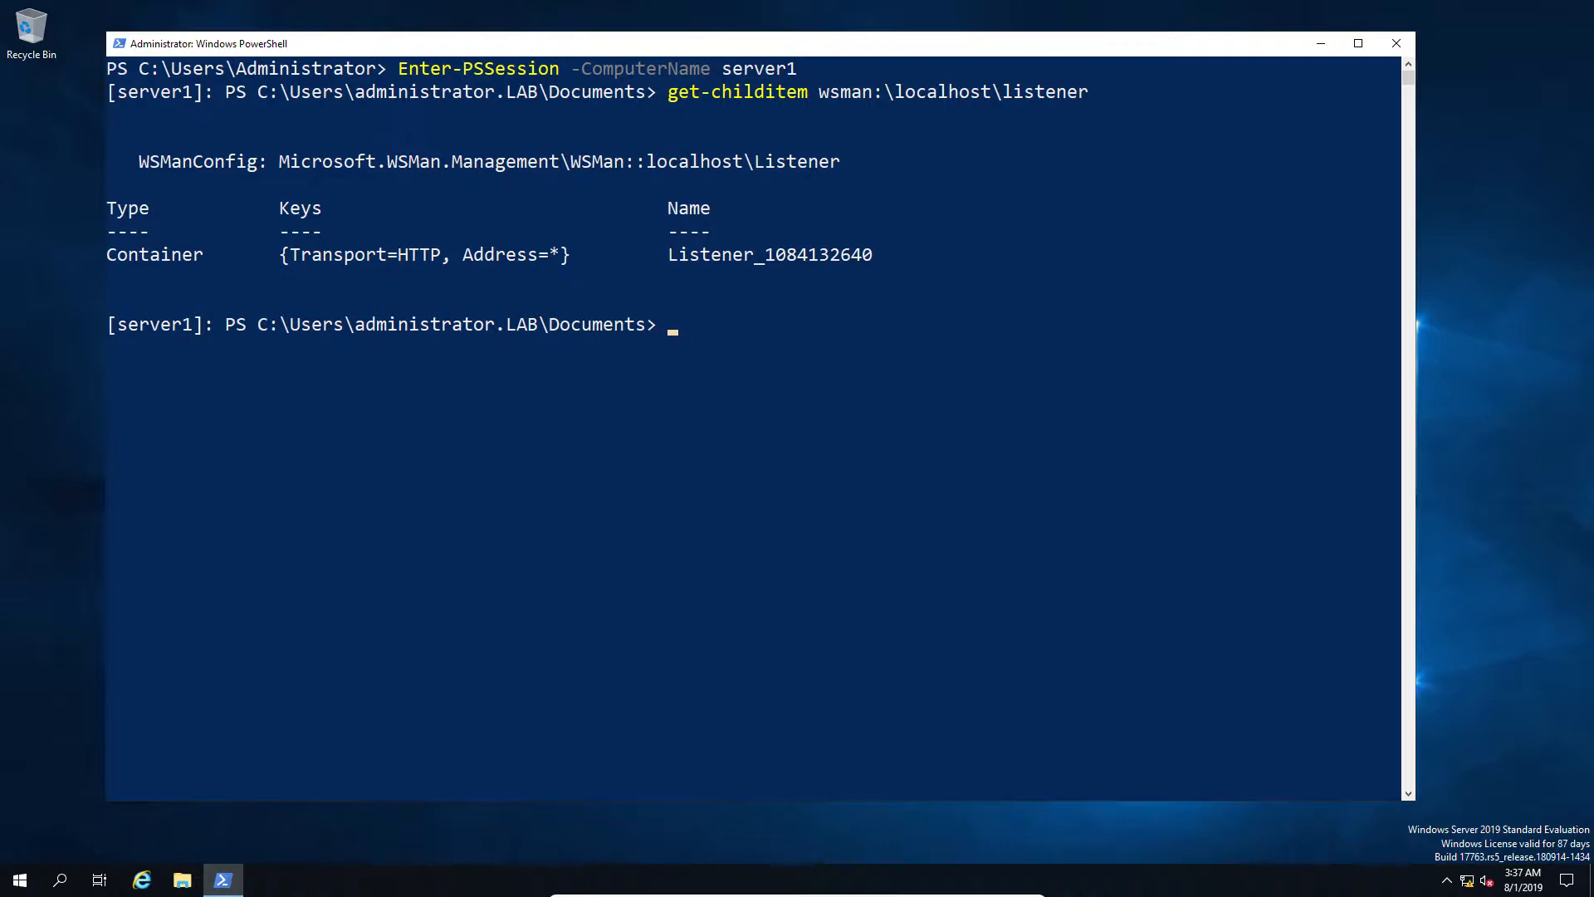
type("exit")
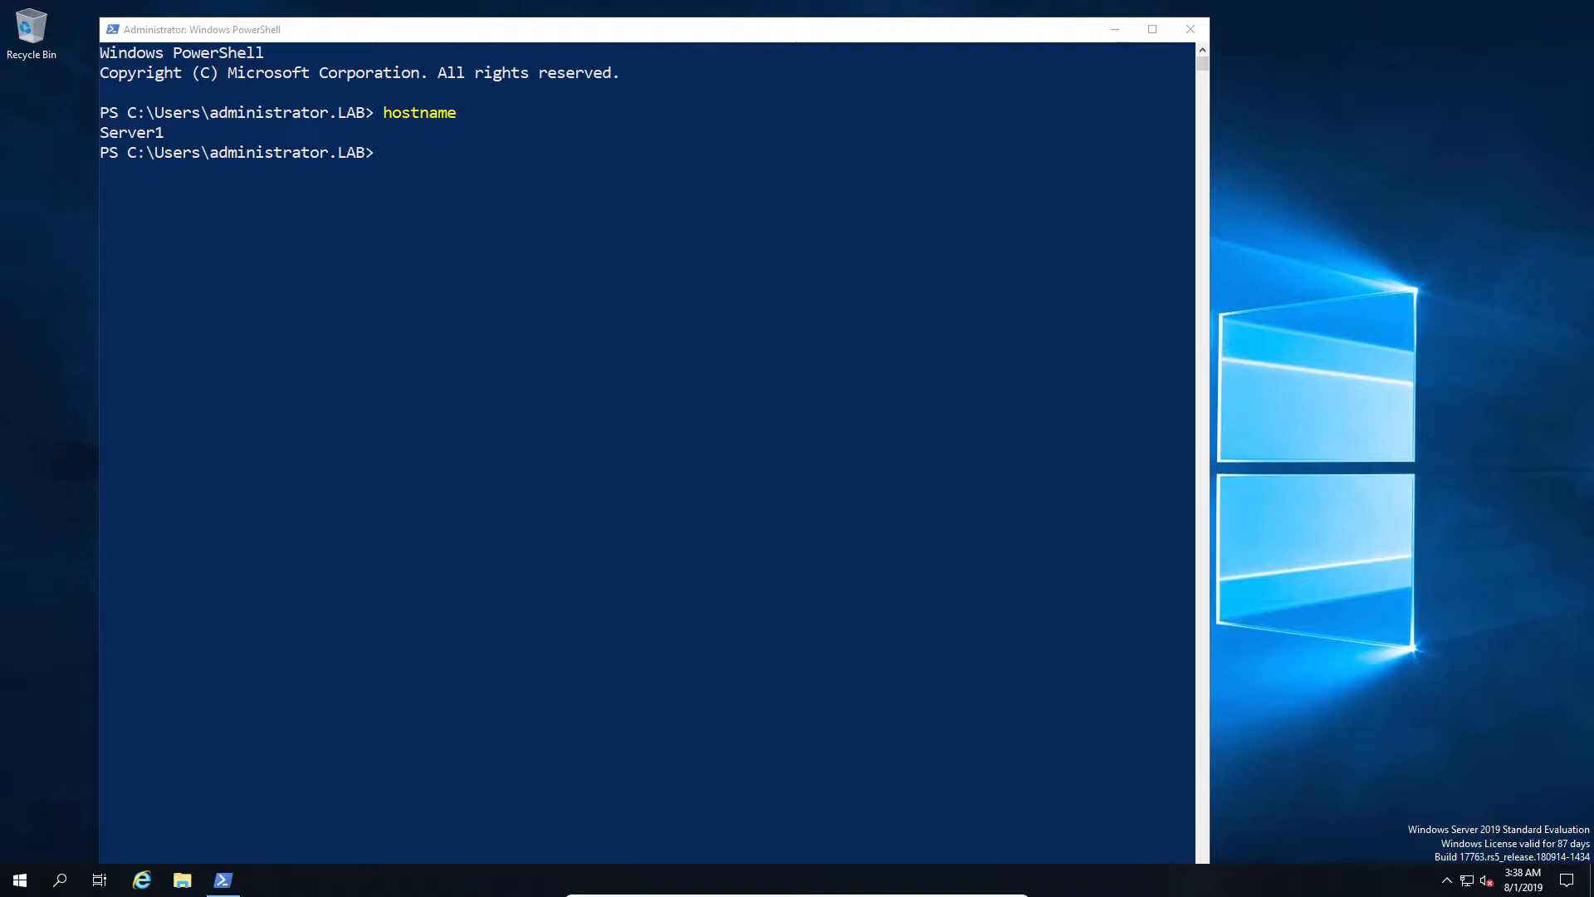
mouse_move(527, 100)
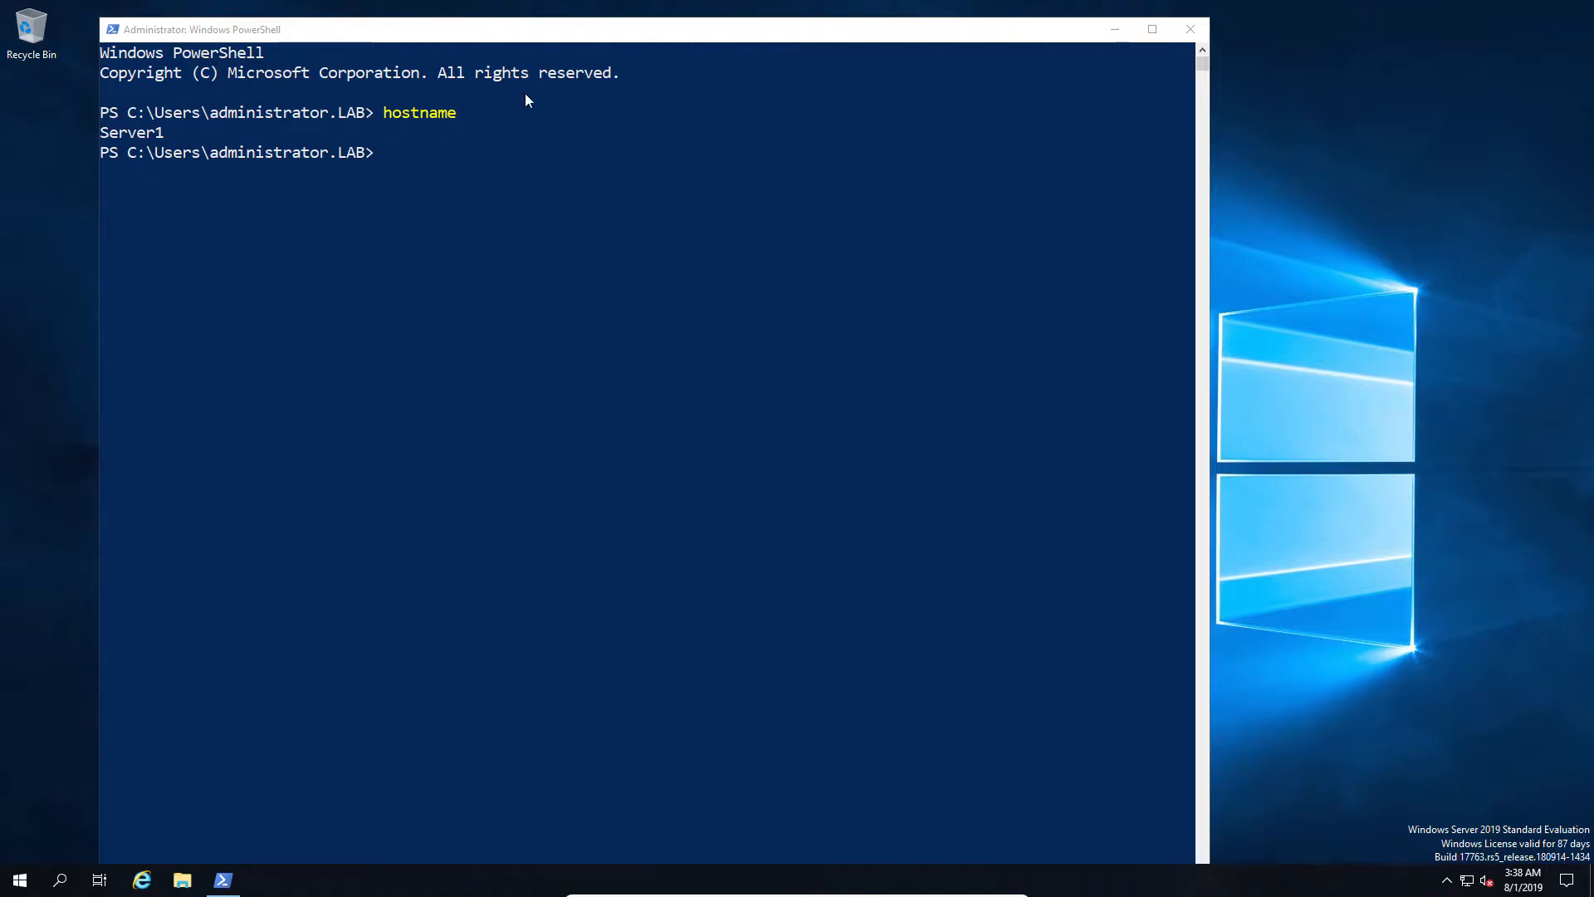
Create a self-signed certificate for Server1 in Cert:\LocalMachine\My as $serverCert.
type("$serverCert = New-SelfSignedCertificate -CertStoreLocation Cert:\\LocalMachine\\My -DnsName $env:COMPUTERNAME")
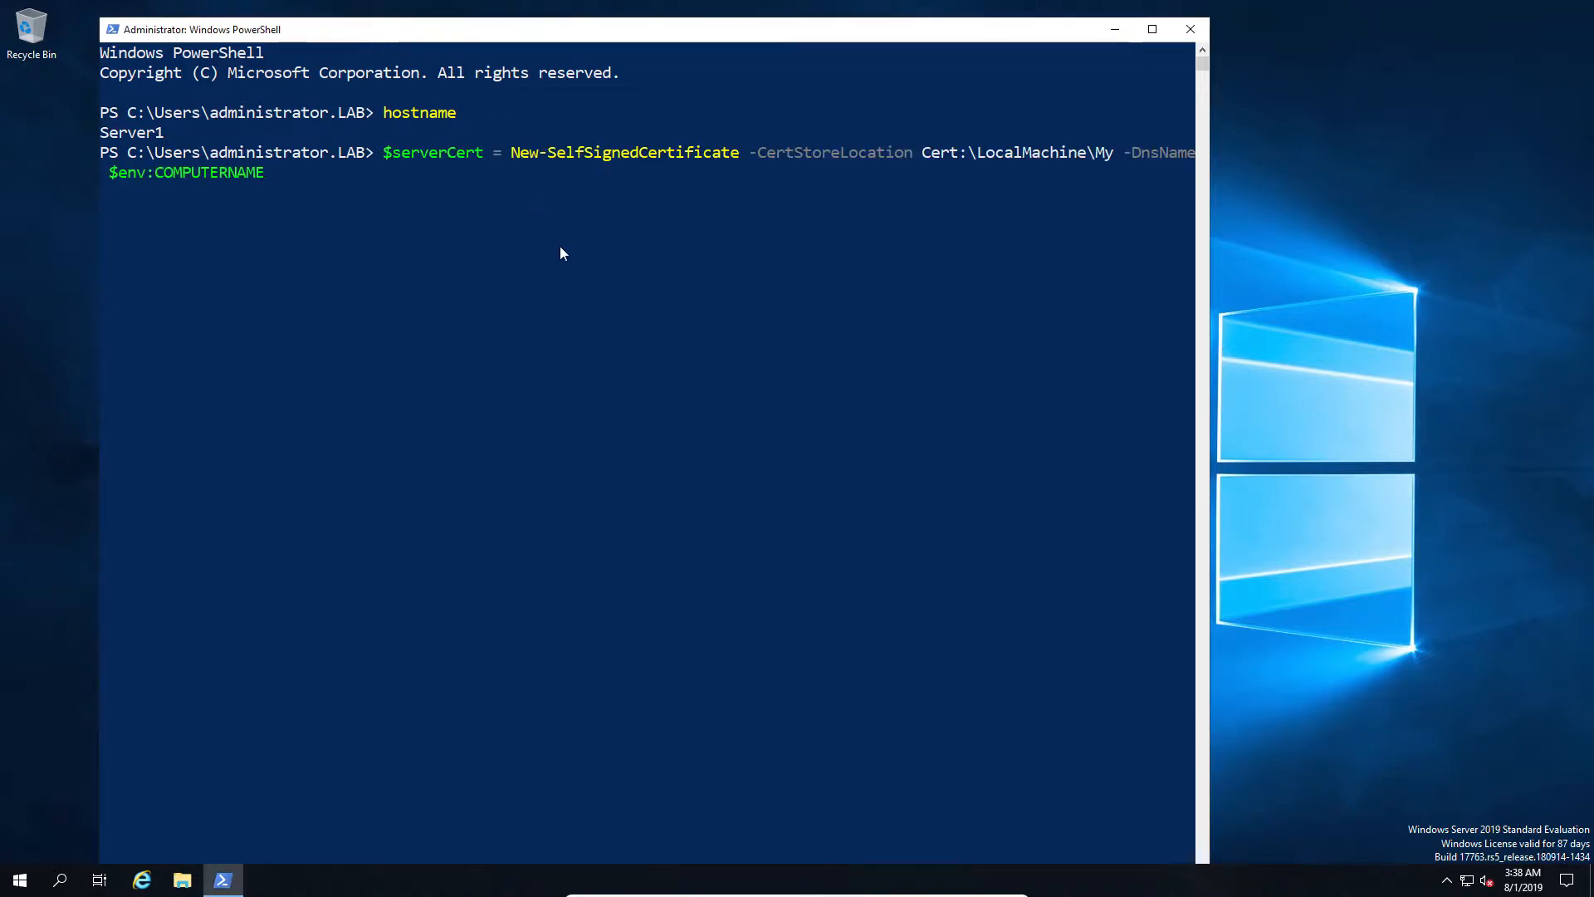
mouse_move(1073, 153)
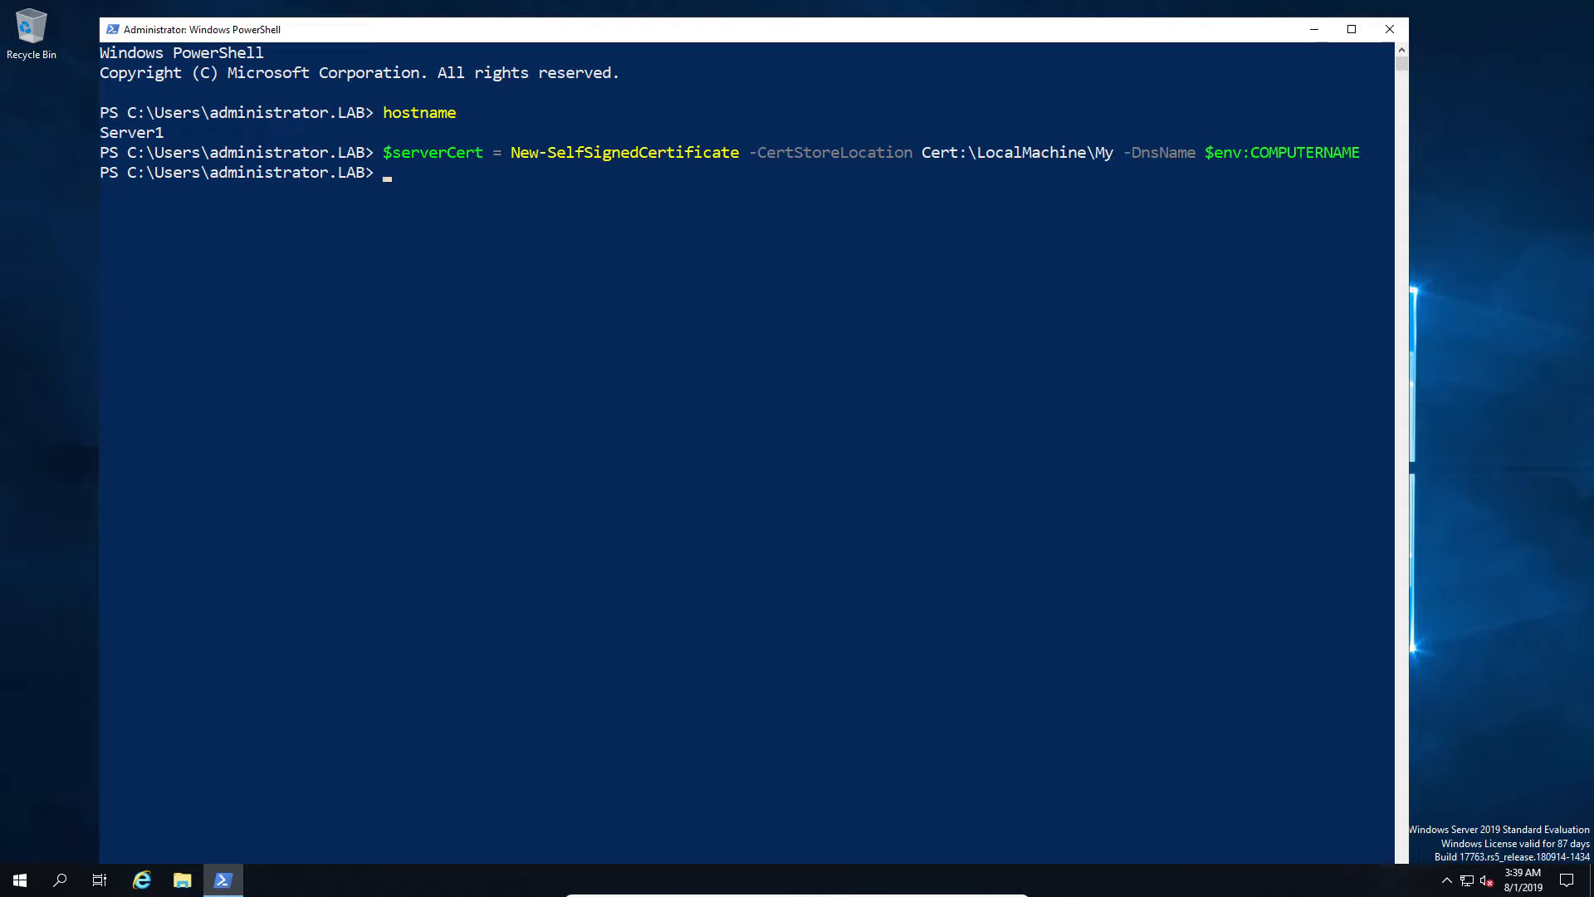
mouse_move(16, 214)
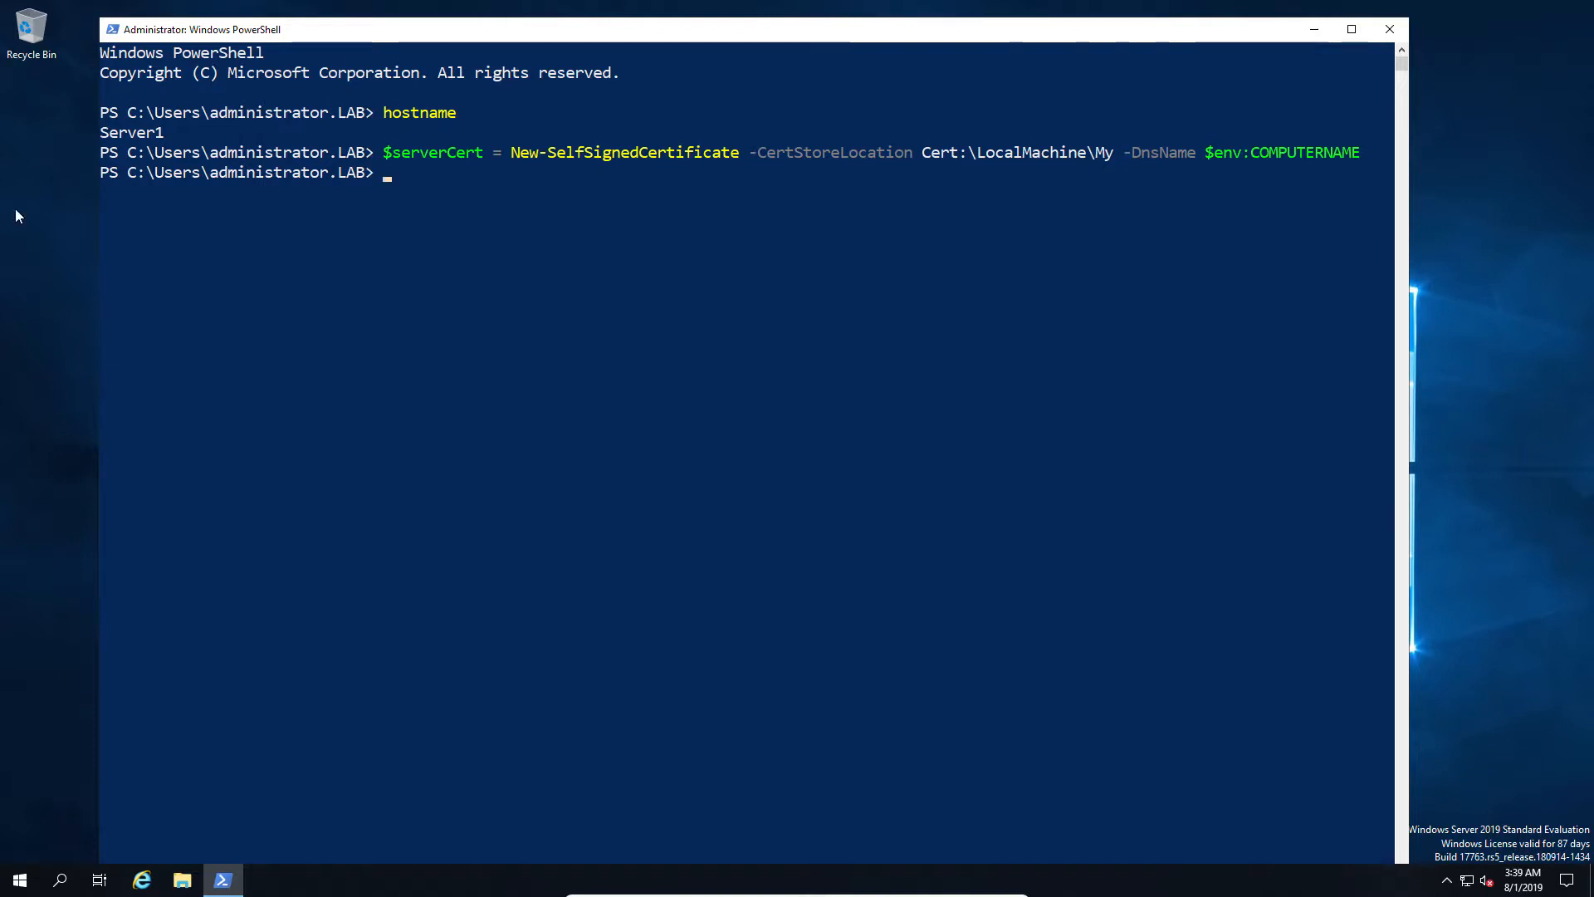
type("Get-ChildItem wsman:\\localhost\\Listener\\ | Where-Object -Property Keys -eq 'Transport=HTTP' | Remove-Item -Recurse")
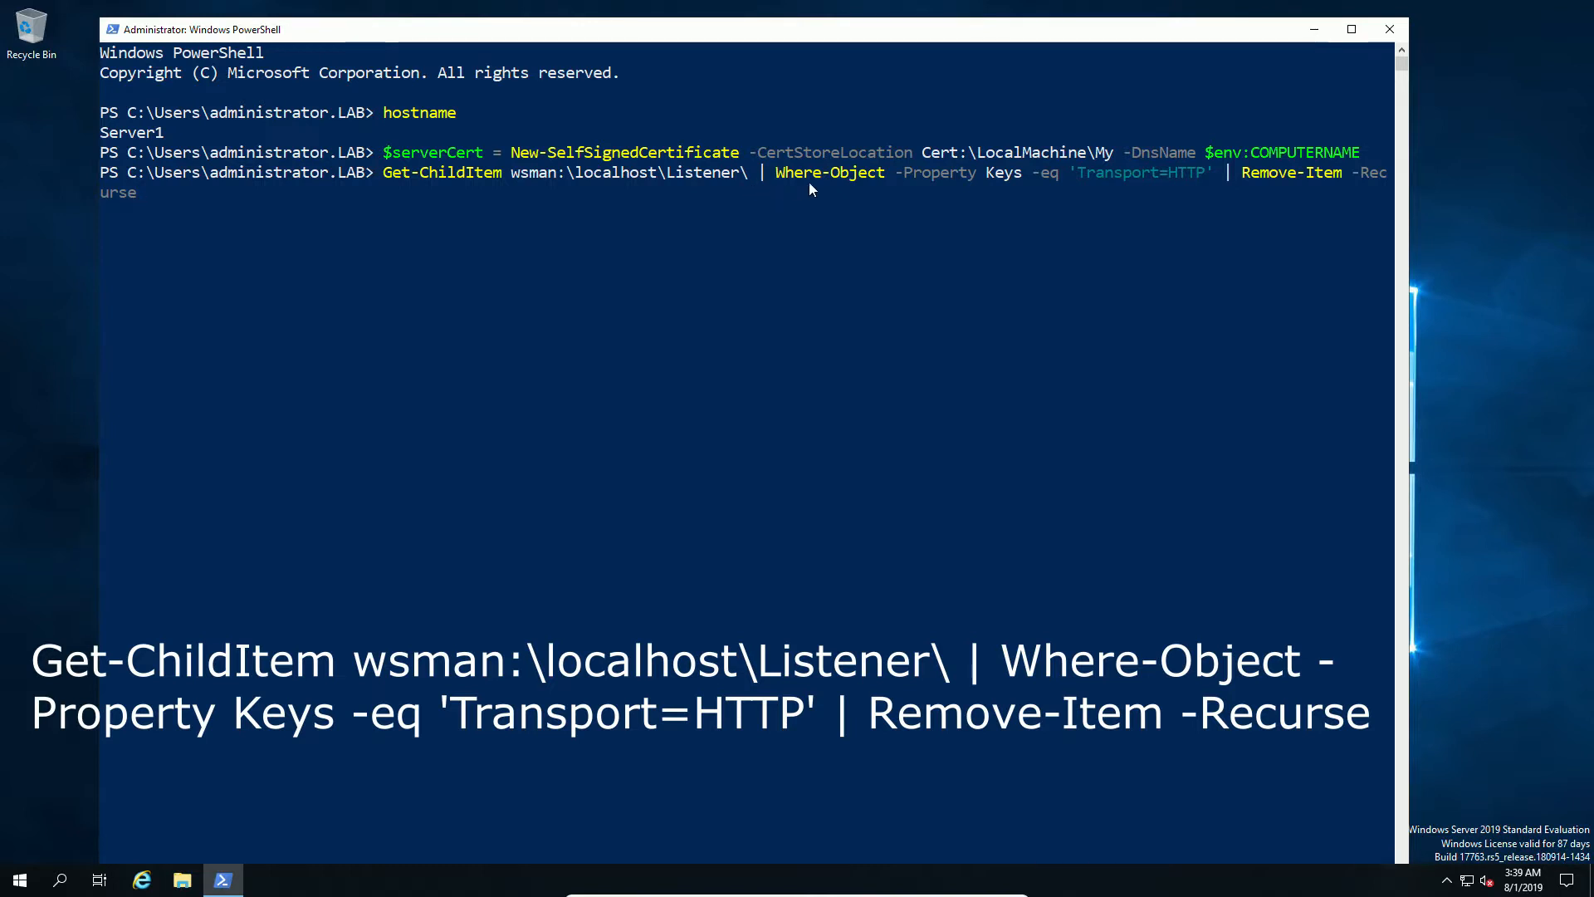
mouse_move(1027, 186)
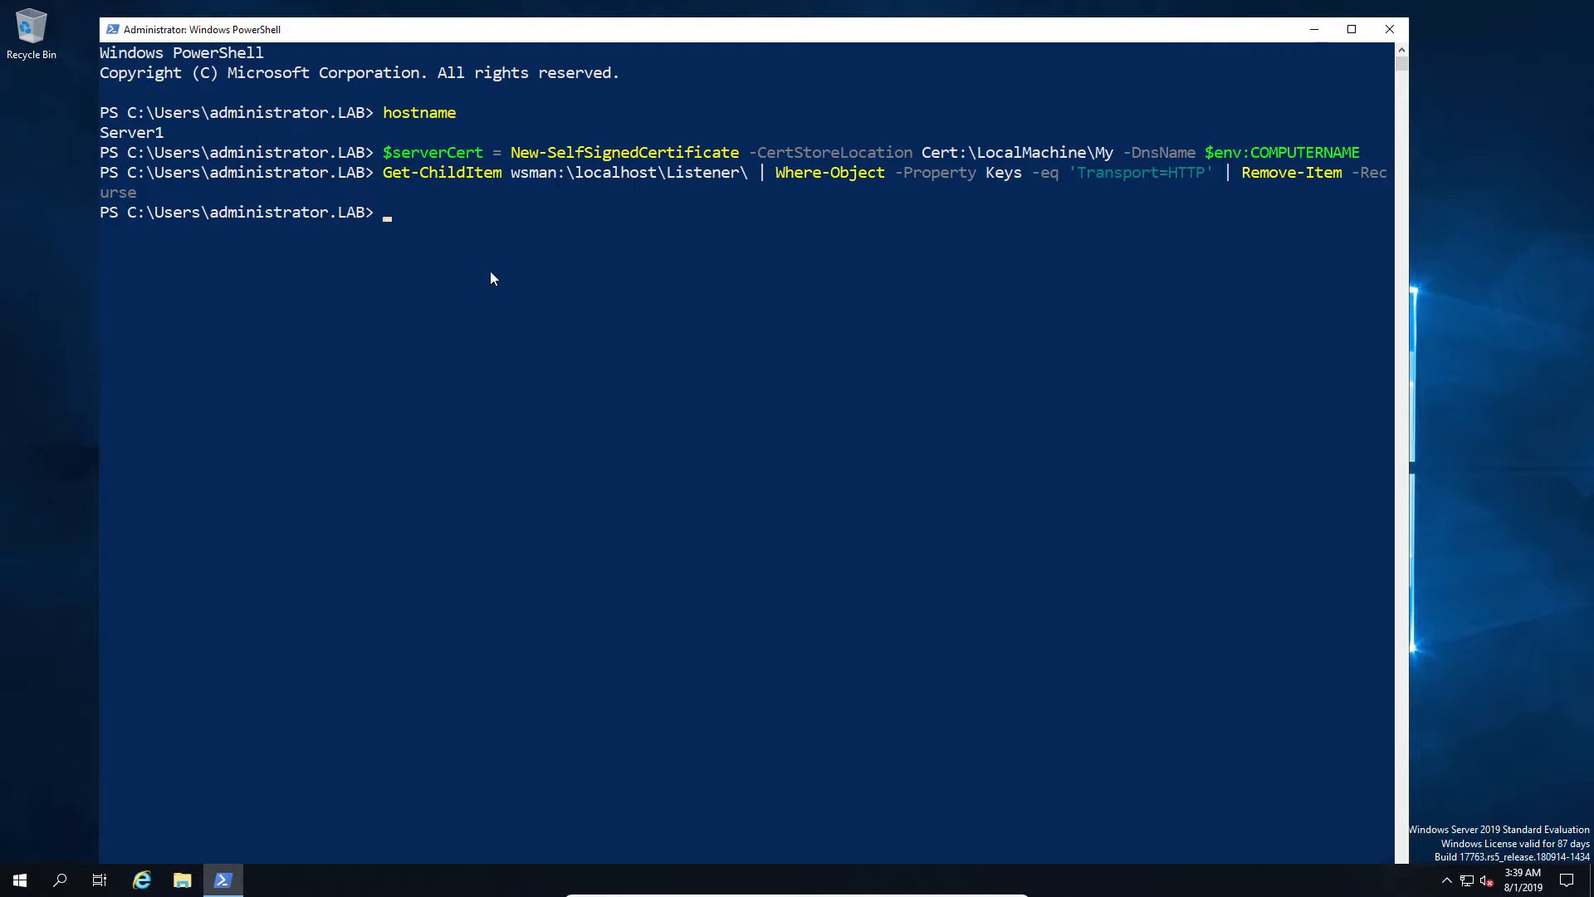
Add an HTTPS listener on all addresses using $serverCert's thumbprint, then list listeners.
type("New-Item -Path WSMan:\\localhost\\Listener\\ -Transport HTTPS -Address * -CertificateThumbPrint $serverCert.Thumbprint -Force")
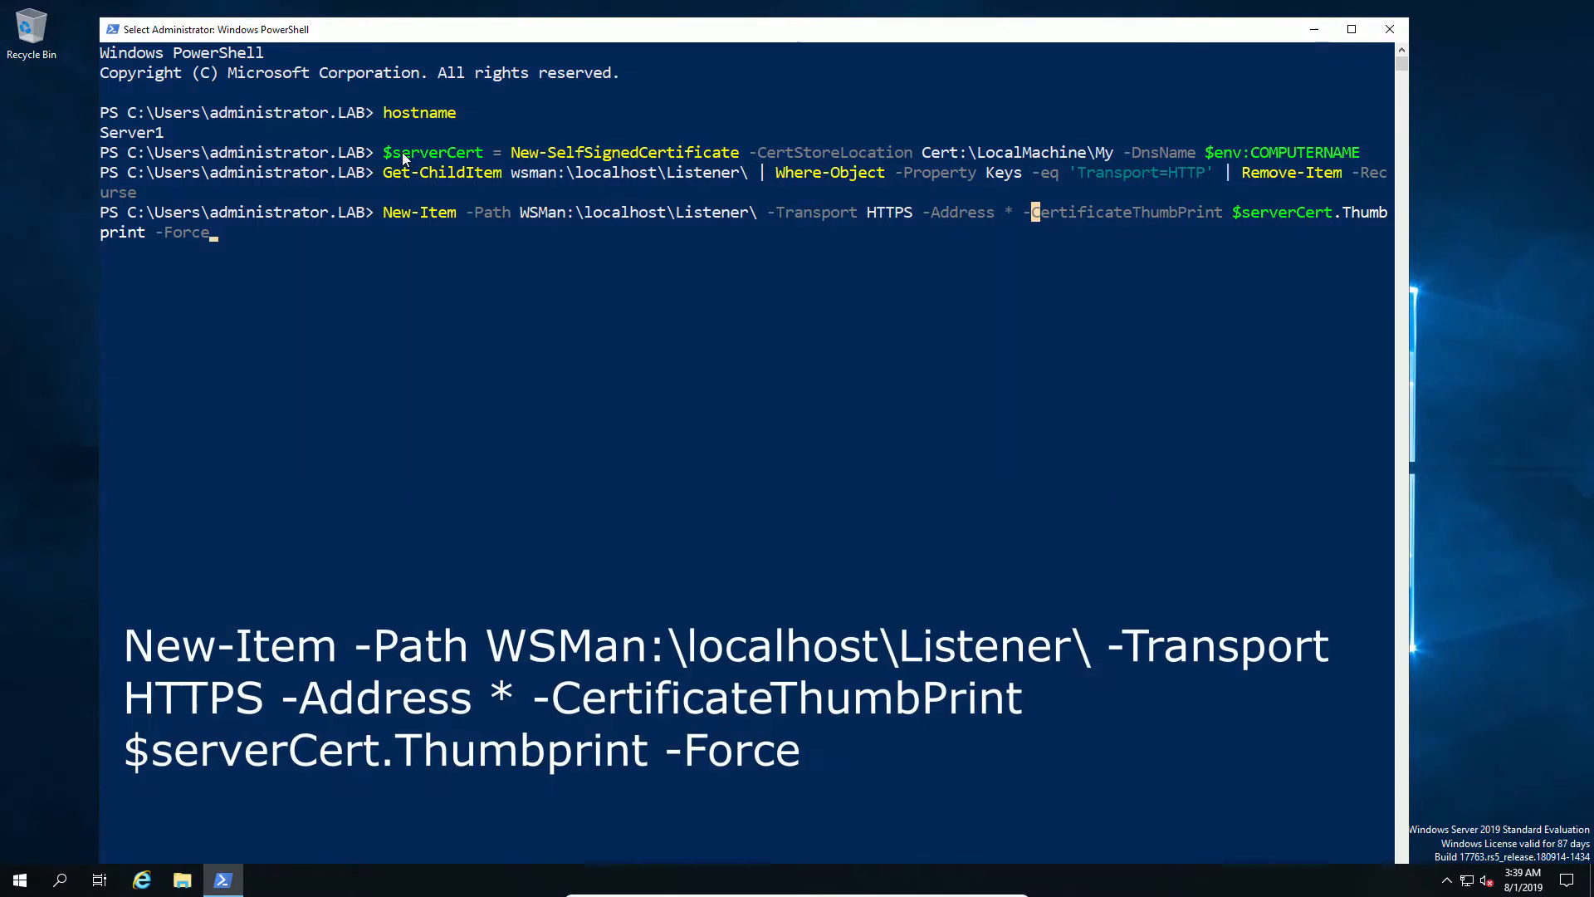
mouse_move(1362, 222)
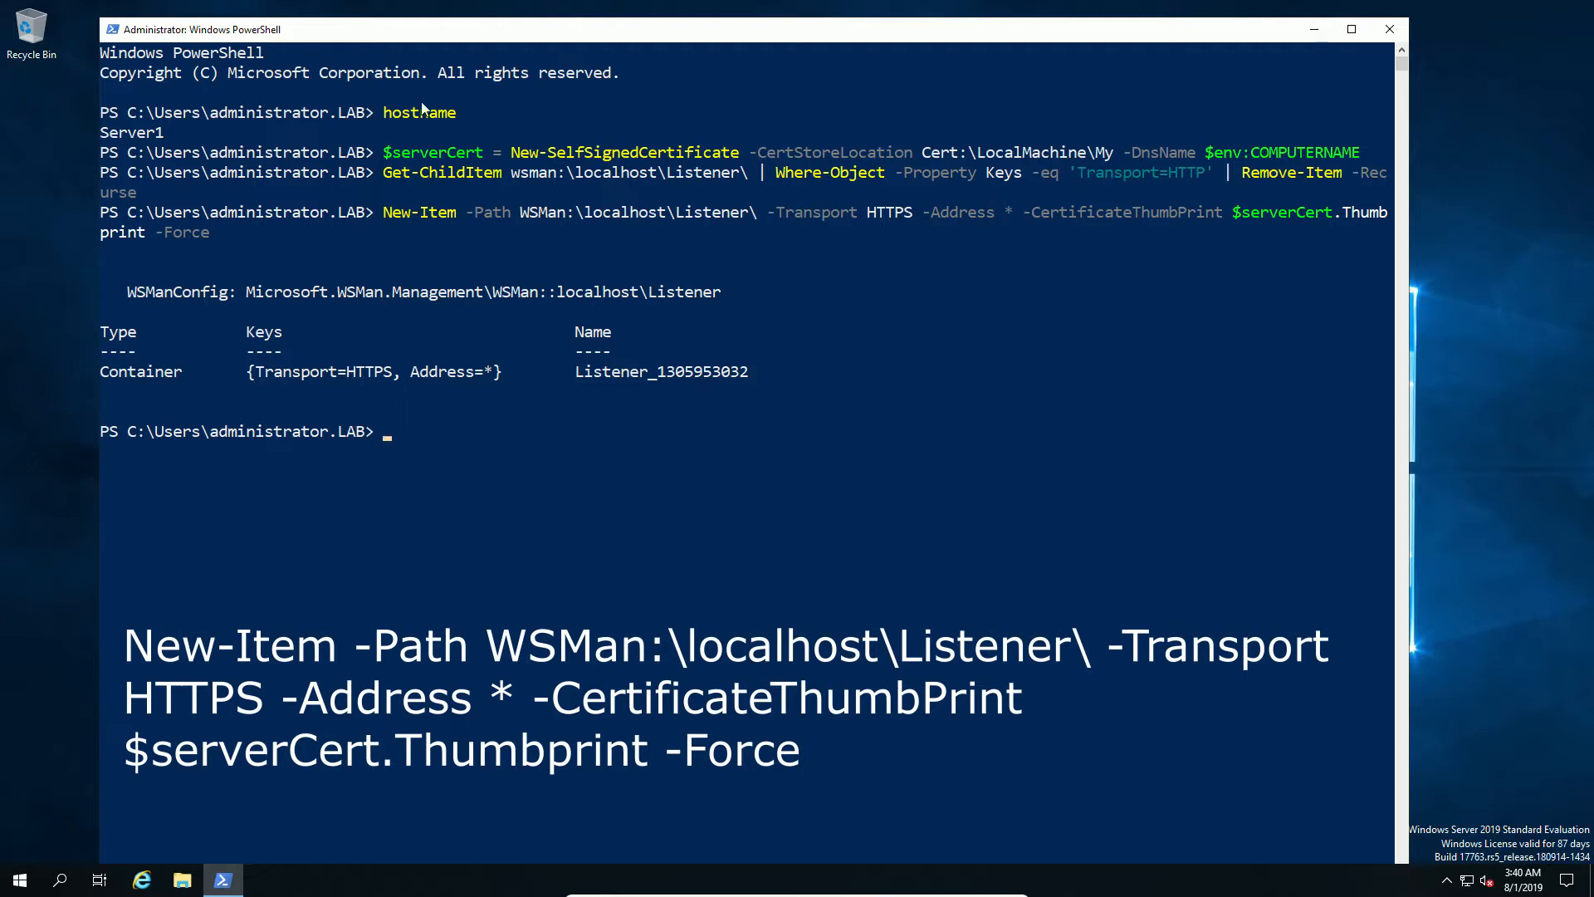
type("Get-ChildItem wsman:\\localhost\\Listener")
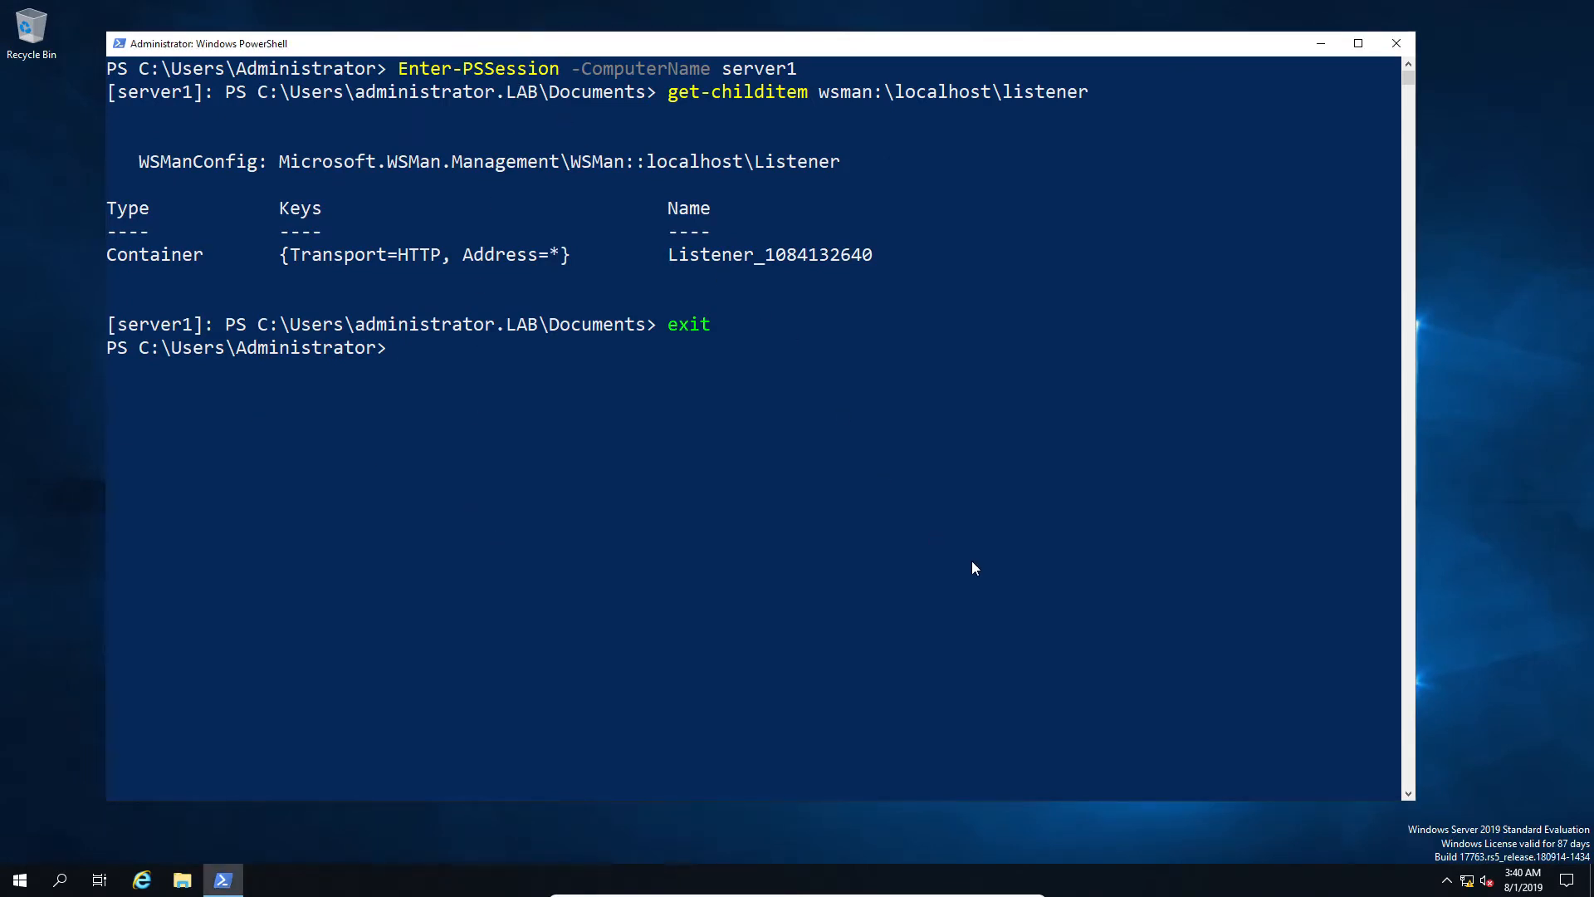
Run Enter-PSSession -ComputerName server1 -UseSSL, which rejects the unknown certificate authority.
type("Enter-PSSession -ComputerName server1")
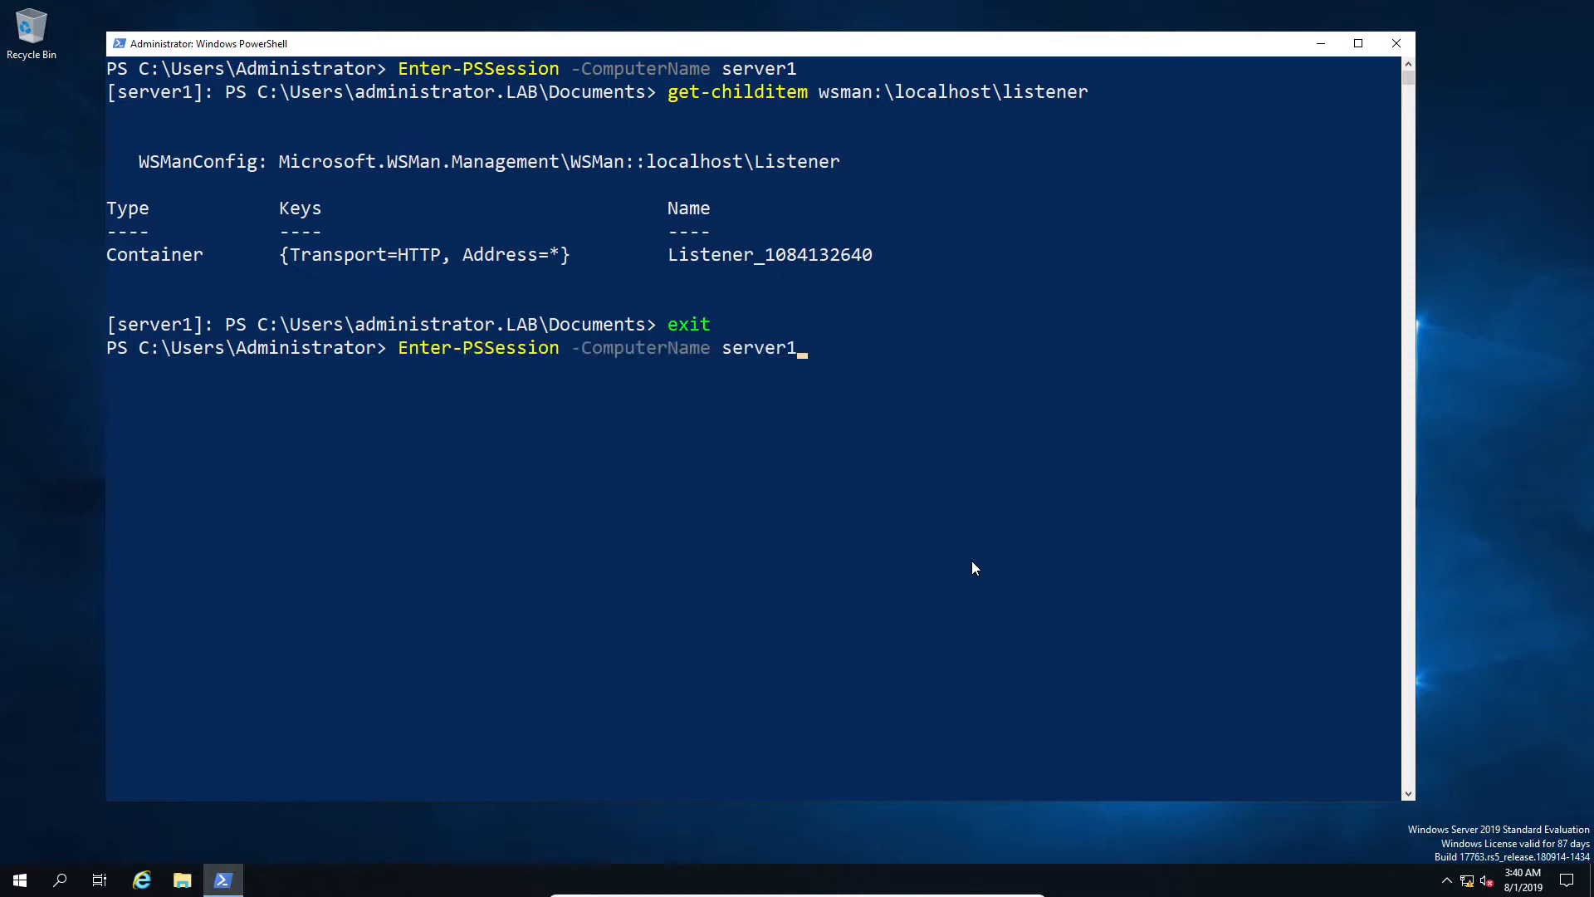
type("-")
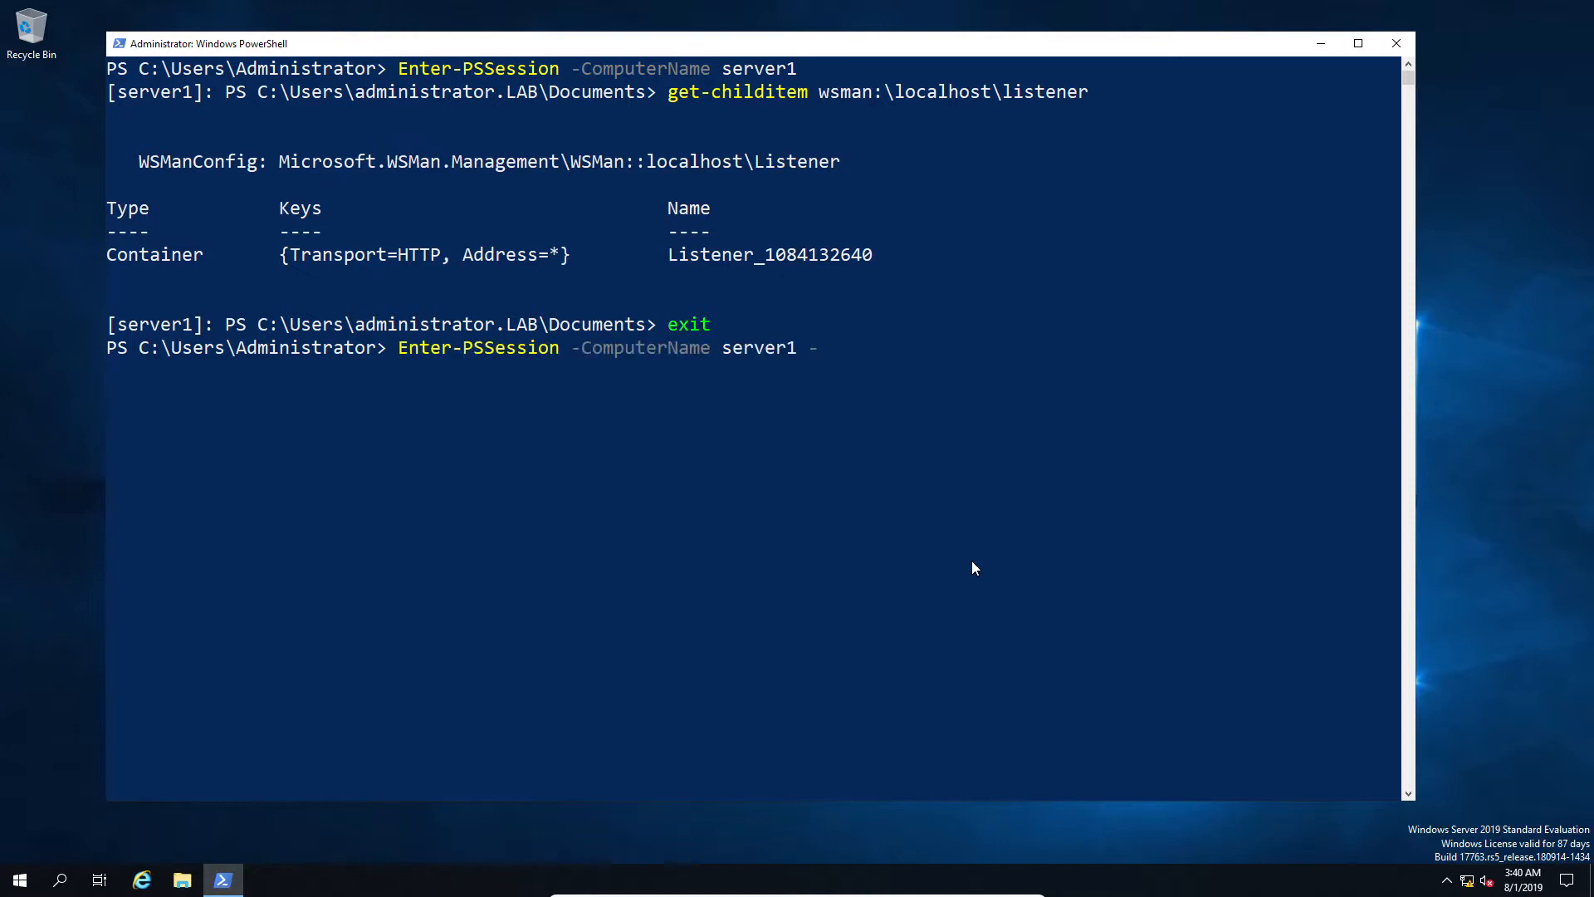
type("UseSSL")
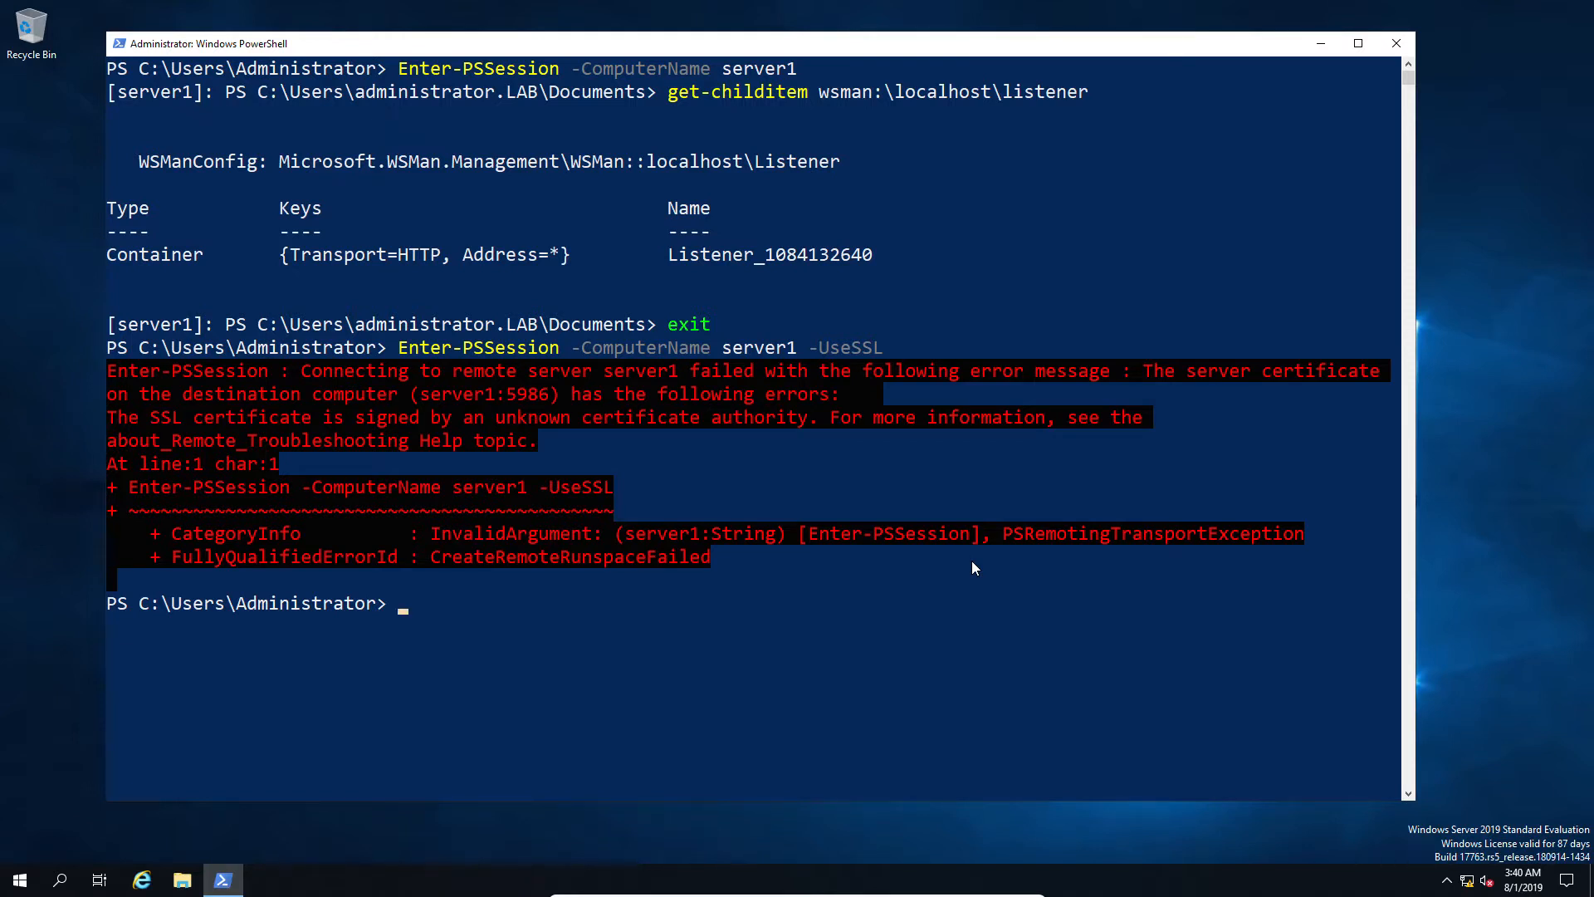
mouse_move(331, 425)
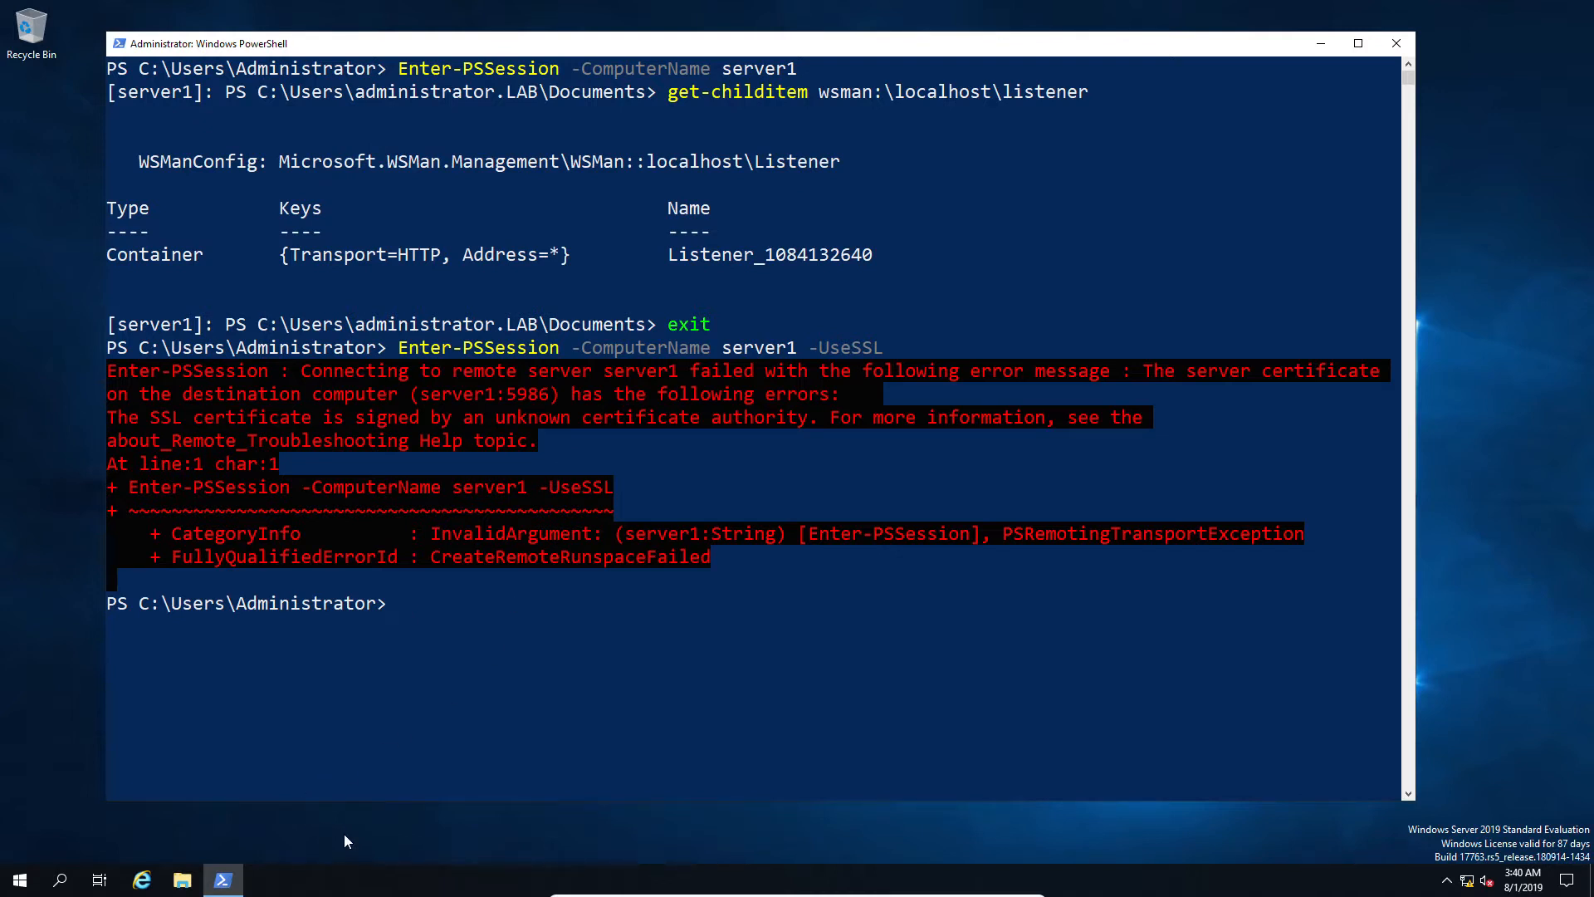
Store New-PSSessionOption -SkipCACheck -SkipRevocationCheck in $sessionOptions.
type("$se")
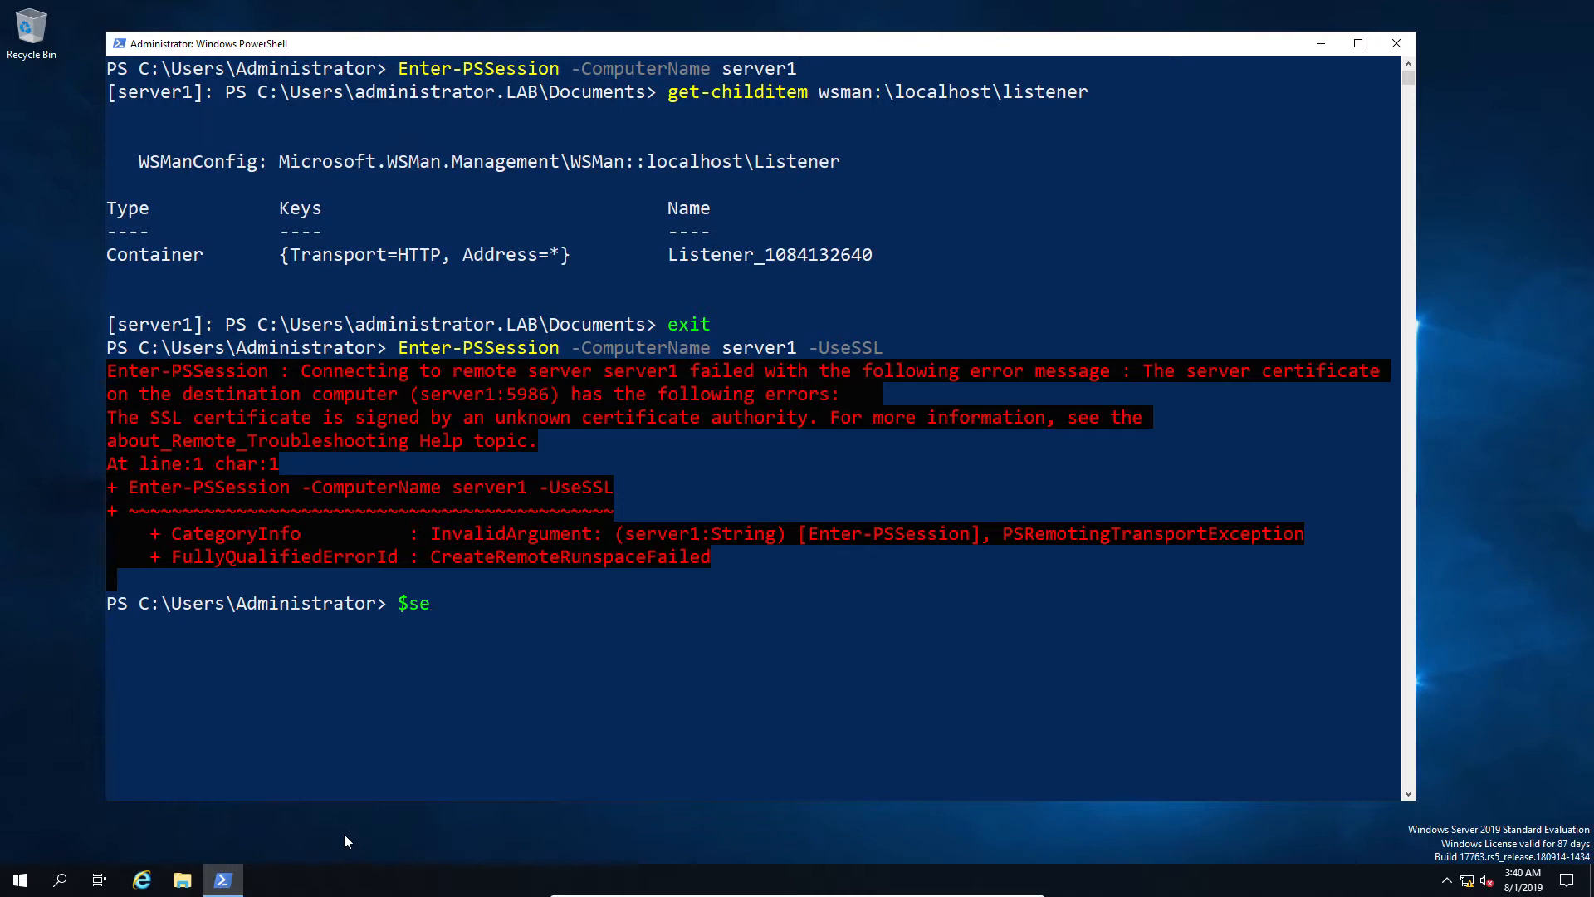
type("ssion")
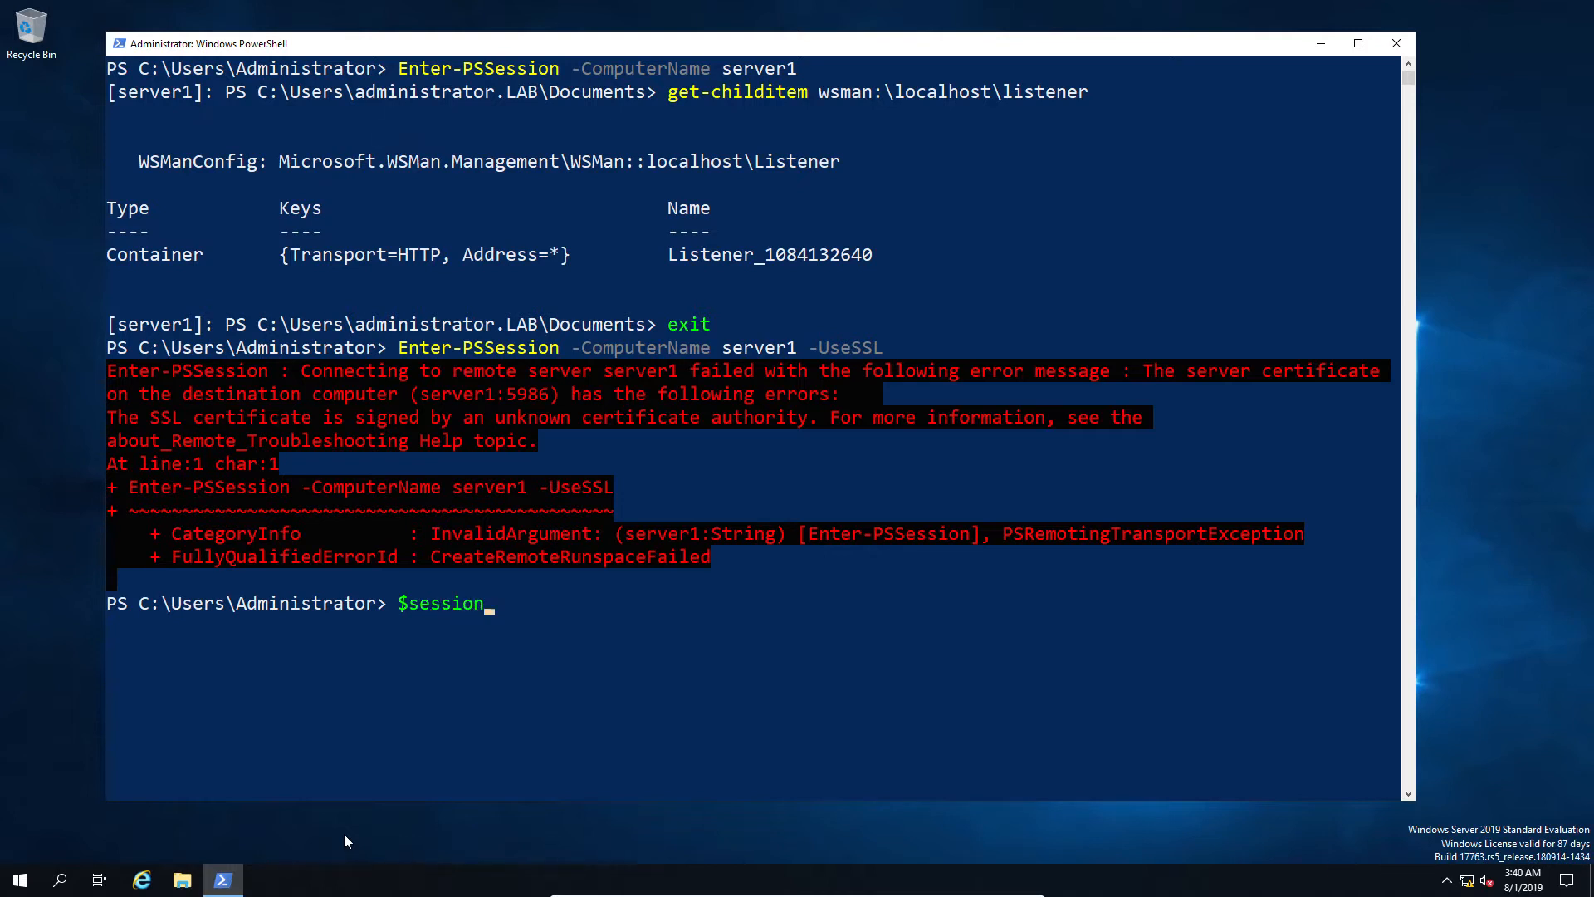
type("Option")
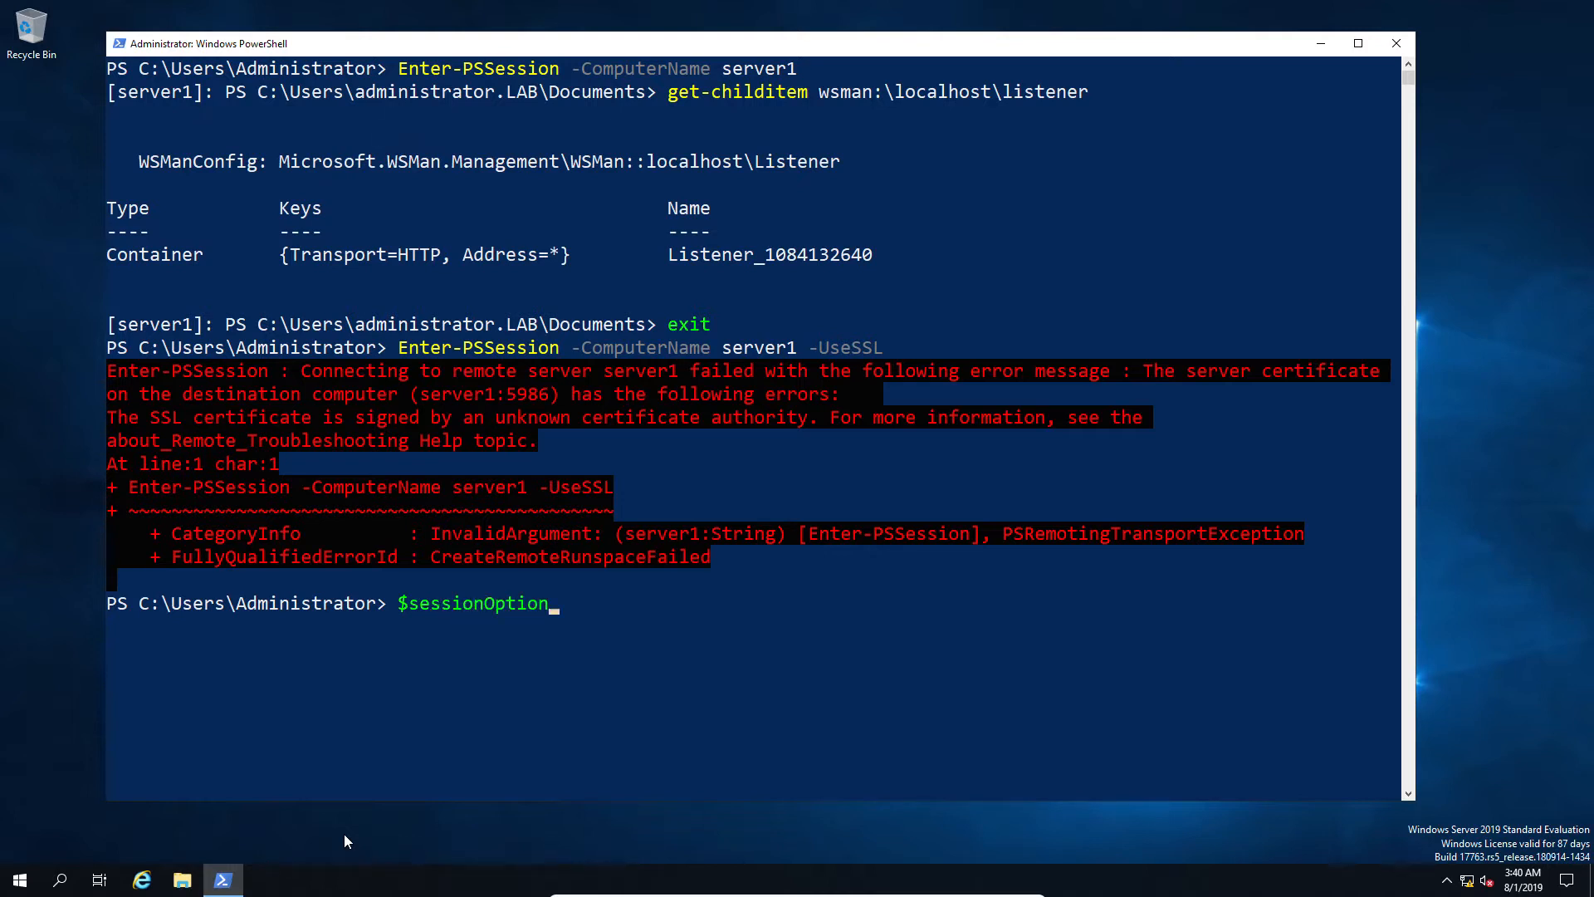
type("s =")
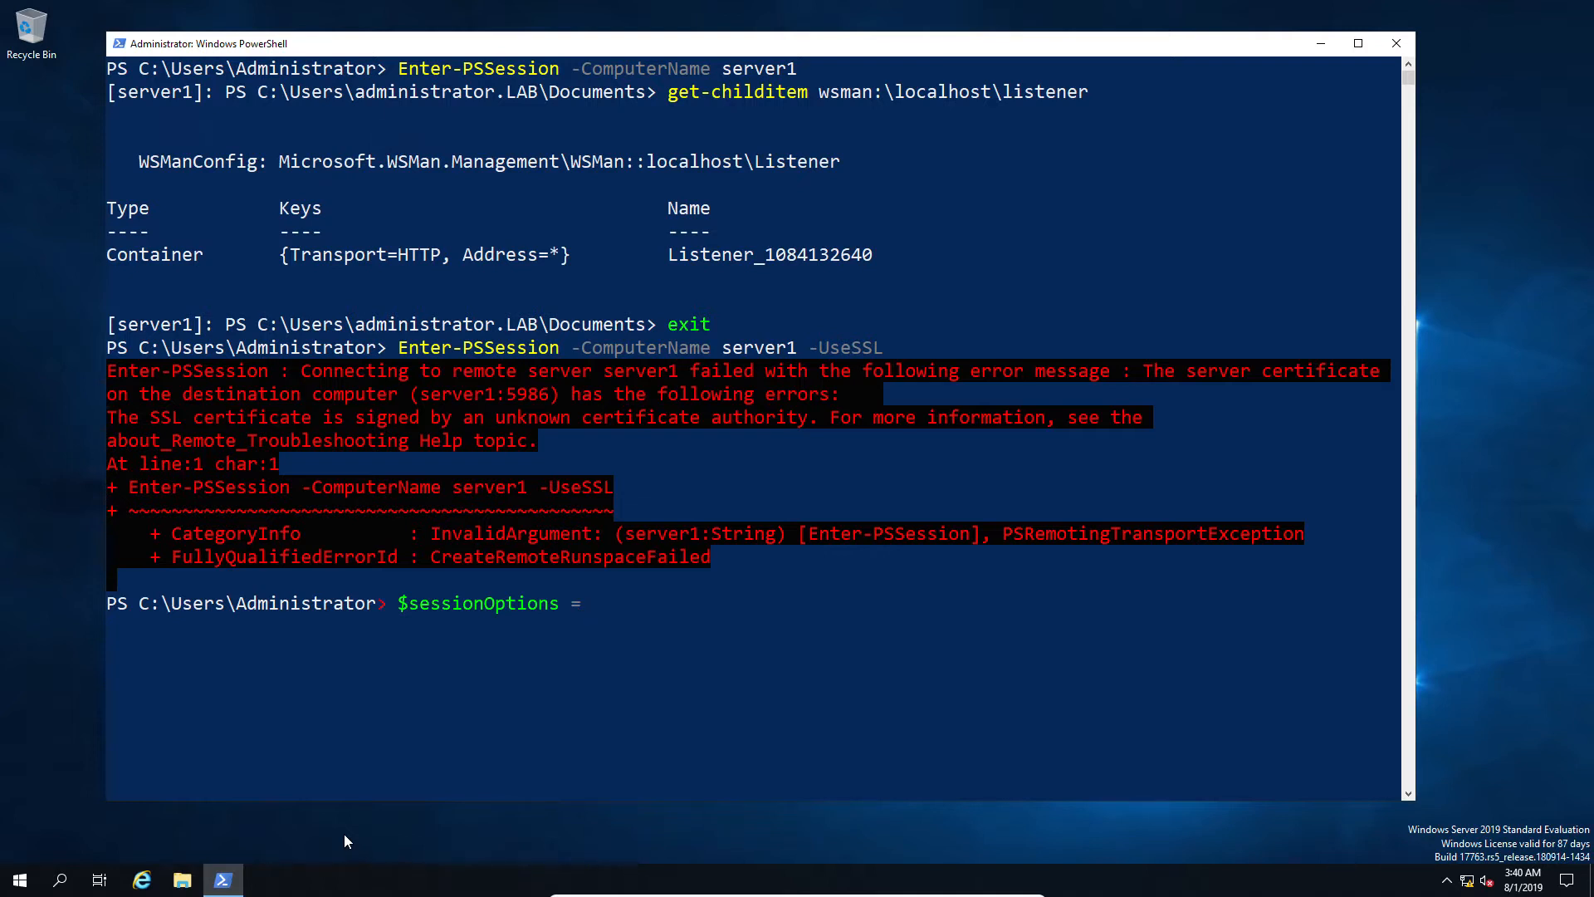
type("new-")
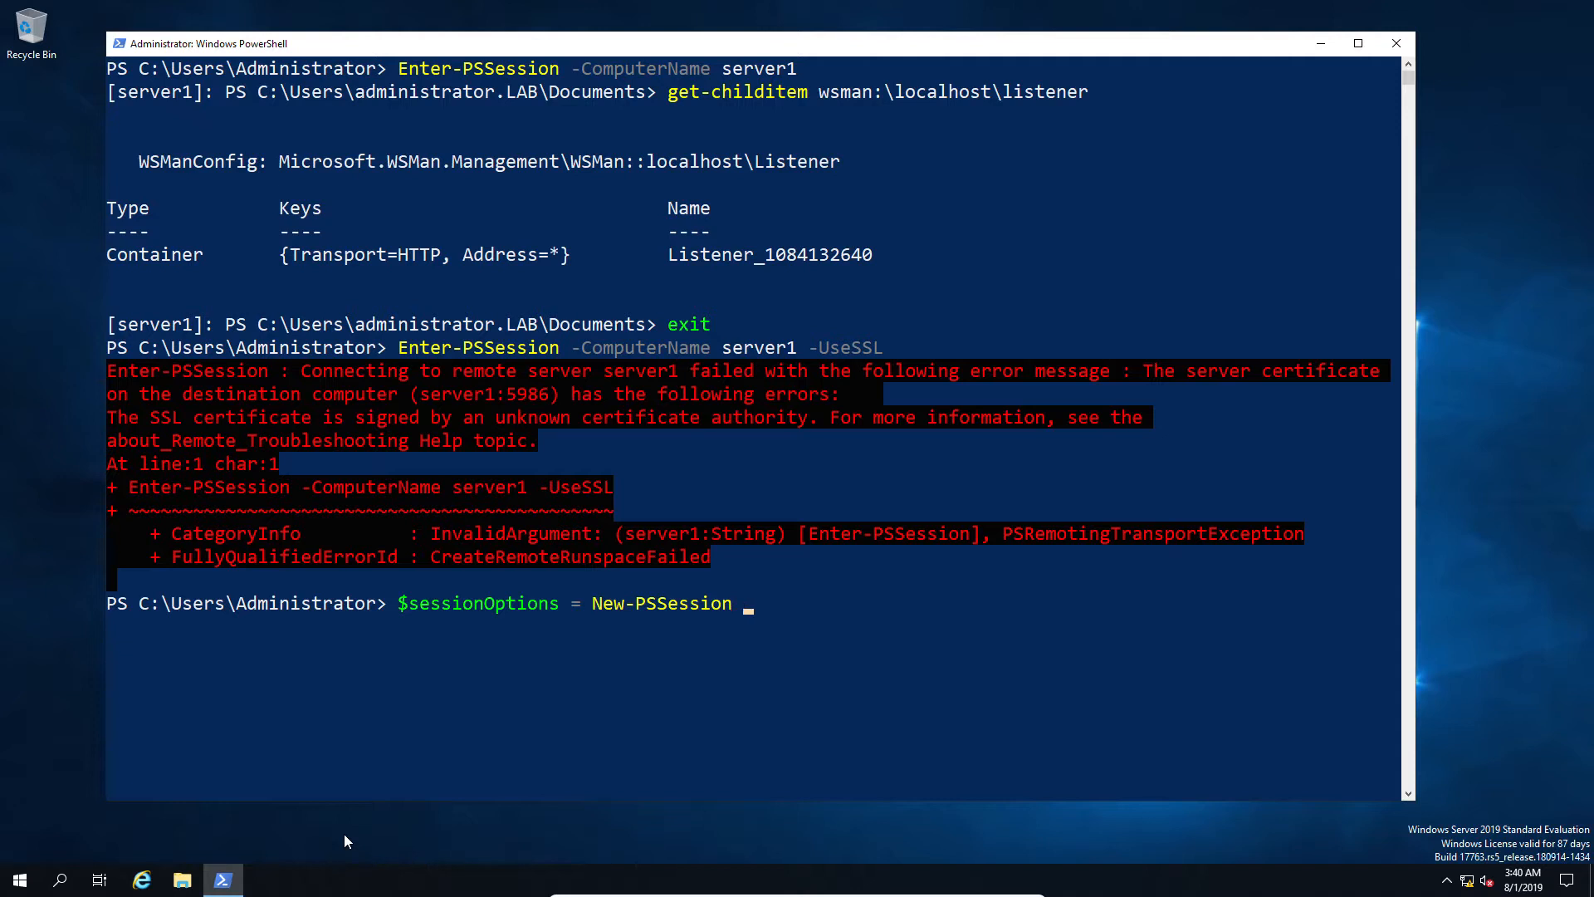
type("-s")
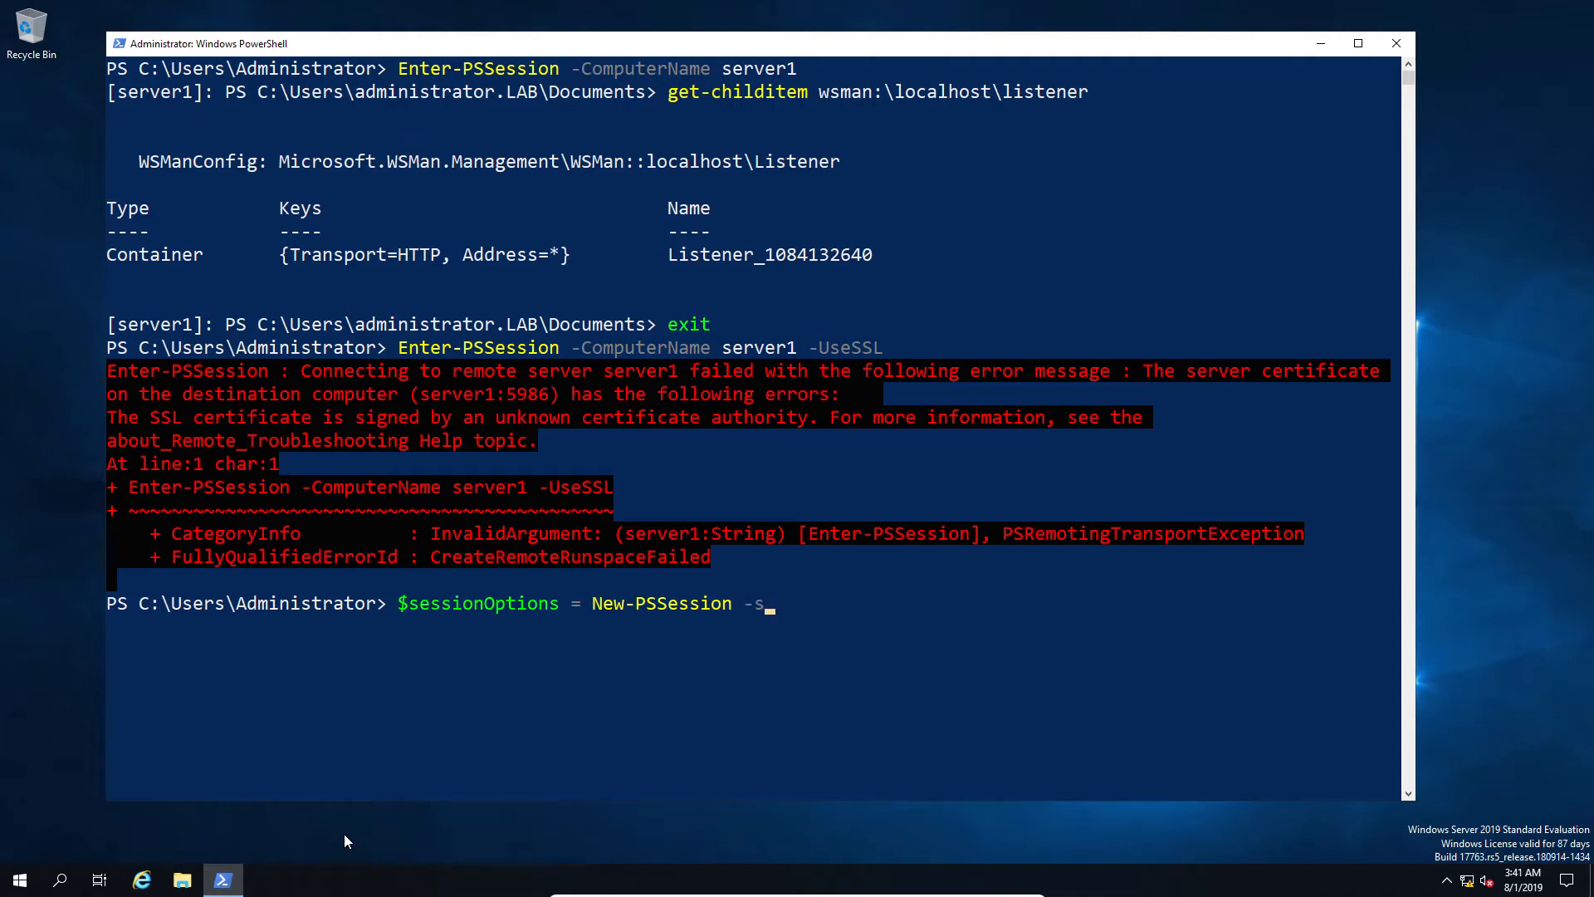
type("ki")
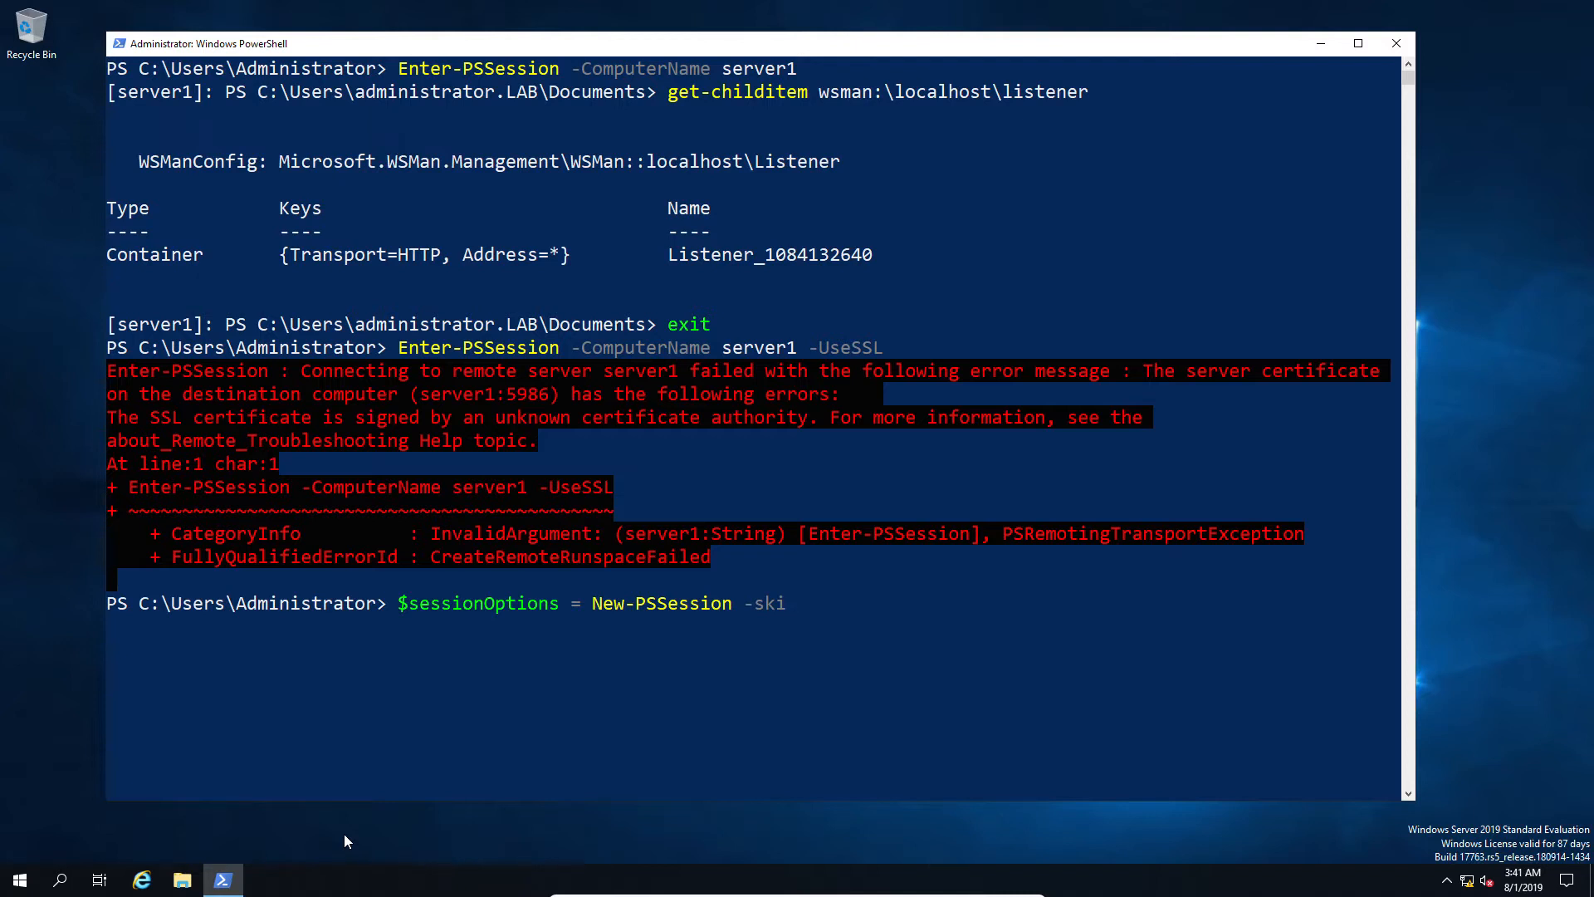
key("Backspace")
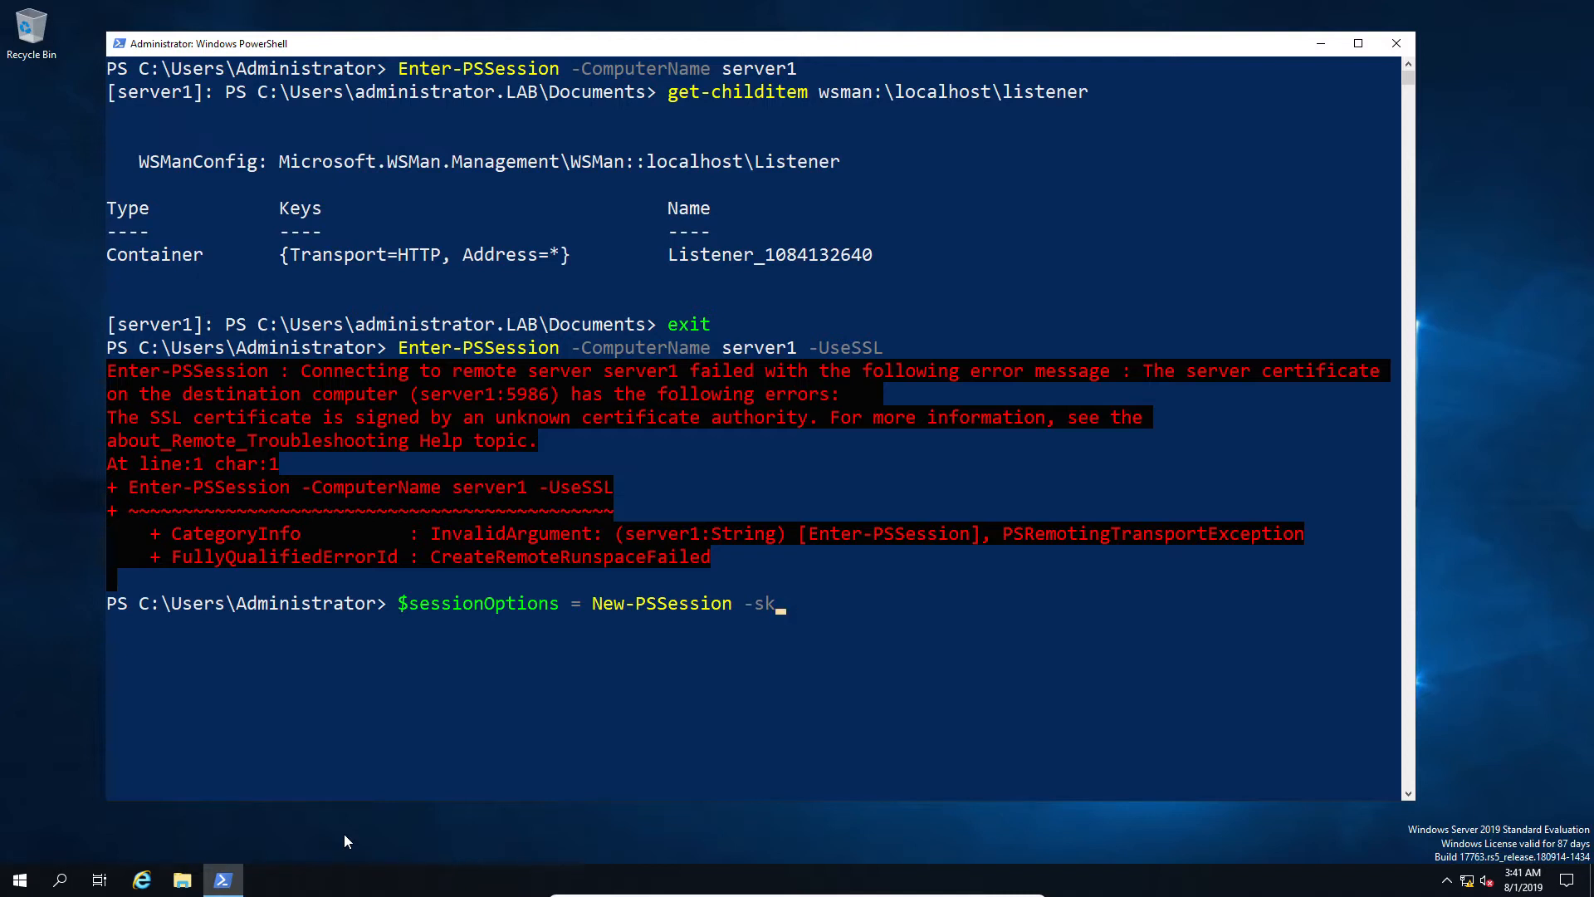
type("ip")
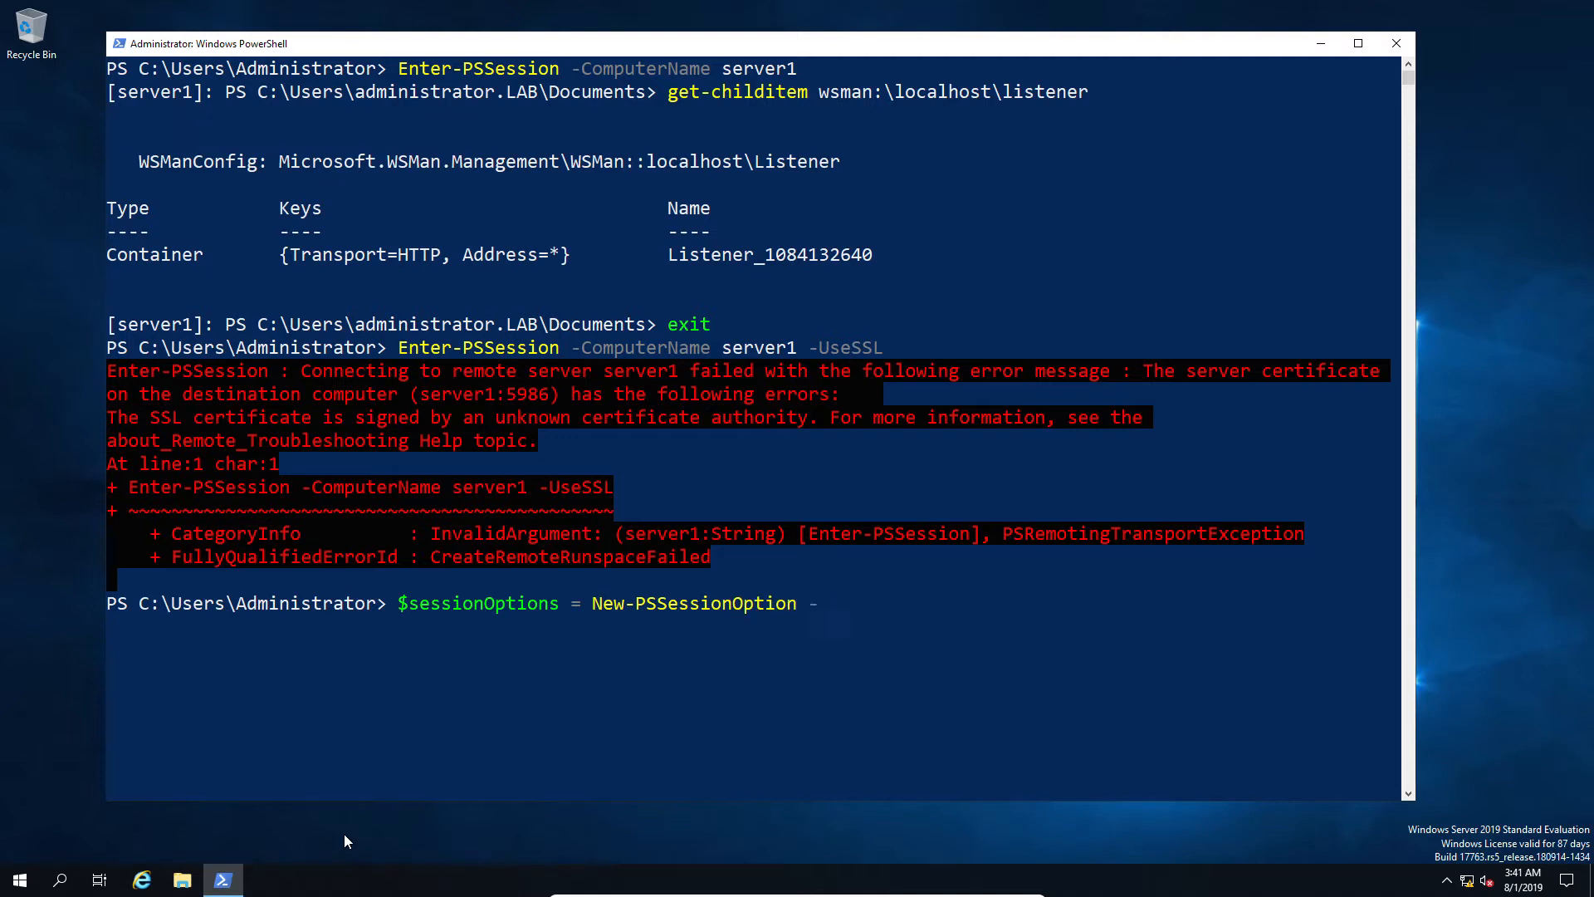
type("so")
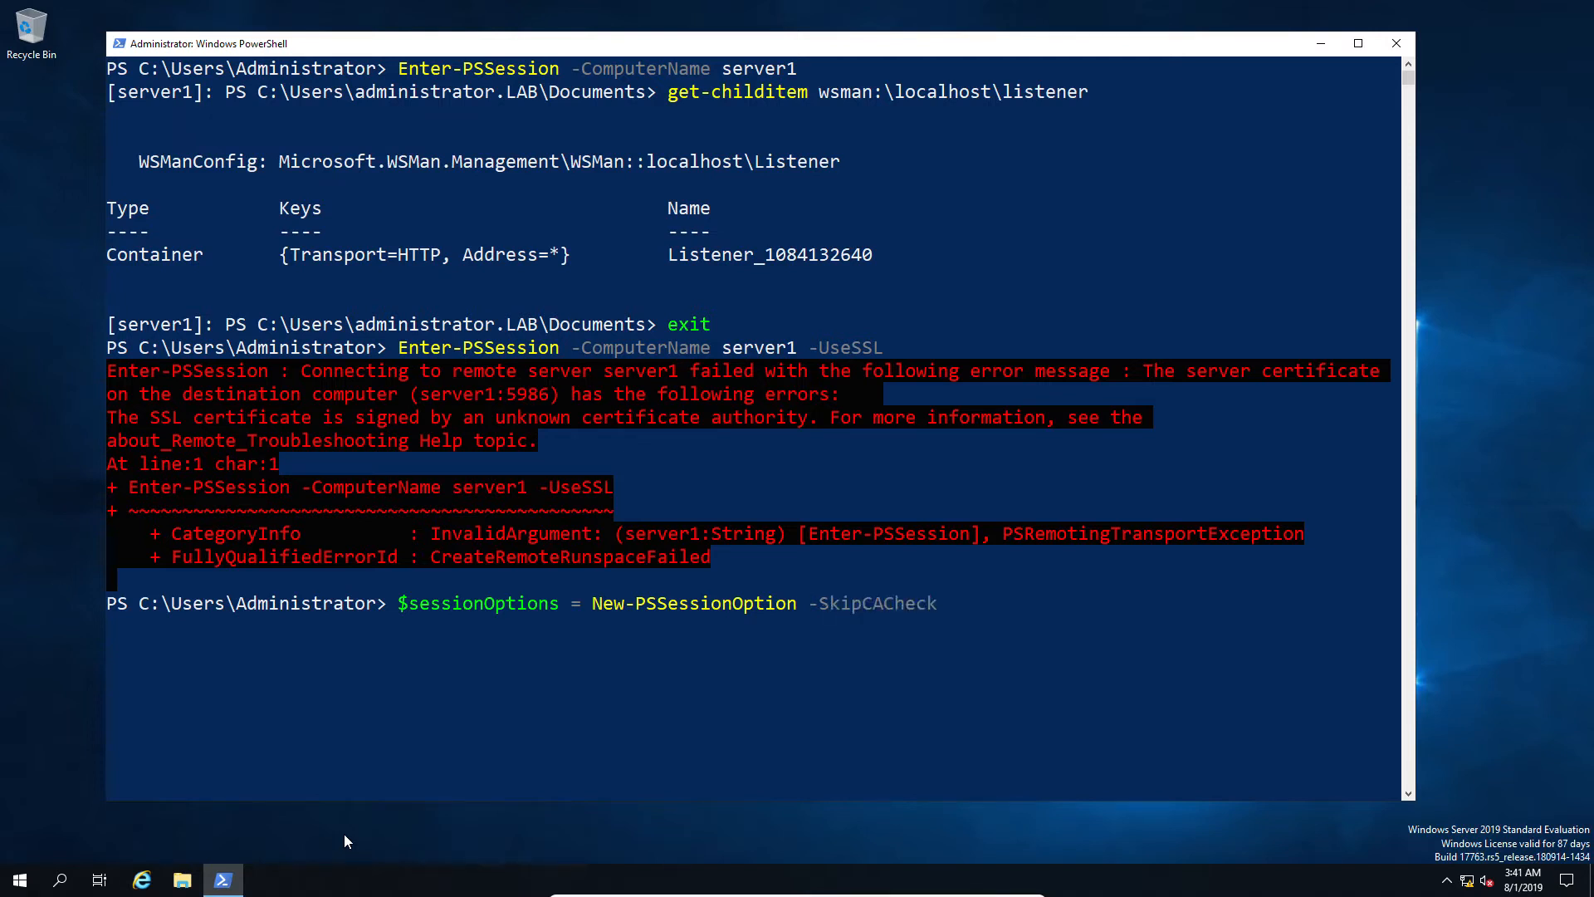
type("-SkipRevocationCheck")
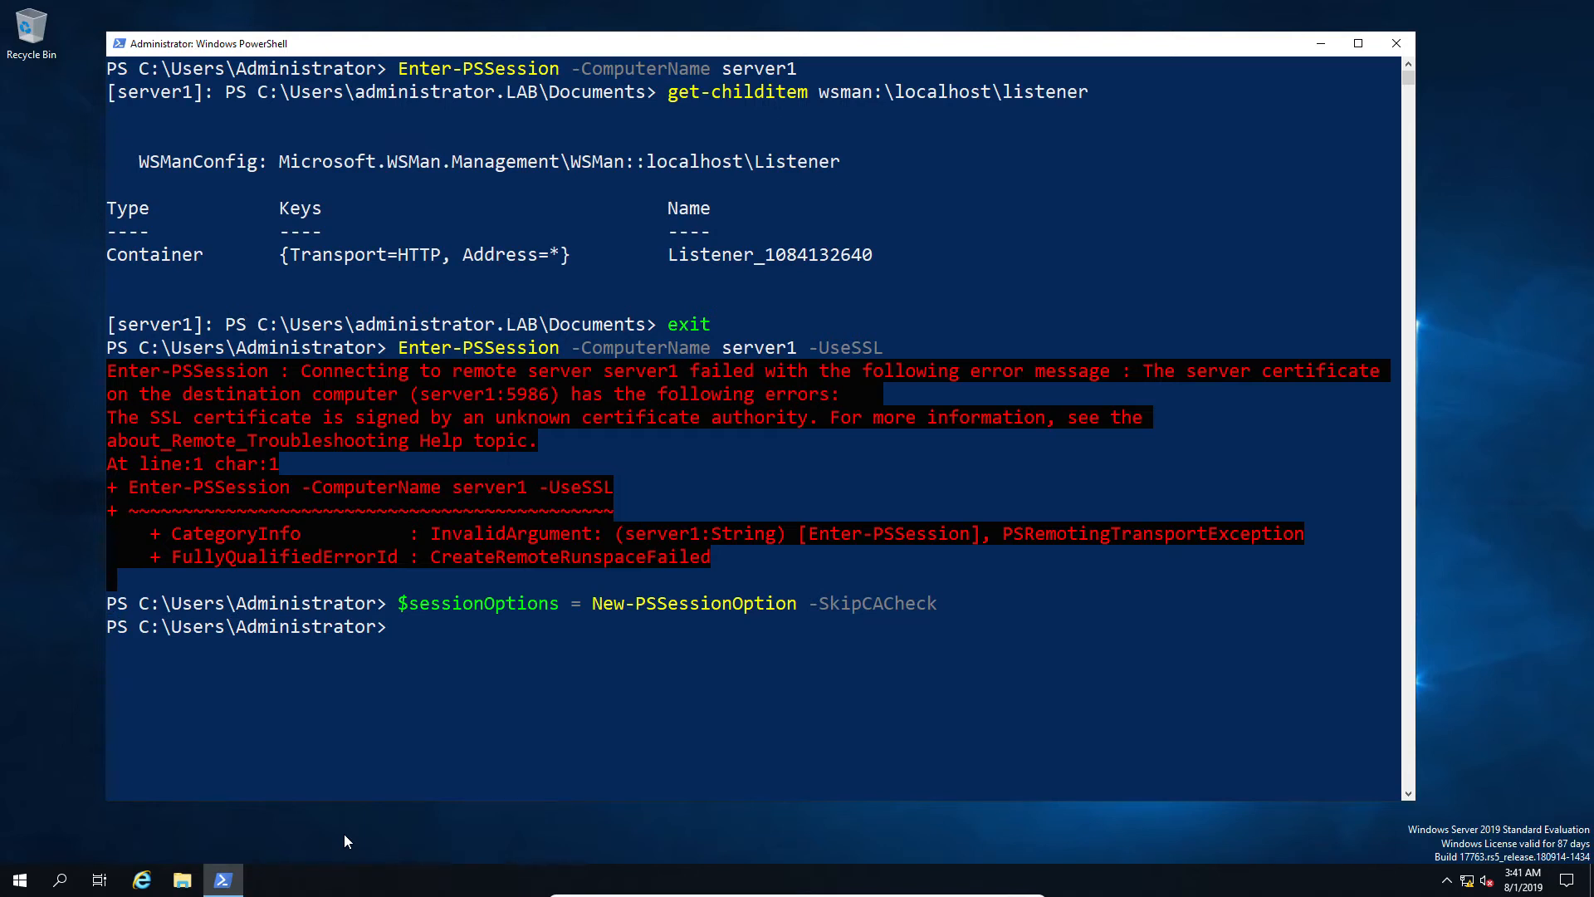
Enter an SSL session to server1 with -SessionOption $sessionOptions and clear the screen.
type("Enter-PSSession -ComputerName server1 -UseSSL")
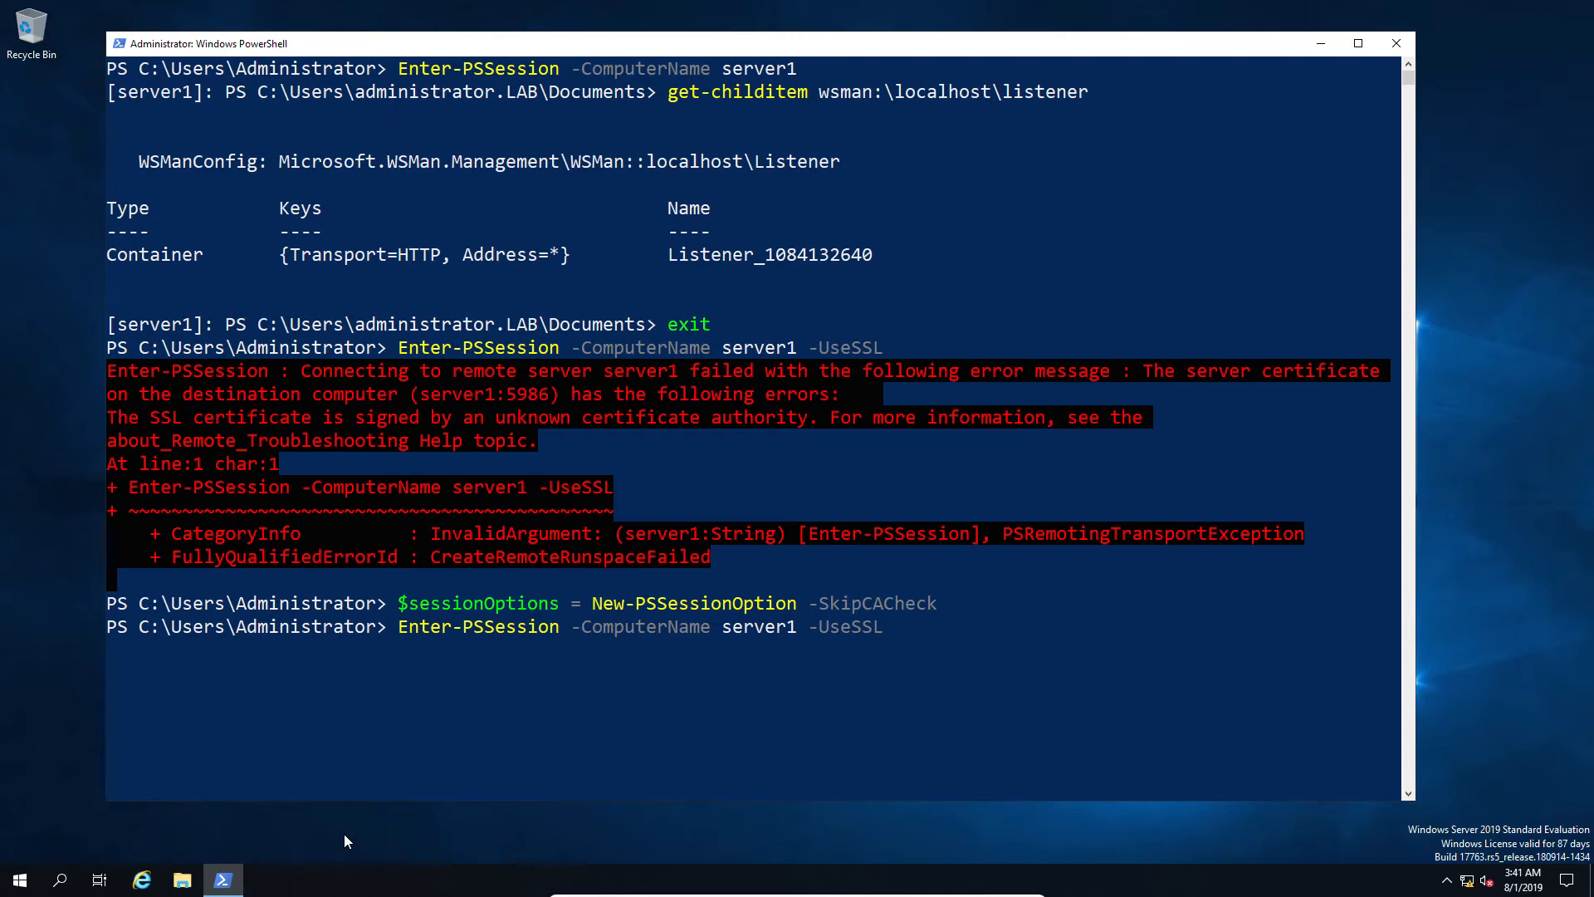
type("-SessionOption")
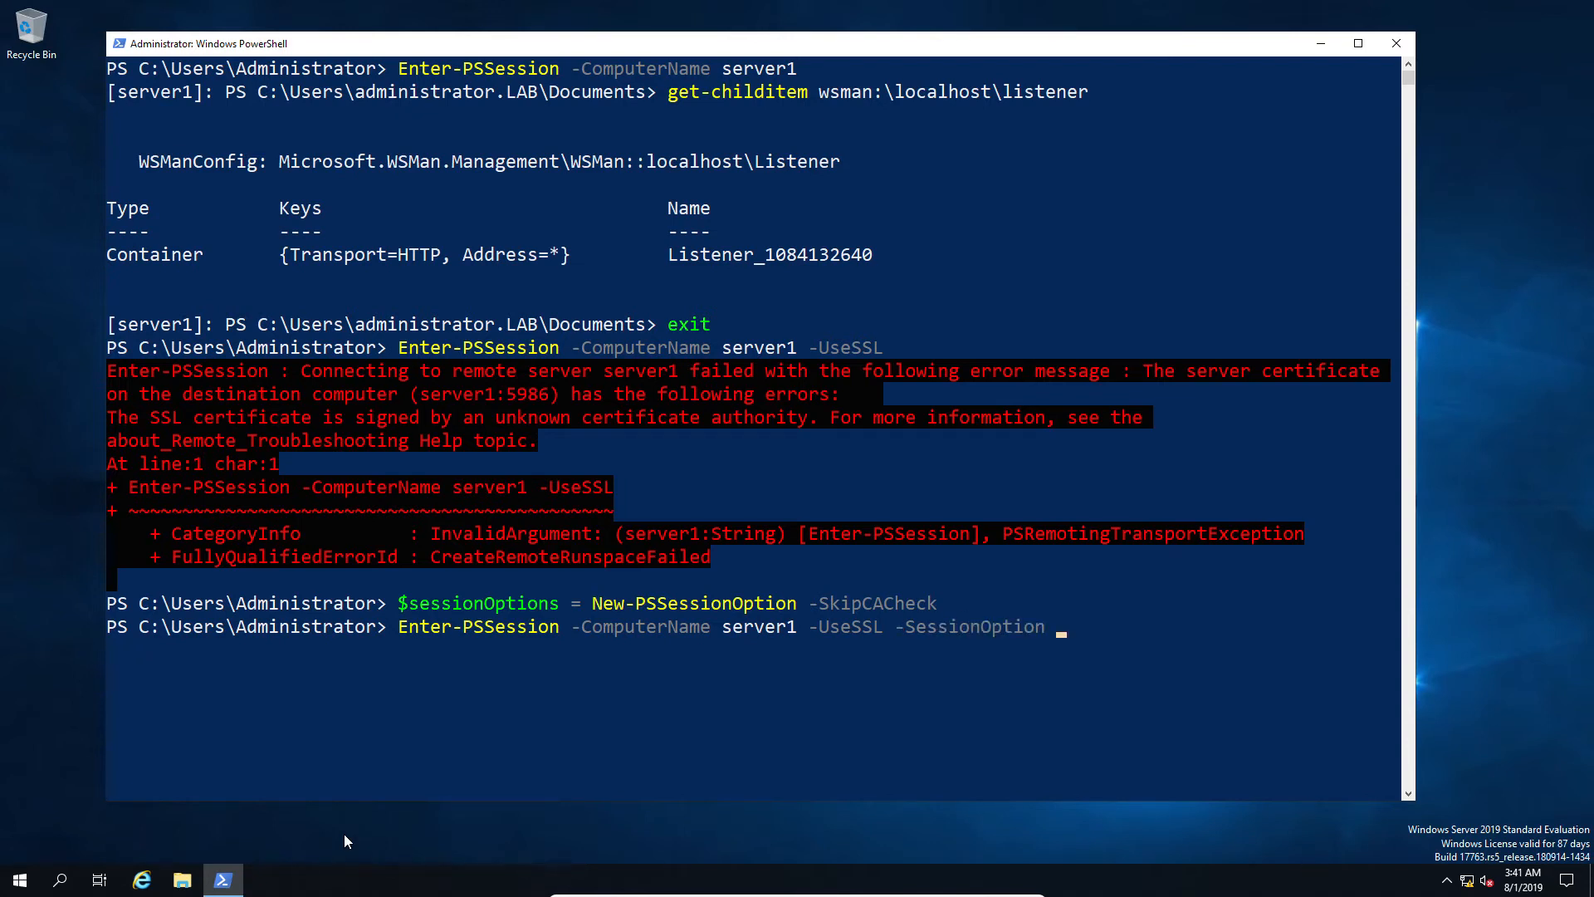
type("$sessionOptions")
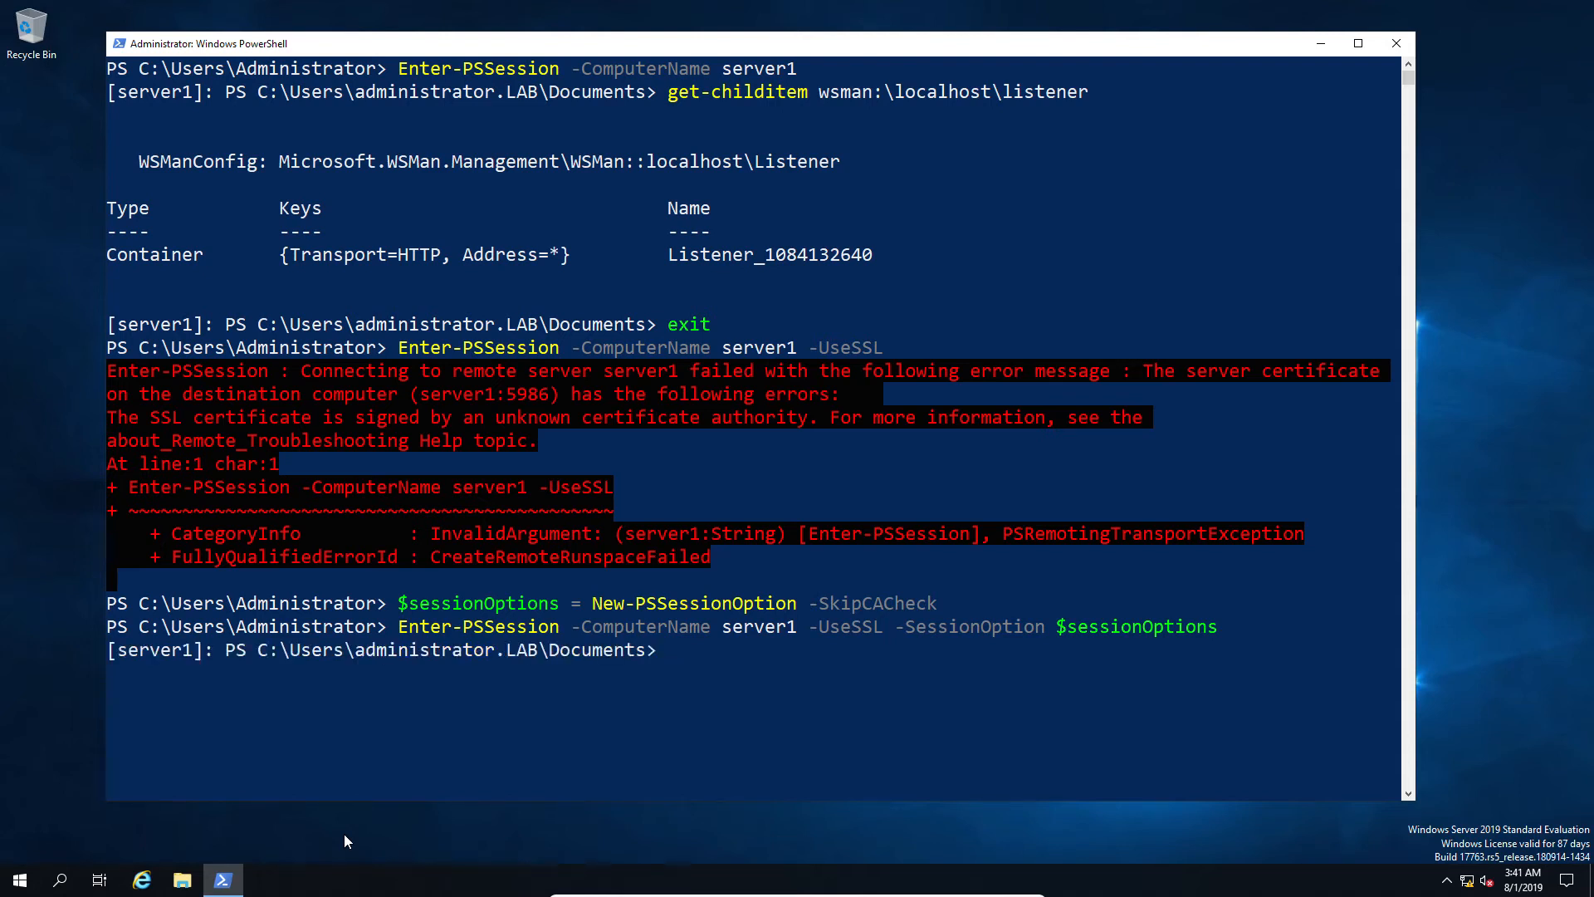
type("h")
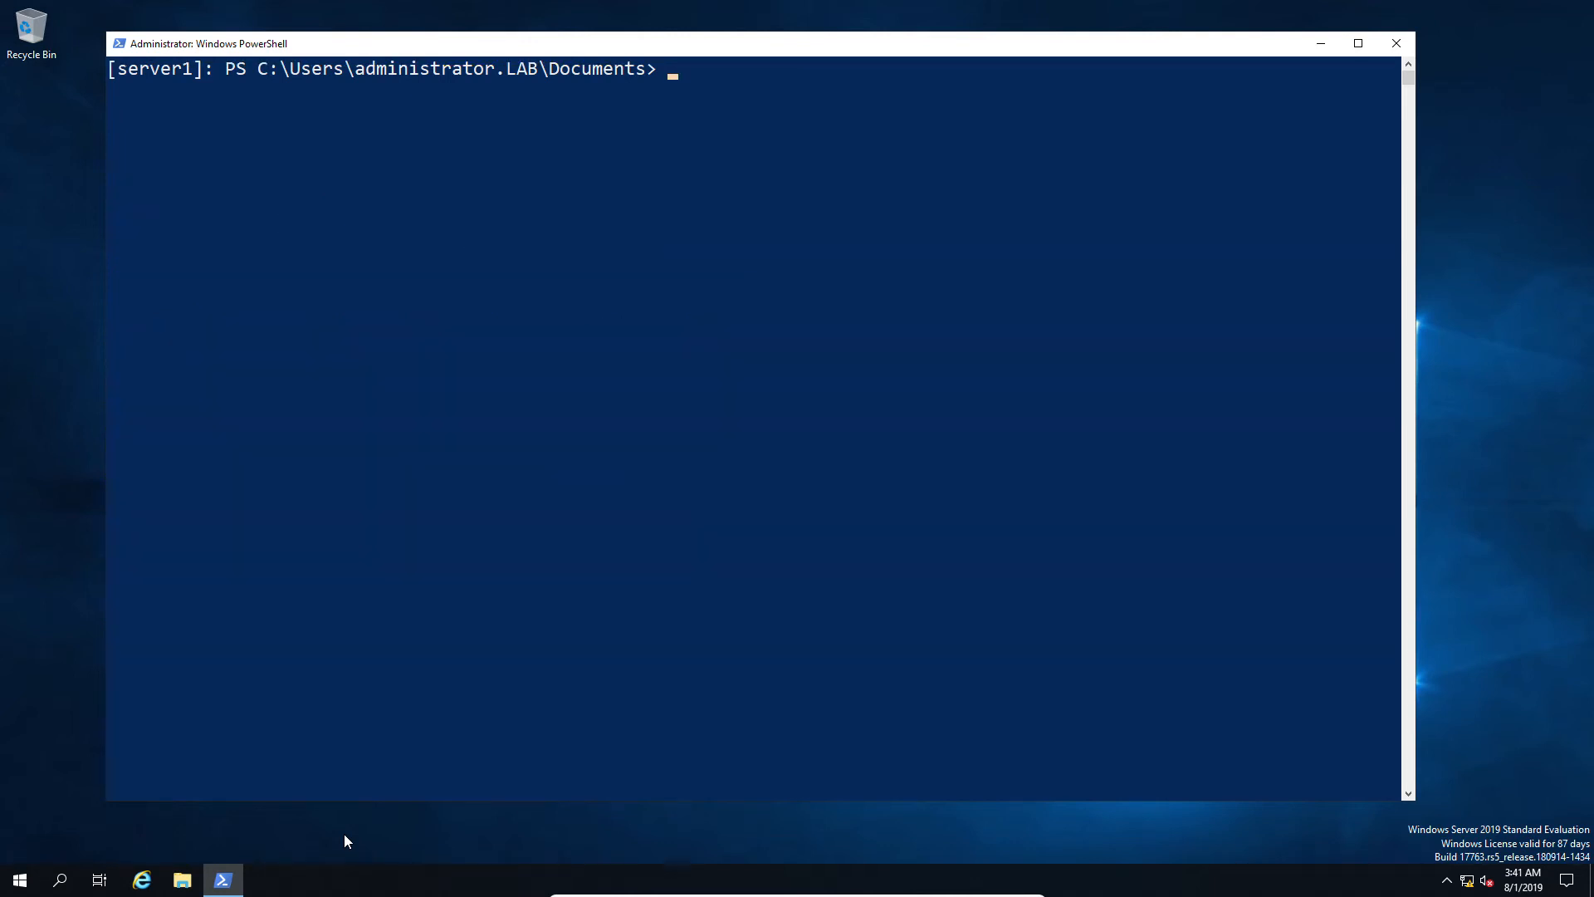
Run hostname to confirm Server1, then exit the remote session.
type("host")
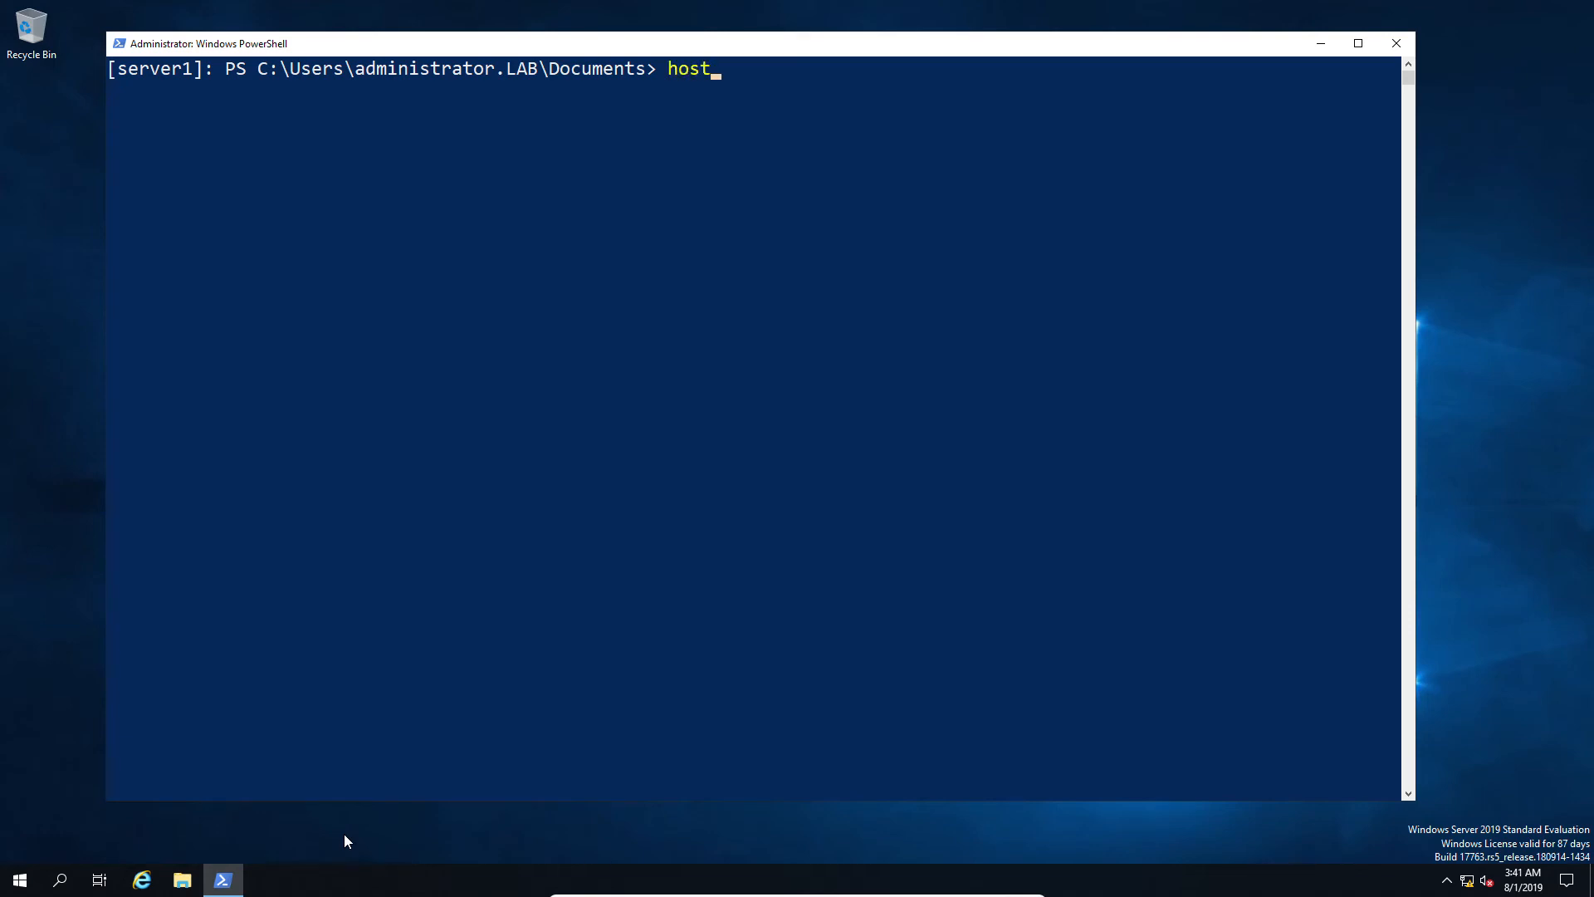
type("name")
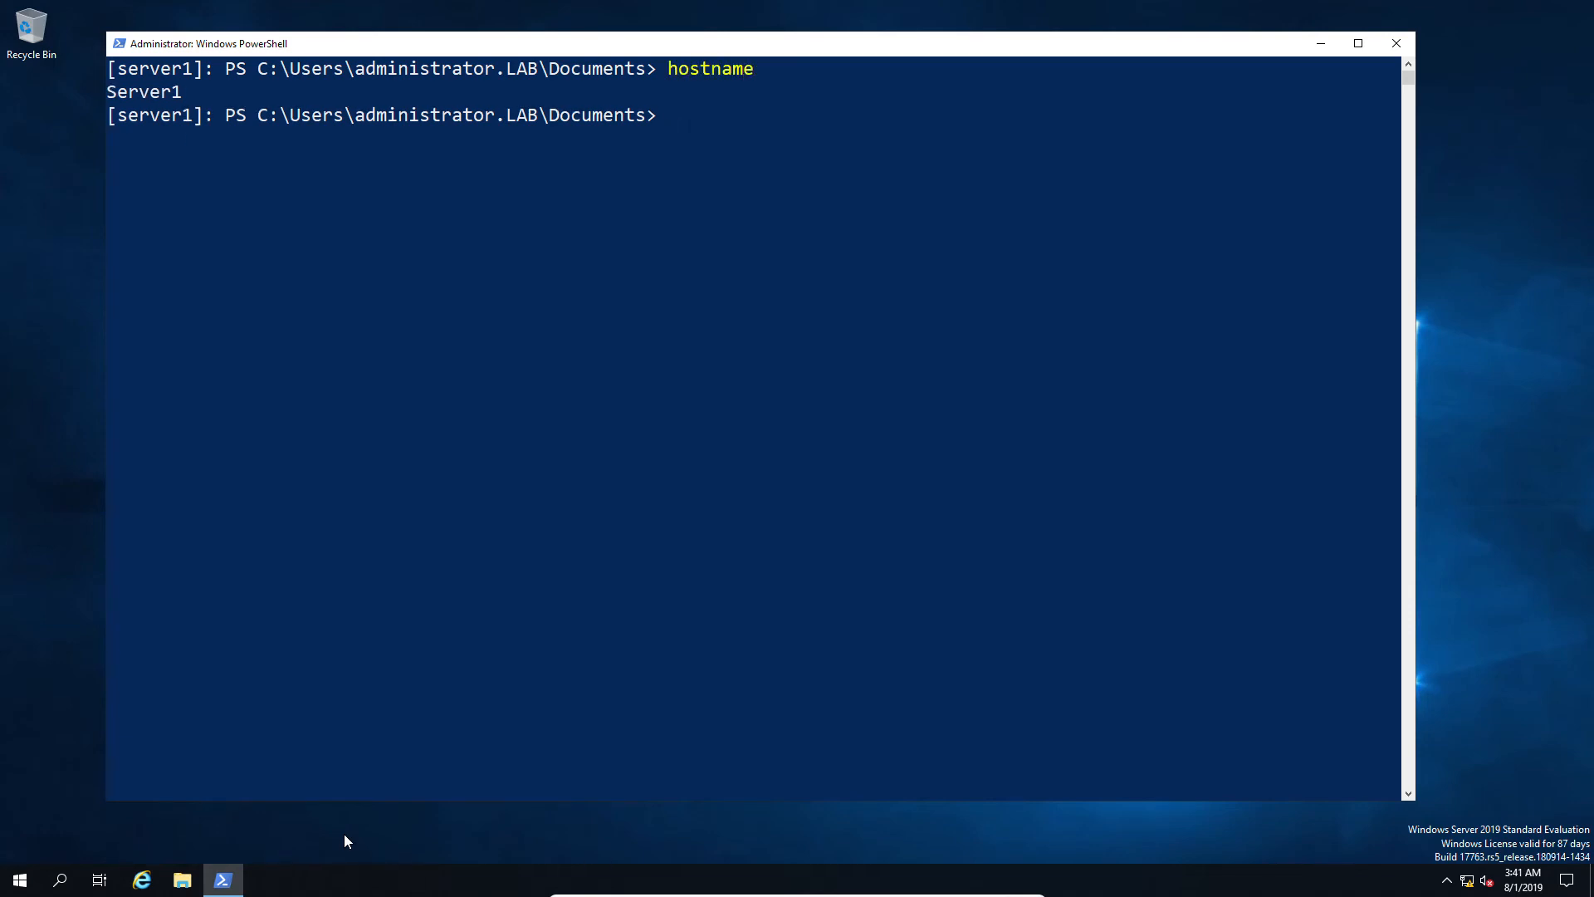
type("exit")
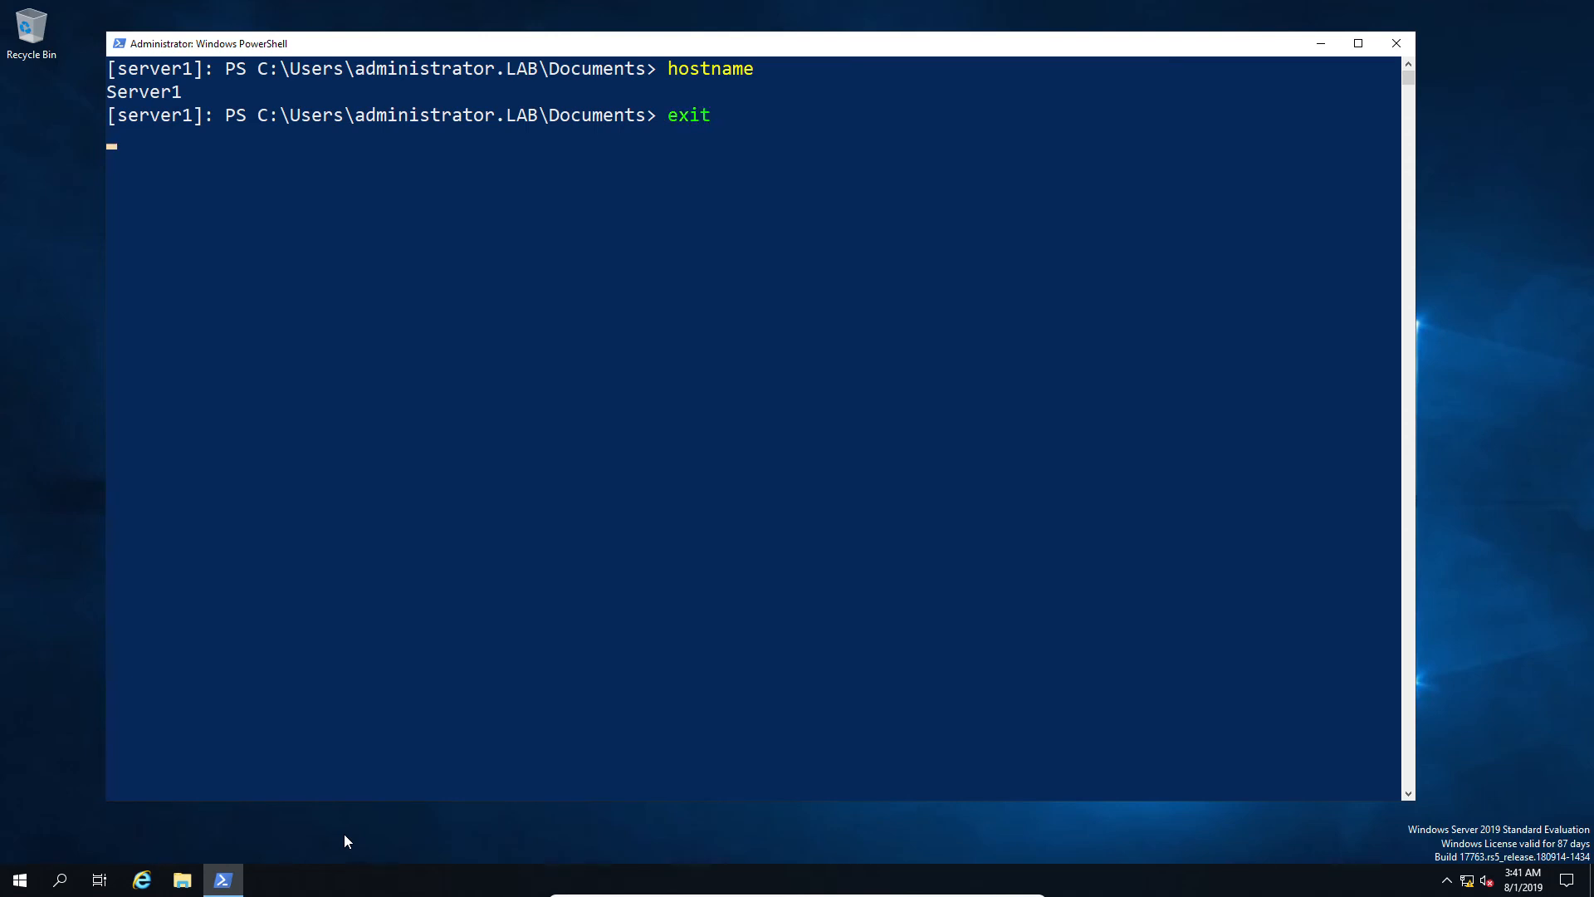